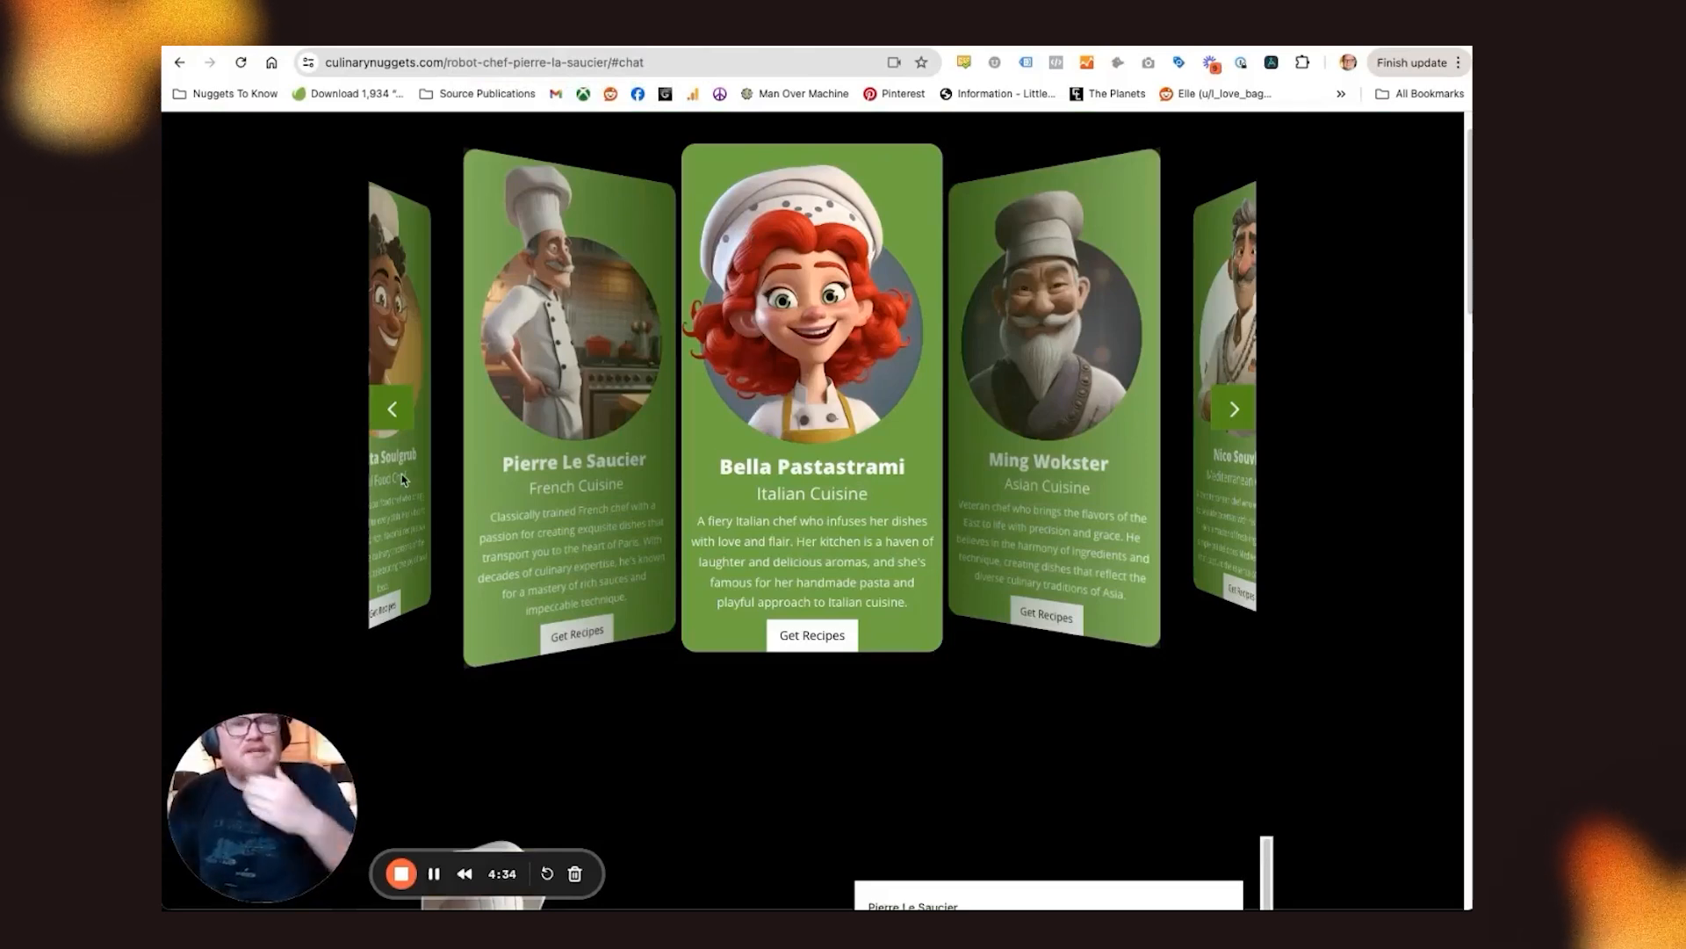
Ask Pierre Le Saucier's chat for fancy French dish ideas and send the request
{"action": "scroll", "scroll_direction": "down", "scroll_amount": 3}
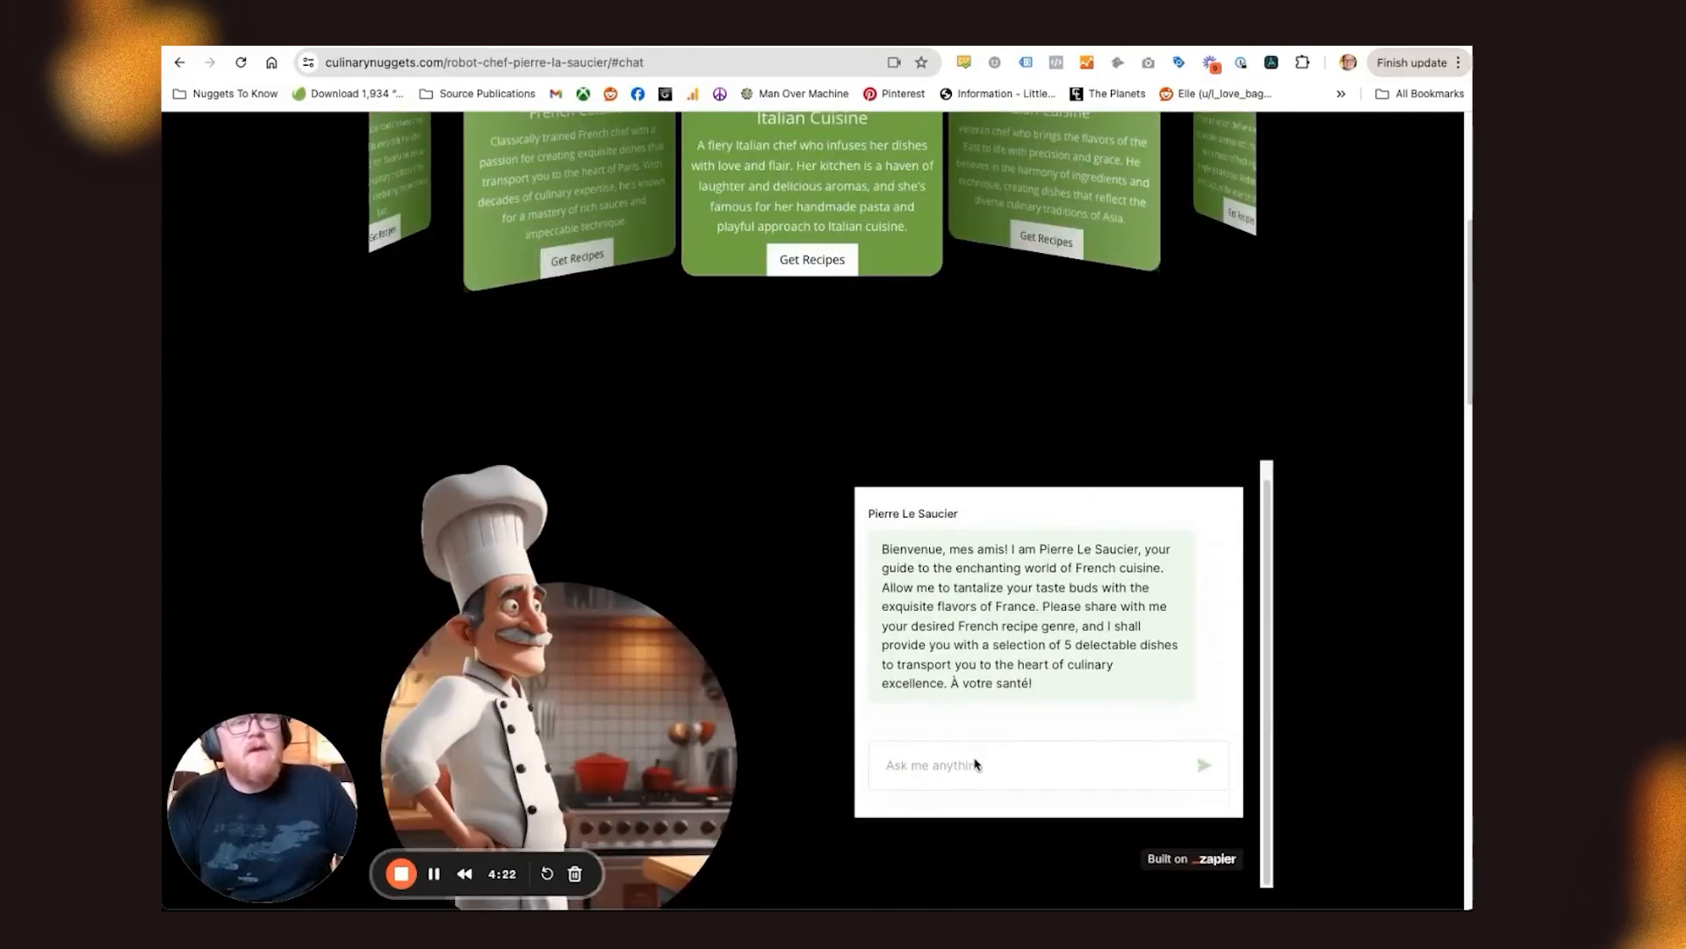
{"action": "type", "text": "give me ideas for fanc"}
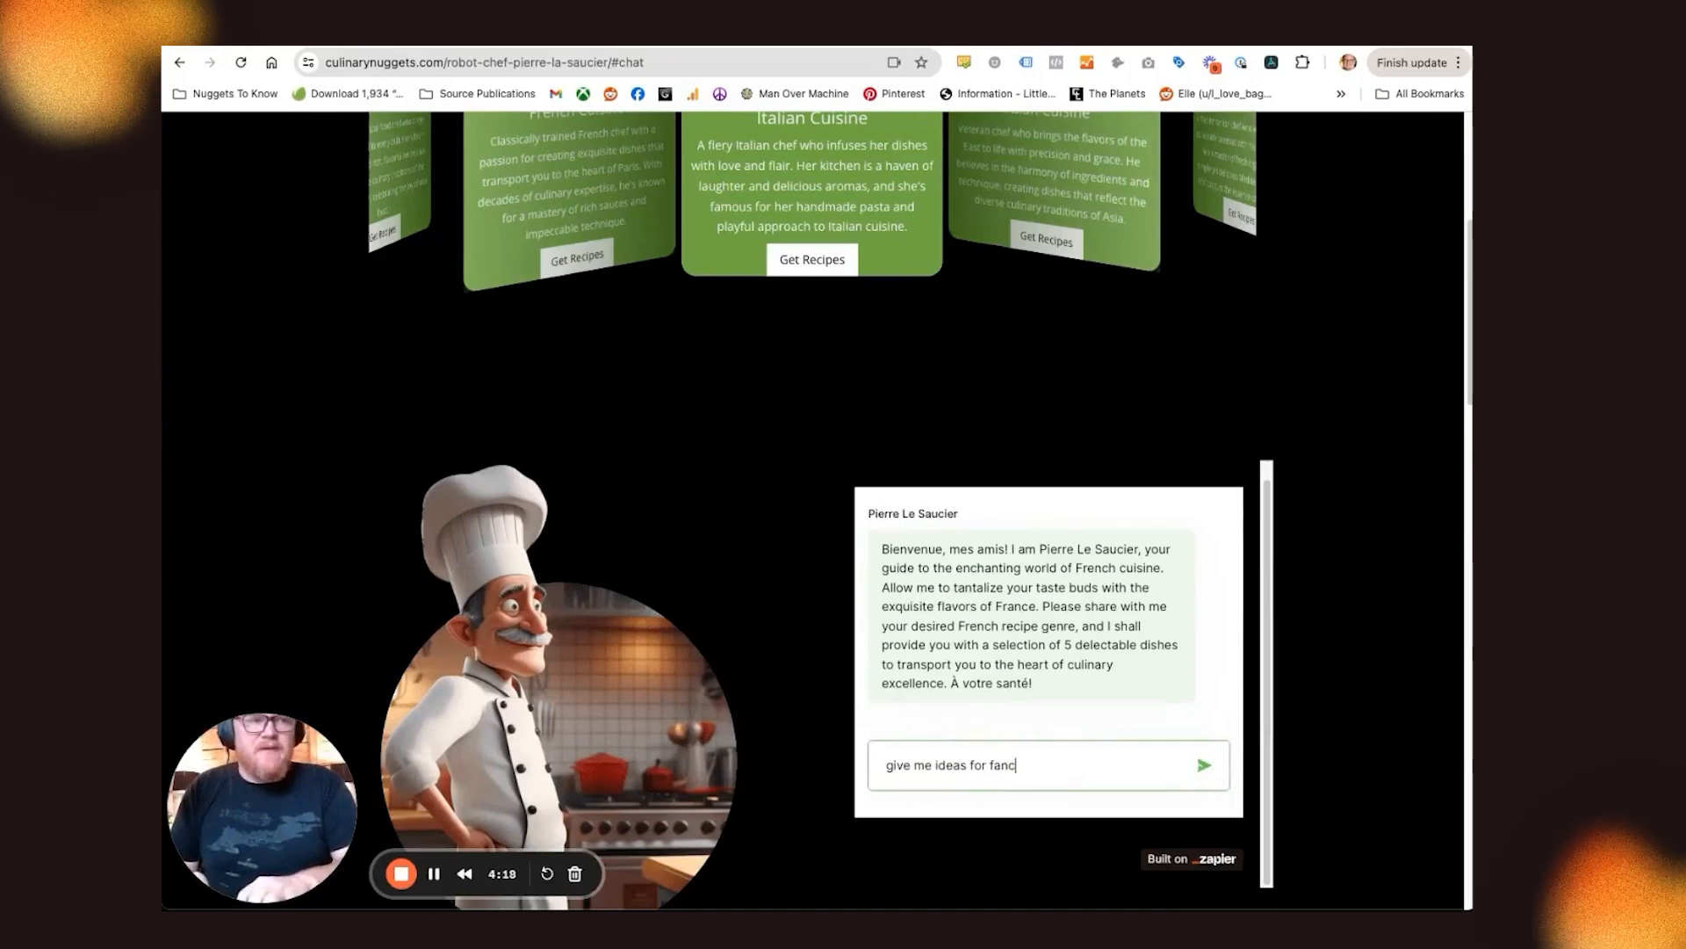
{"action": "left_click", "coordinate": [1201, 765]}
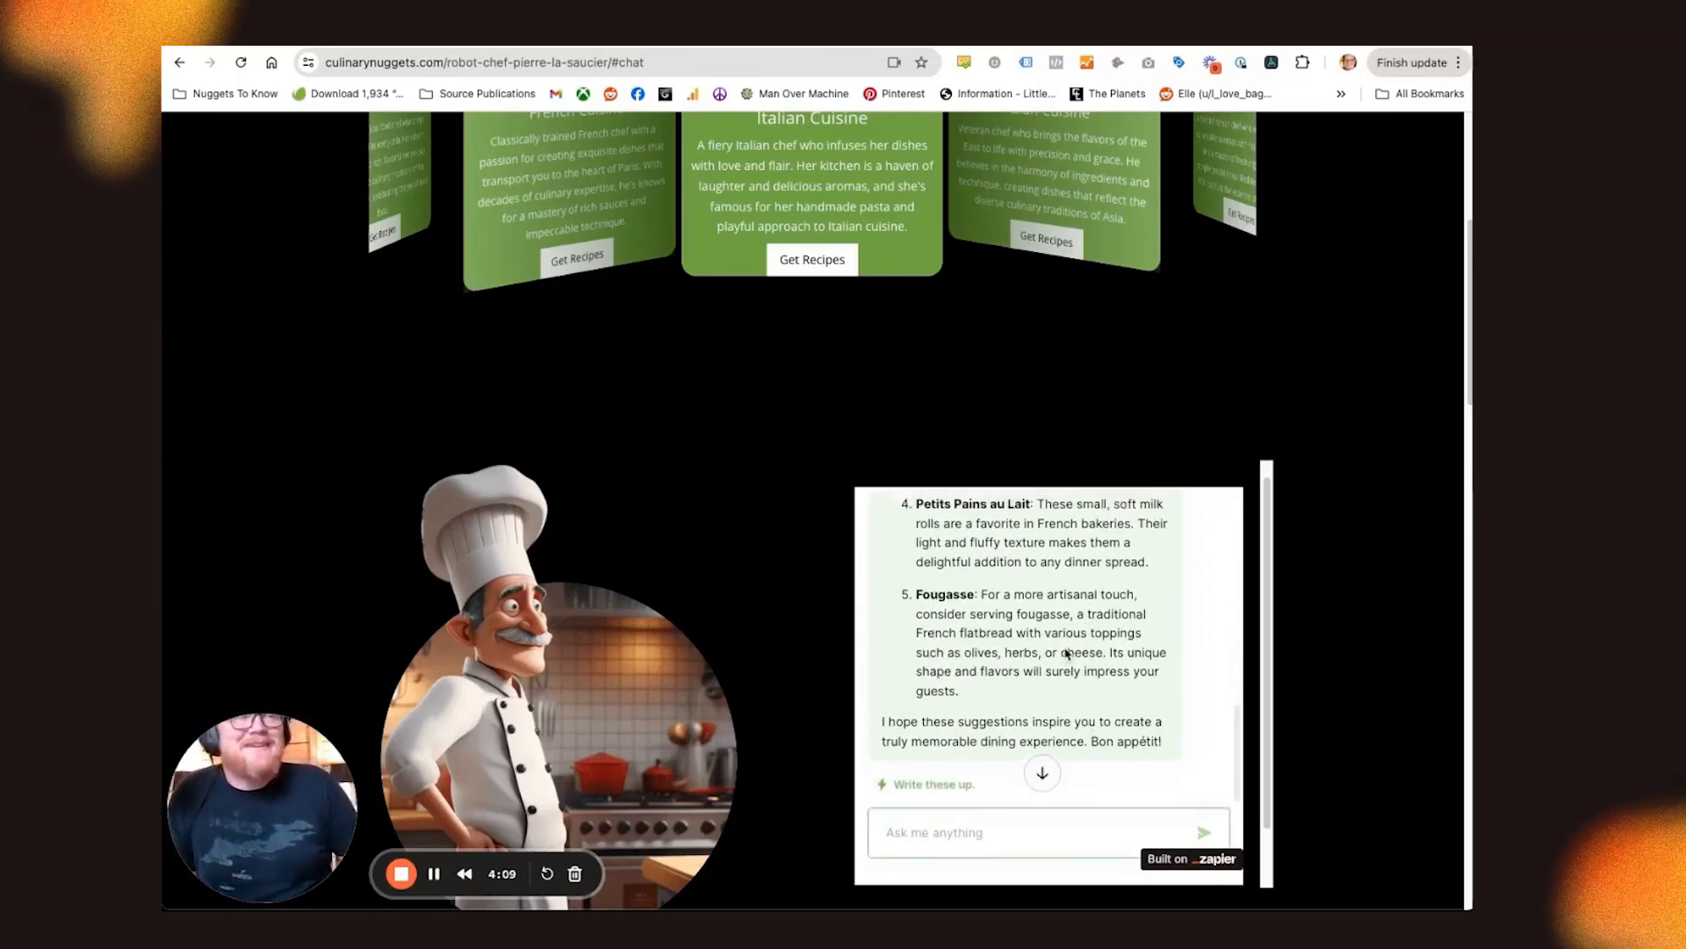
Read through the five French dish ideas and confirm writing them up
{"action": "scroll", "scroll_direction": "down", "scroll_amount": 3}
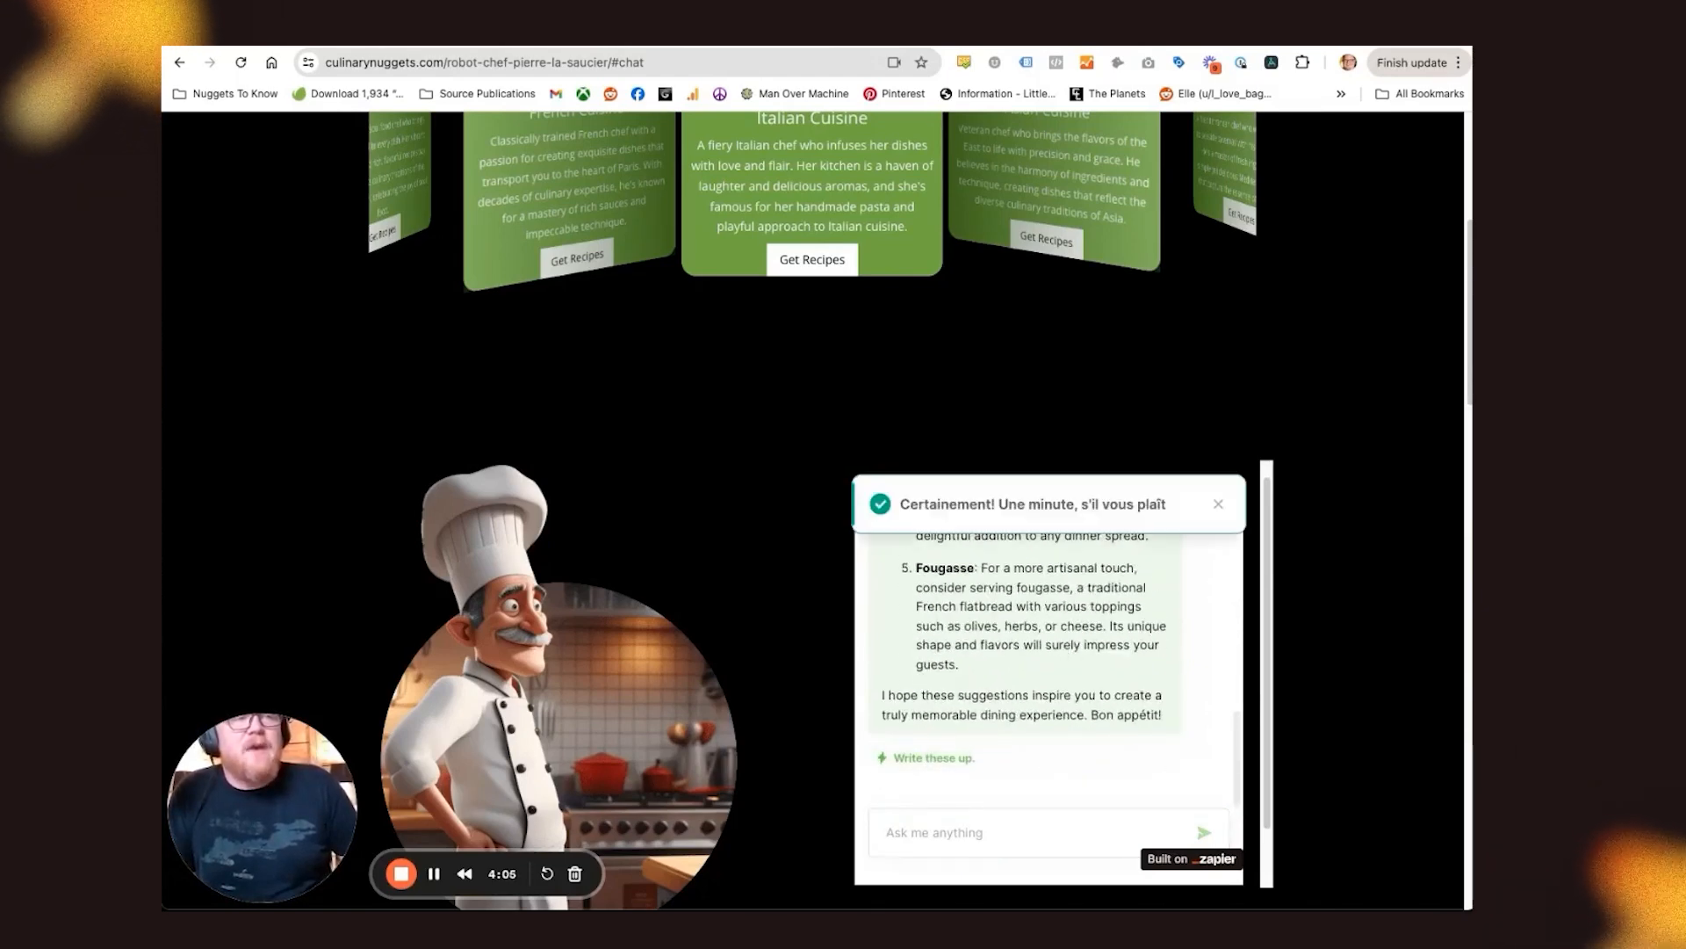
{"action": "scroll", "scroll_direction": "down", "scroll_amount": 3}
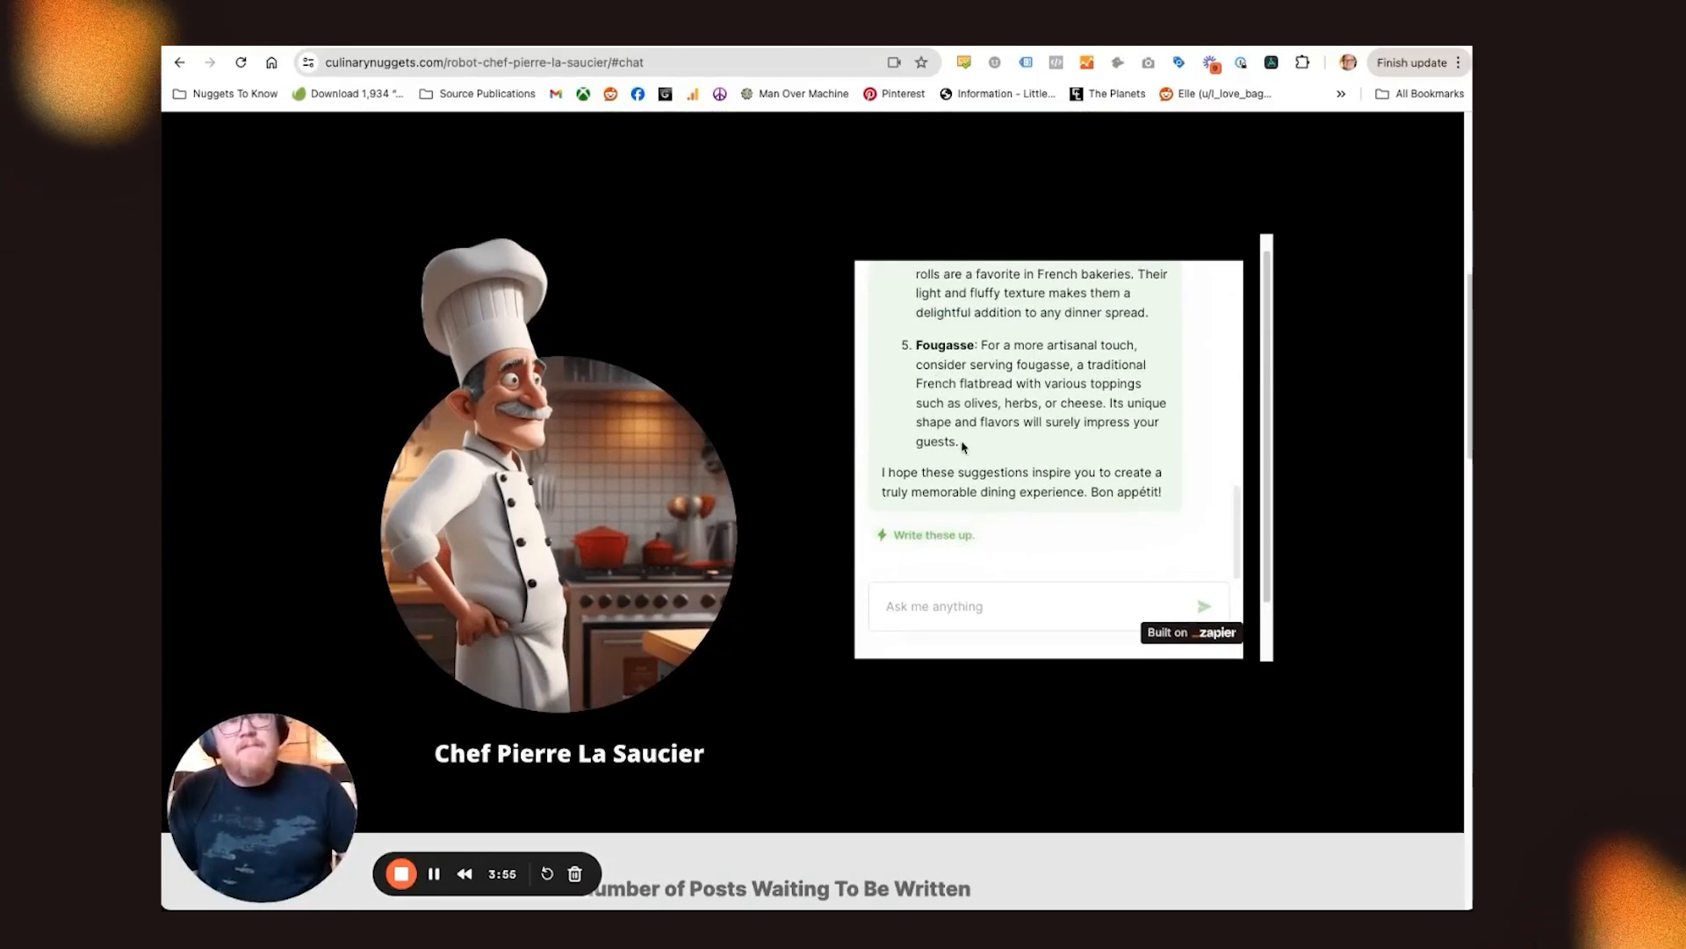
{"action": "scroll", "scroll_direction": "down", "scroll_amount": 3}
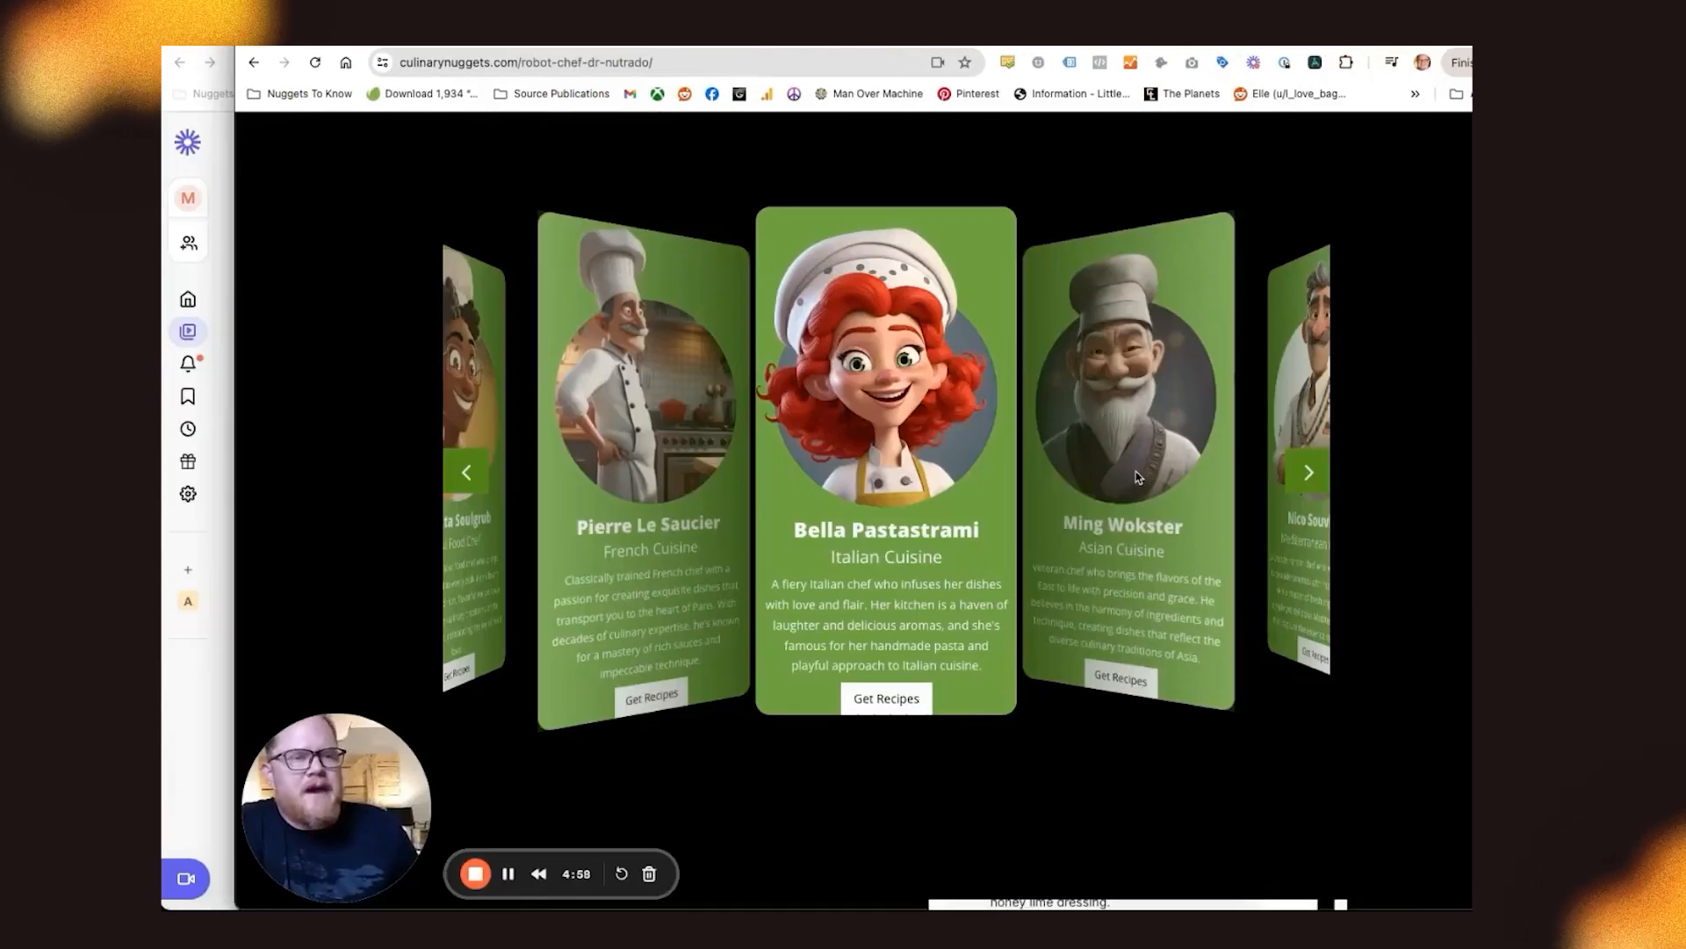
Review Dr. Nutrado's strawberry salad suggestions in his chef page chat
{"action": "scroll", "scroll_direction": "down", "scroll_amount": 3}
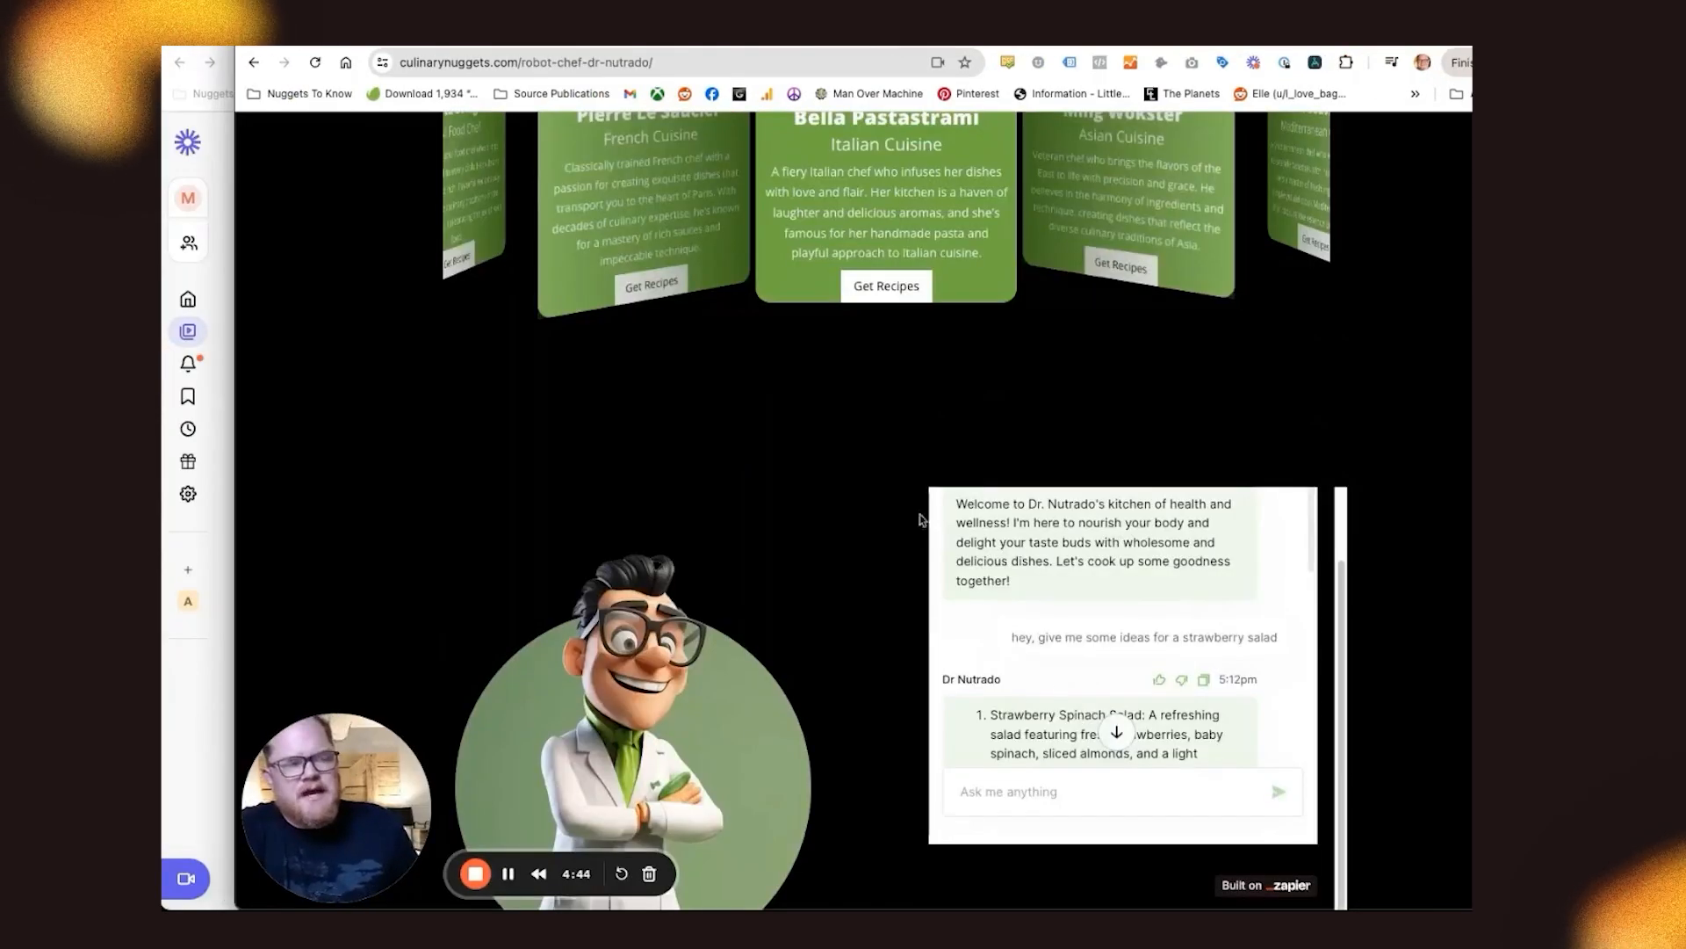
{"action": "left_click_drag", "start_coordinate": [1010, 636], "coordinate": [1256, 636]}
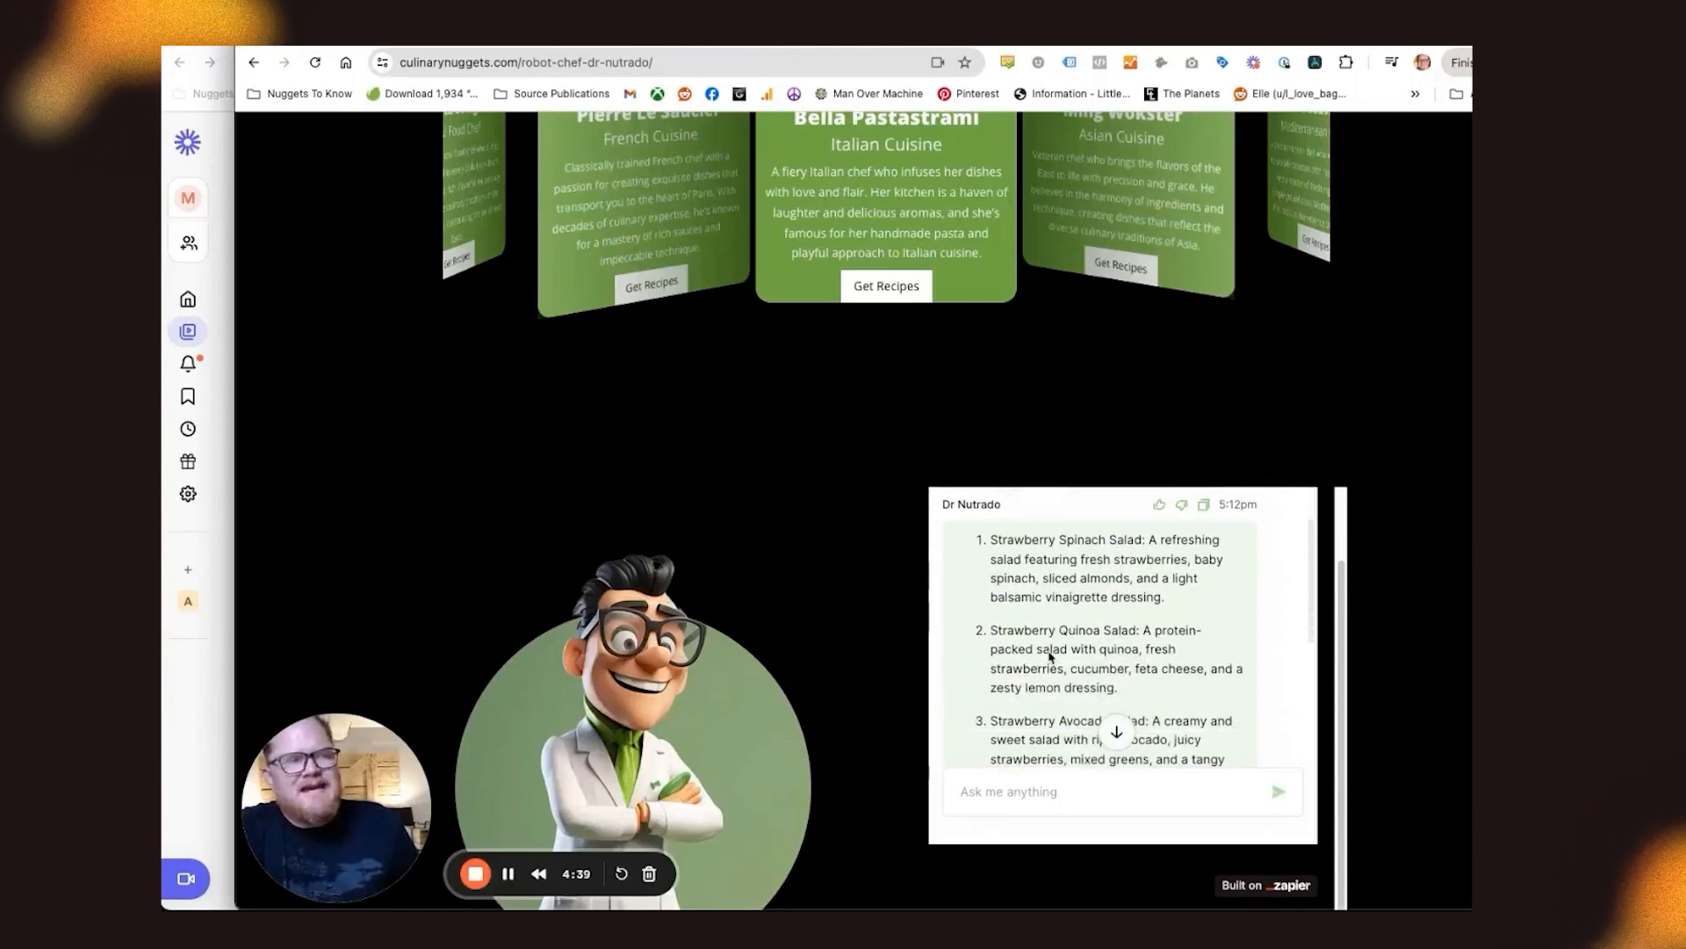
{"action": "scroll", "scroll_direction": "down", "scroll_amount": 3}
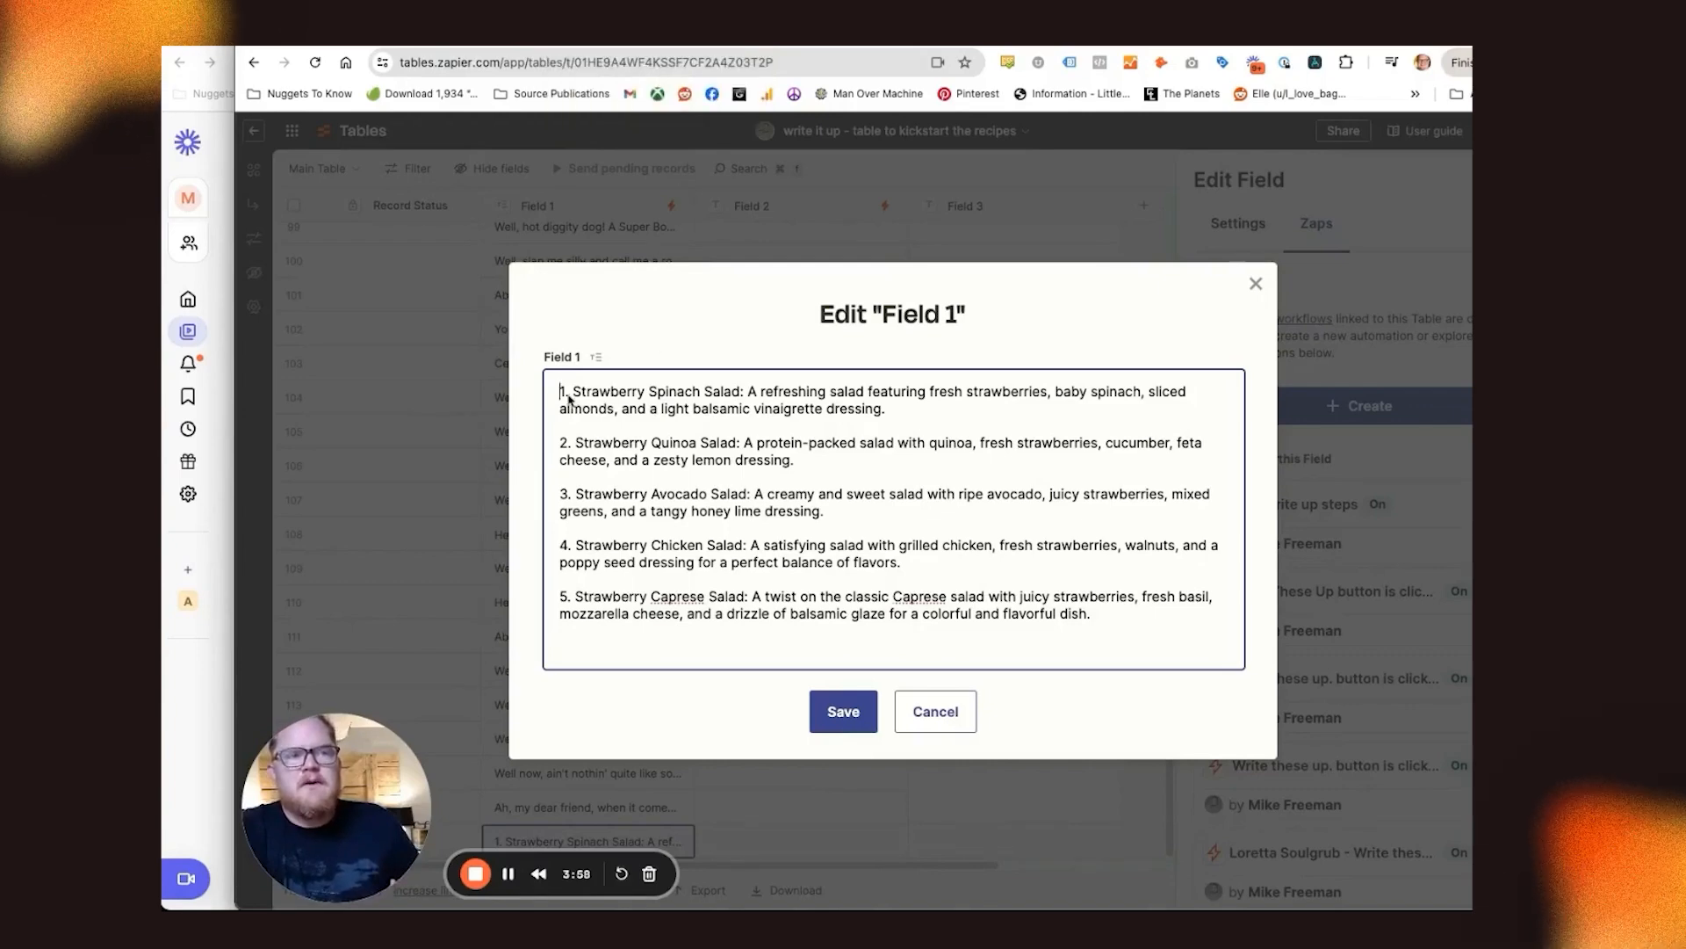
Select the full strawberry salad list in the recipe kickstart table's Field 1 cell
{"action": "key", "text": "ctrl+a"}
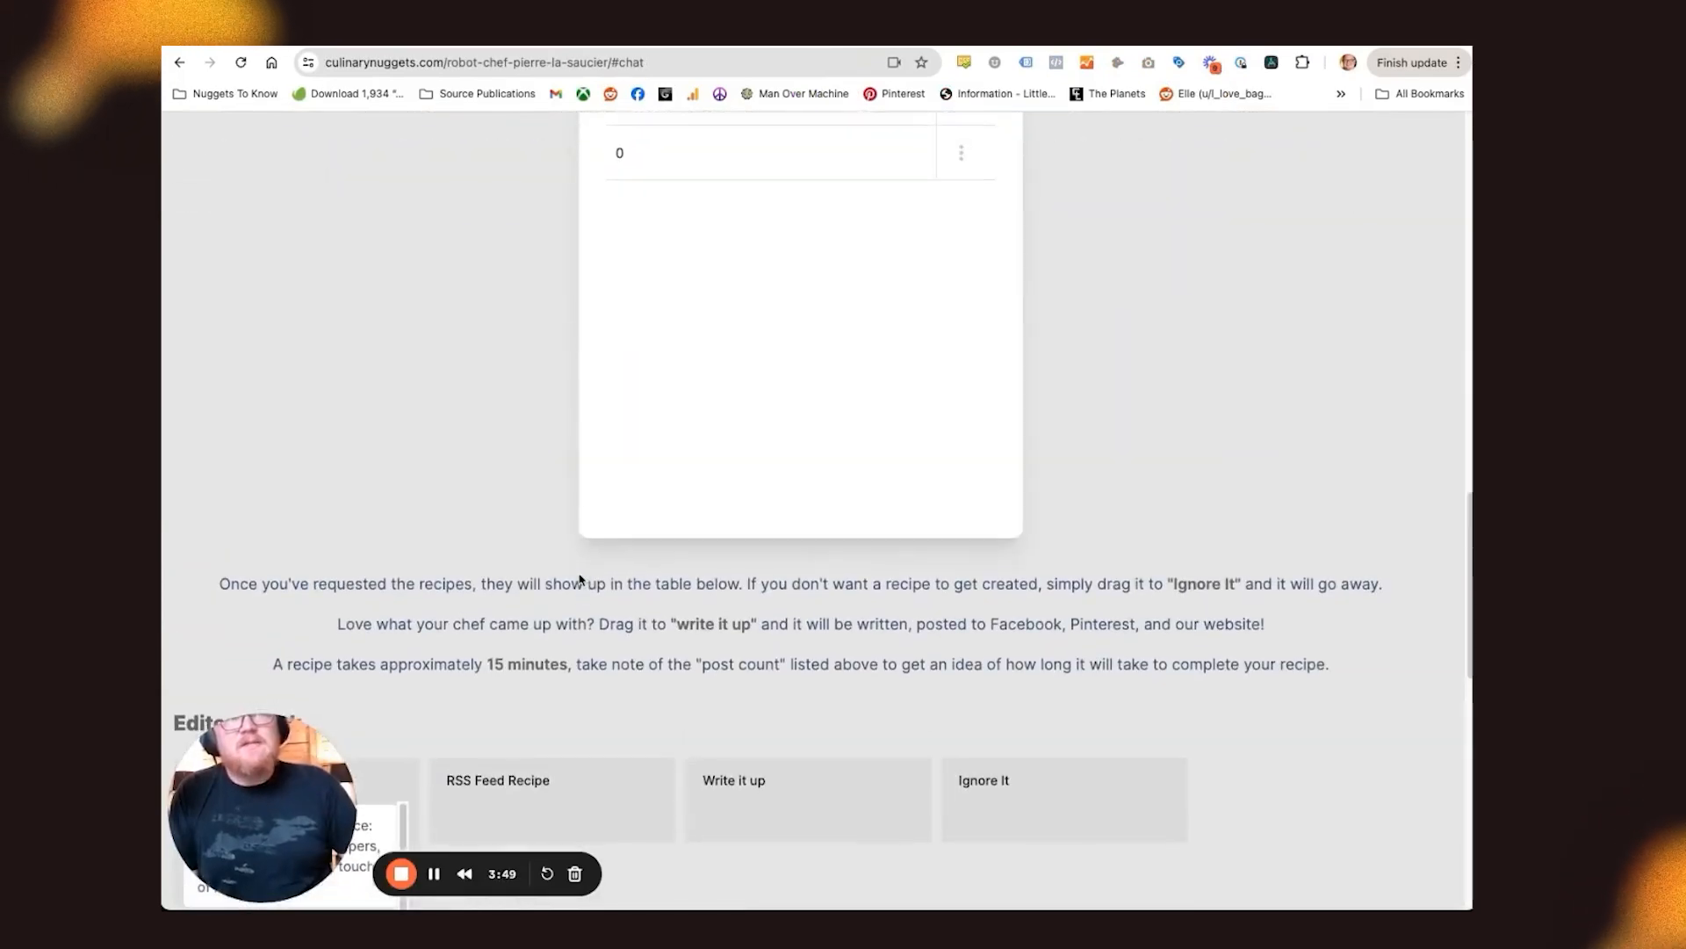
Move the Cajun Spiced Strip Steak card from Ideas Generated into Ignore It on the Editors Desk
{"action": "scroll", "scroll_direction": "down", "scroll_amount": 3}
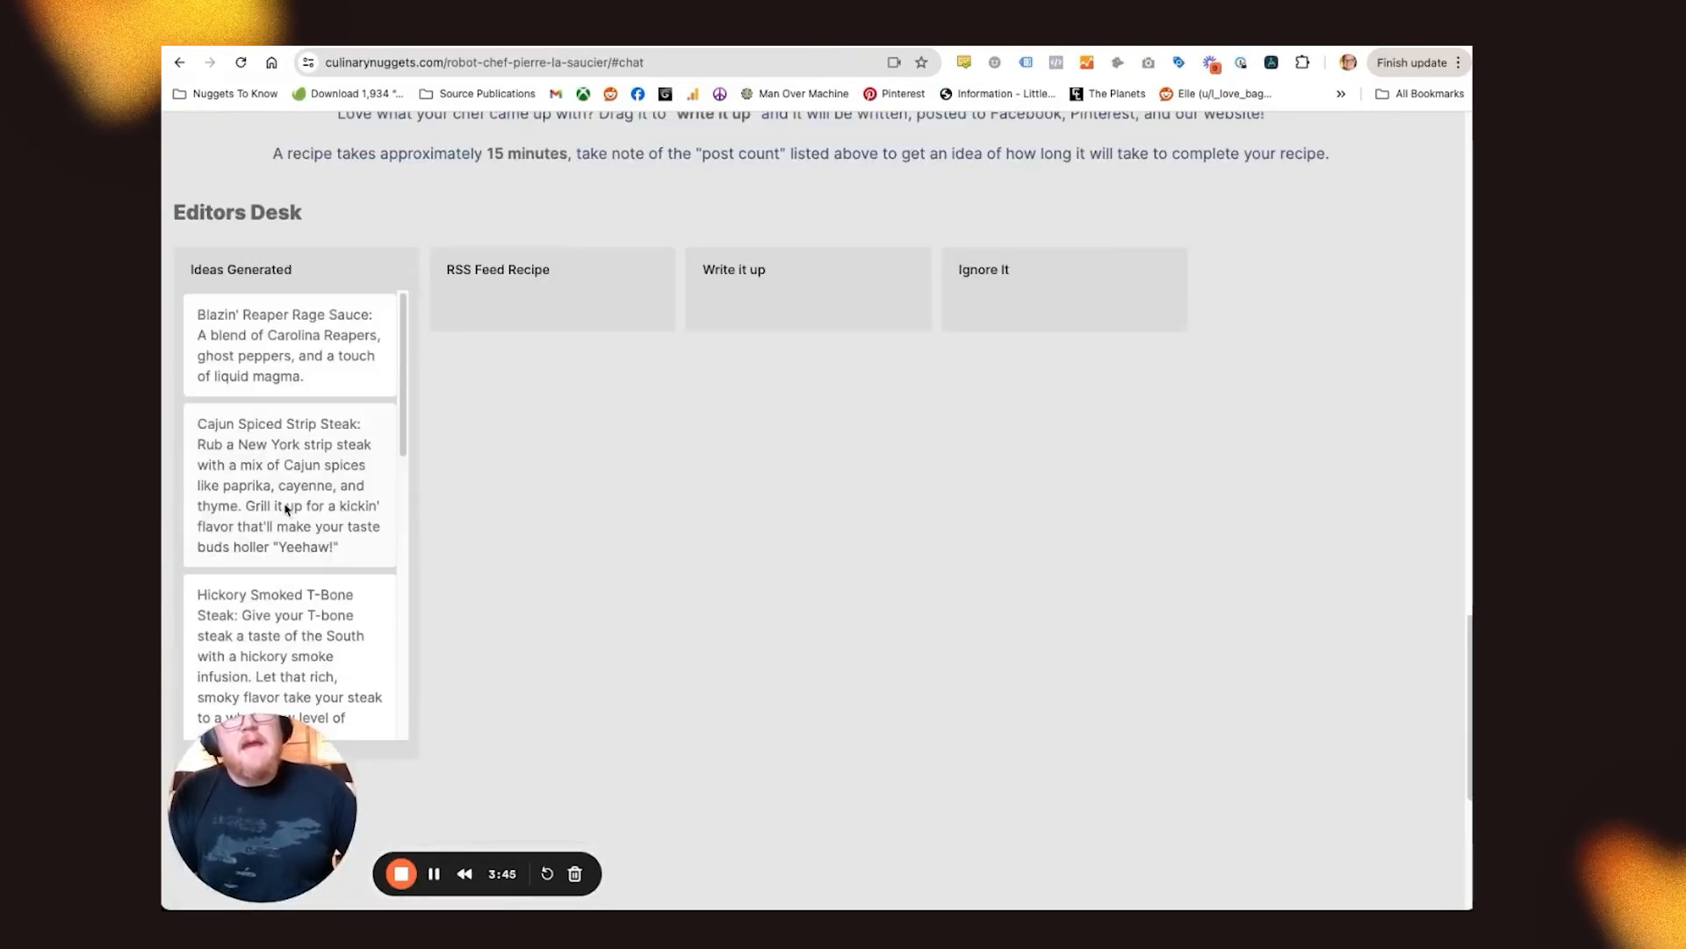
{"action": "scroll", "scroll_direction": "down", "scroll_amount": 3}
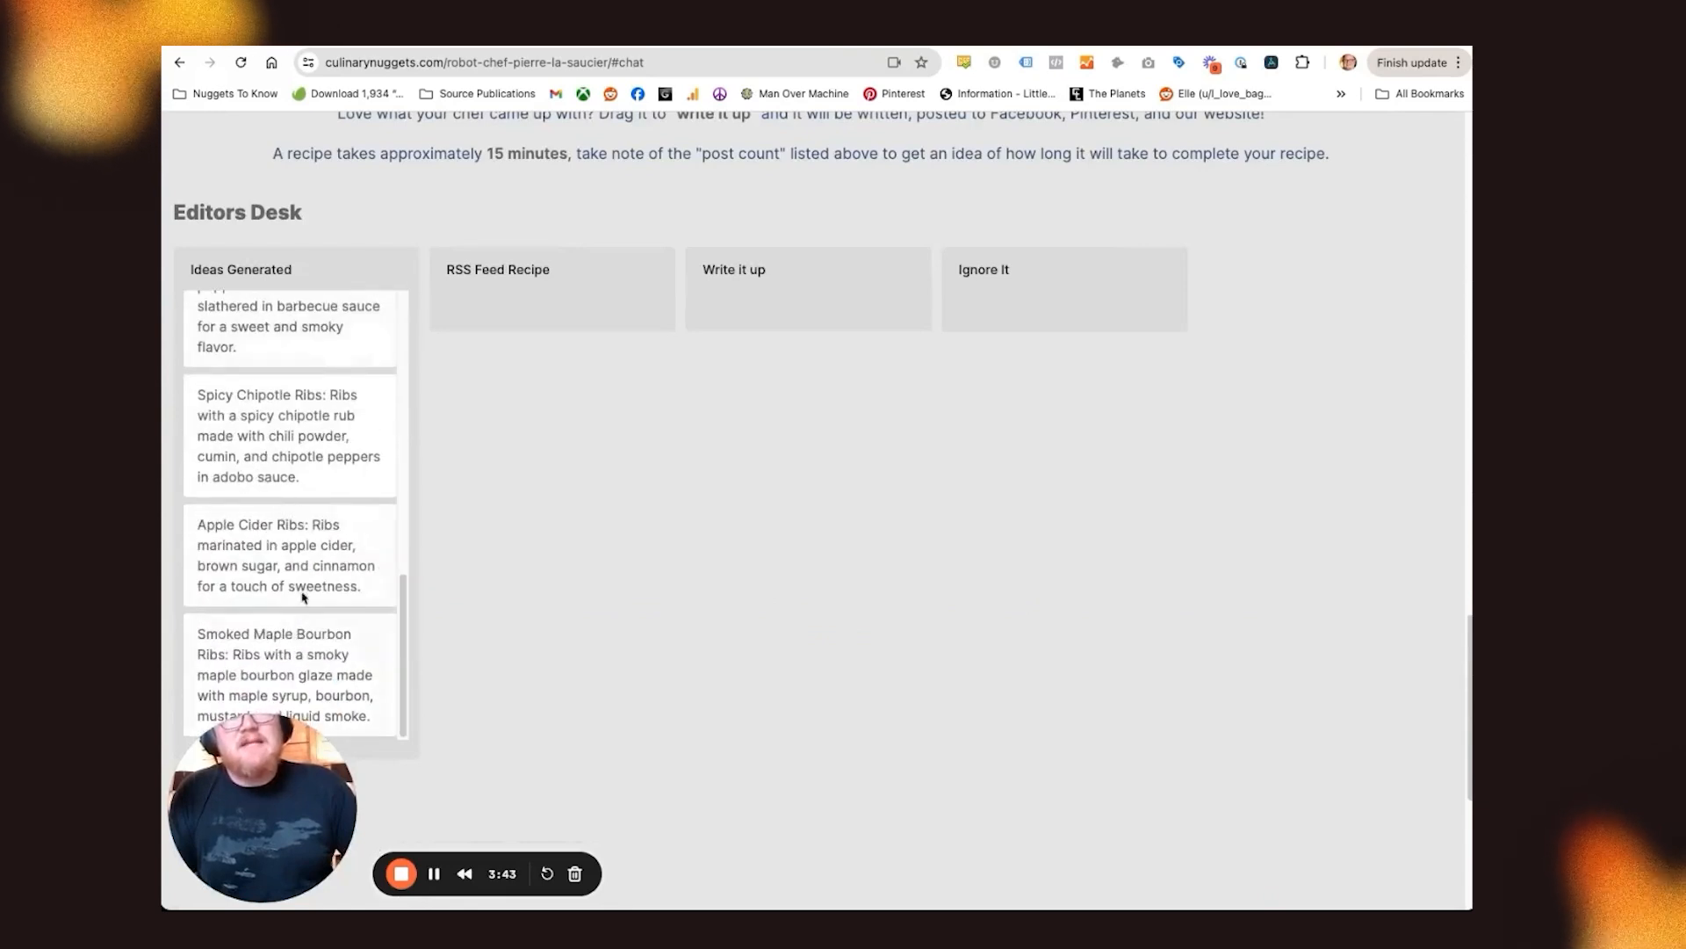
{"action": "scroll", "scroll_direction": "down", "scroll_amount": 3}
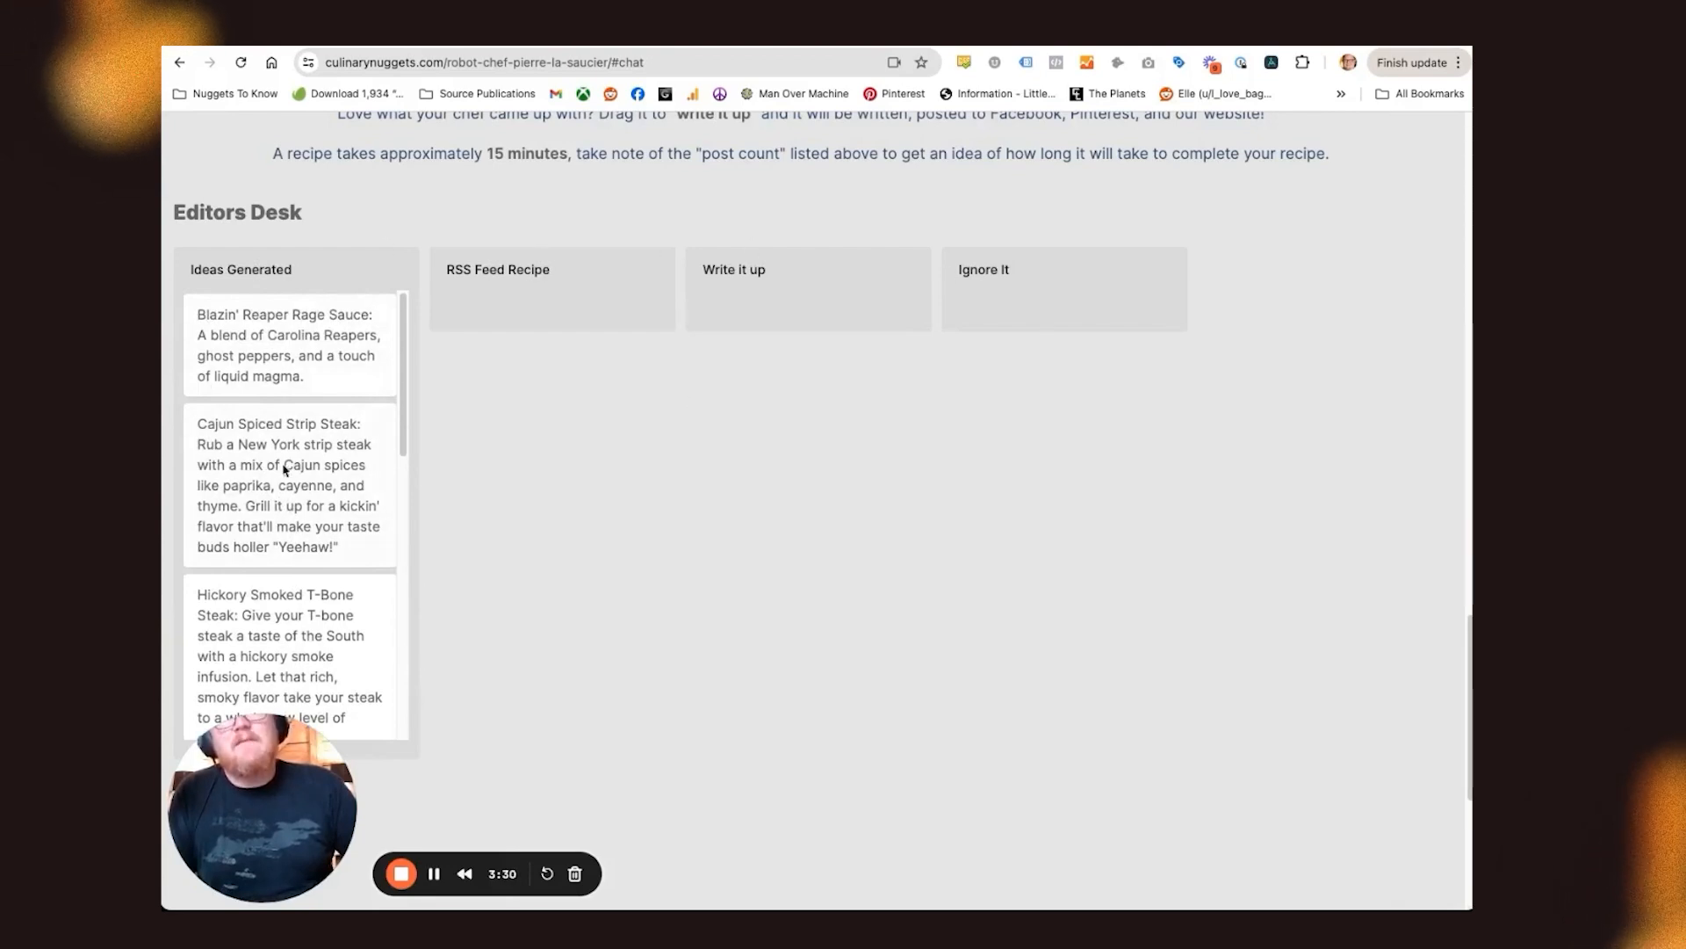
{"action": "left_click_drag", "start_coordinate": [289, 484], "coordinate": [344, 409]}
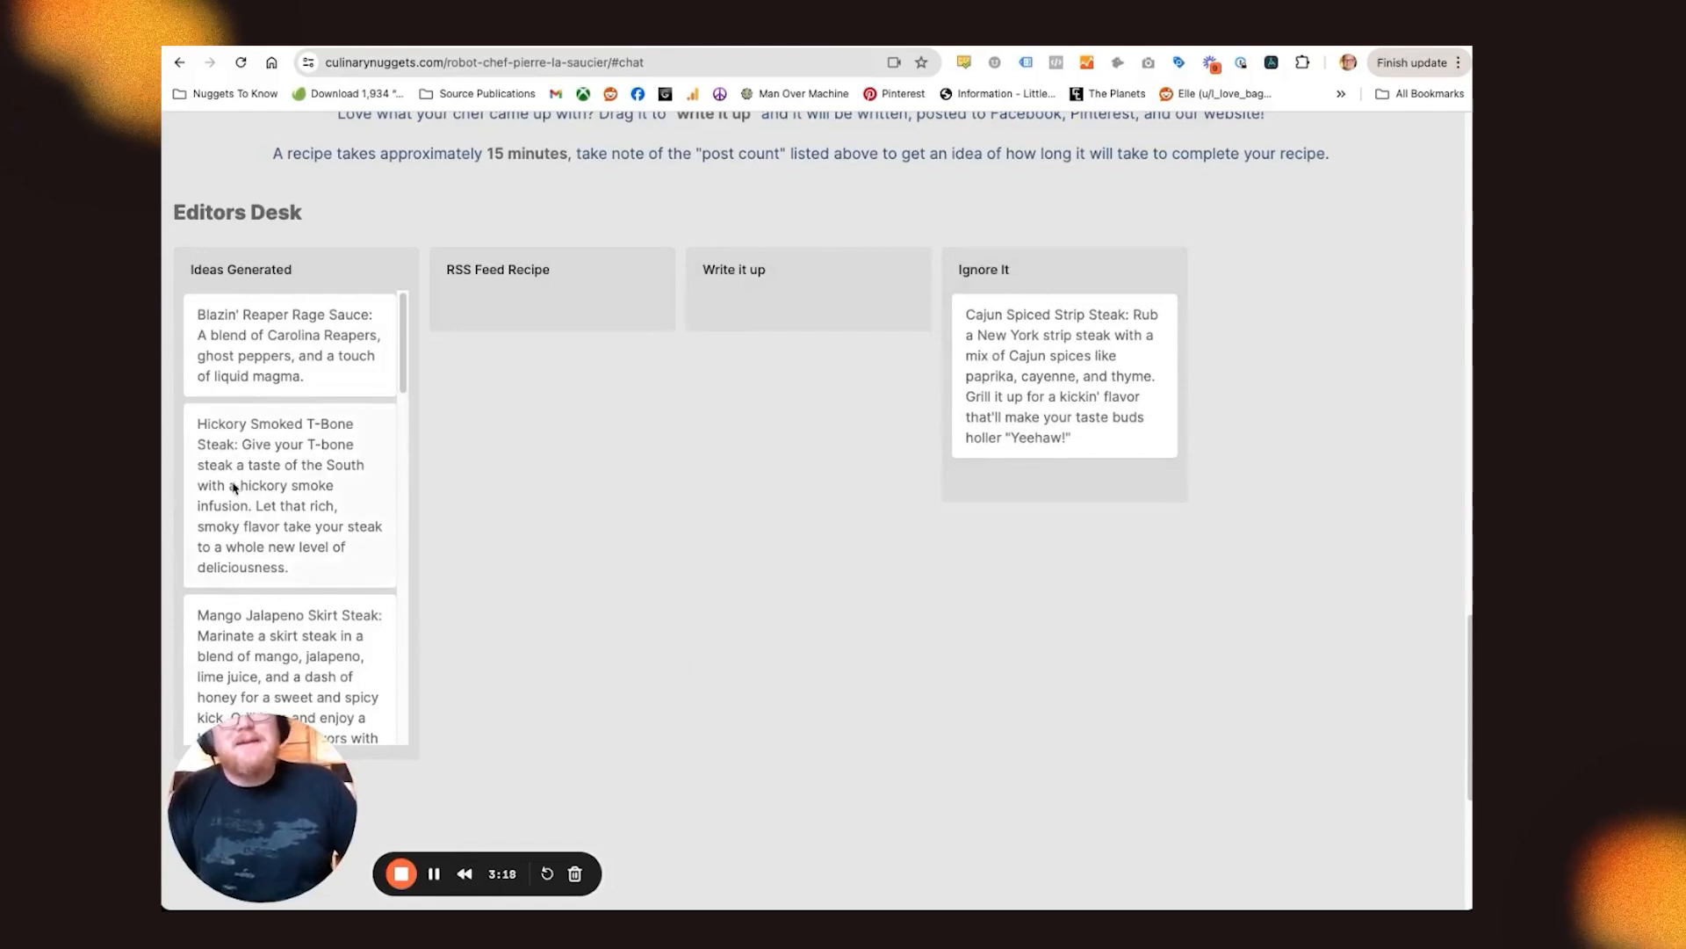
{"action": "mouse_move", "coordinate": [1191, 562]}
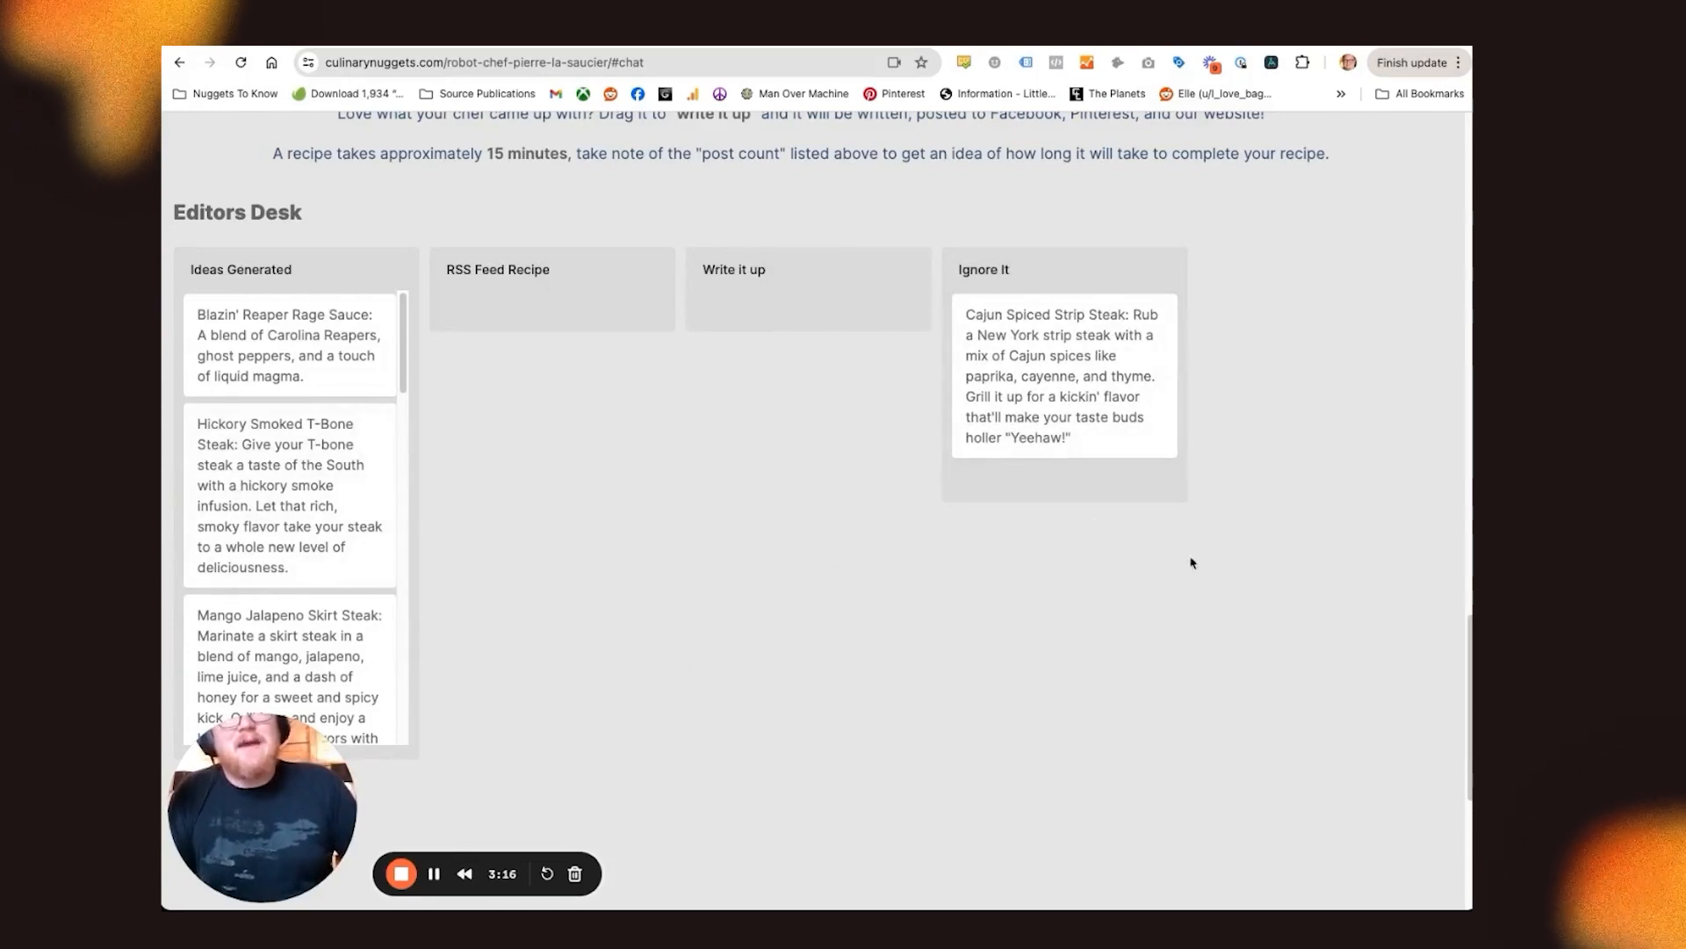
{"action": "left_click_drag", "start_coordinate": [289, 495], "coordinate": [808, 355]}
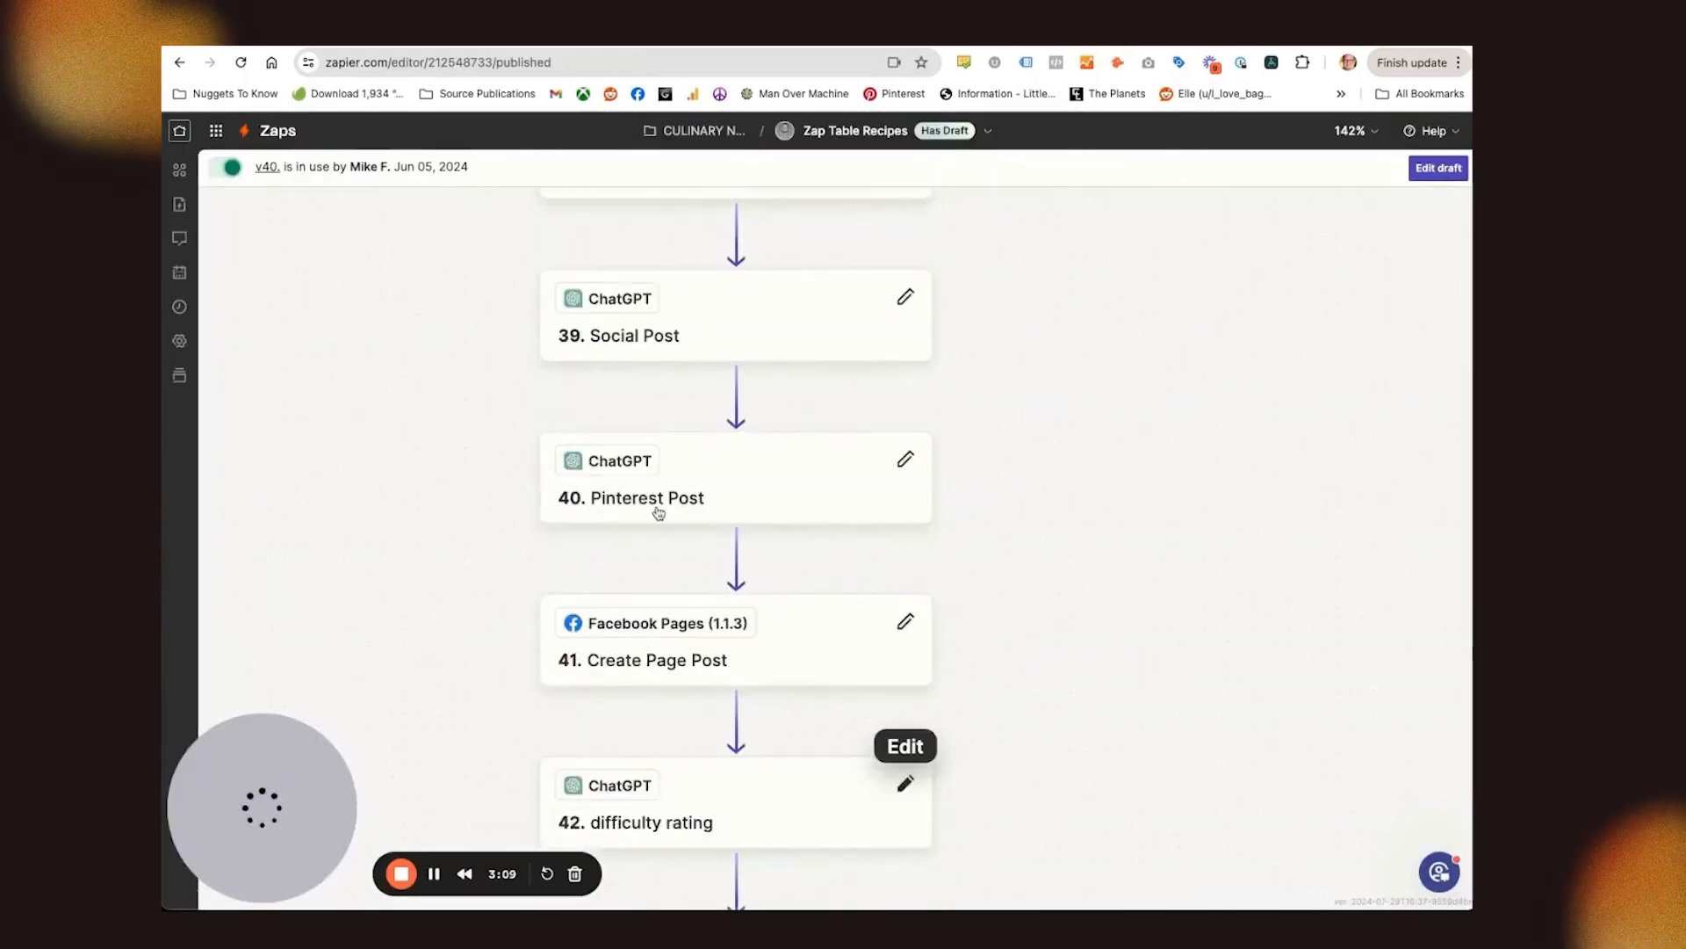
Review the Zap Table Recipes workflow from its New Record trigger through the short summary step
{"action": "scroll", "scroll_direction": "up", "scroll_amount": 3}
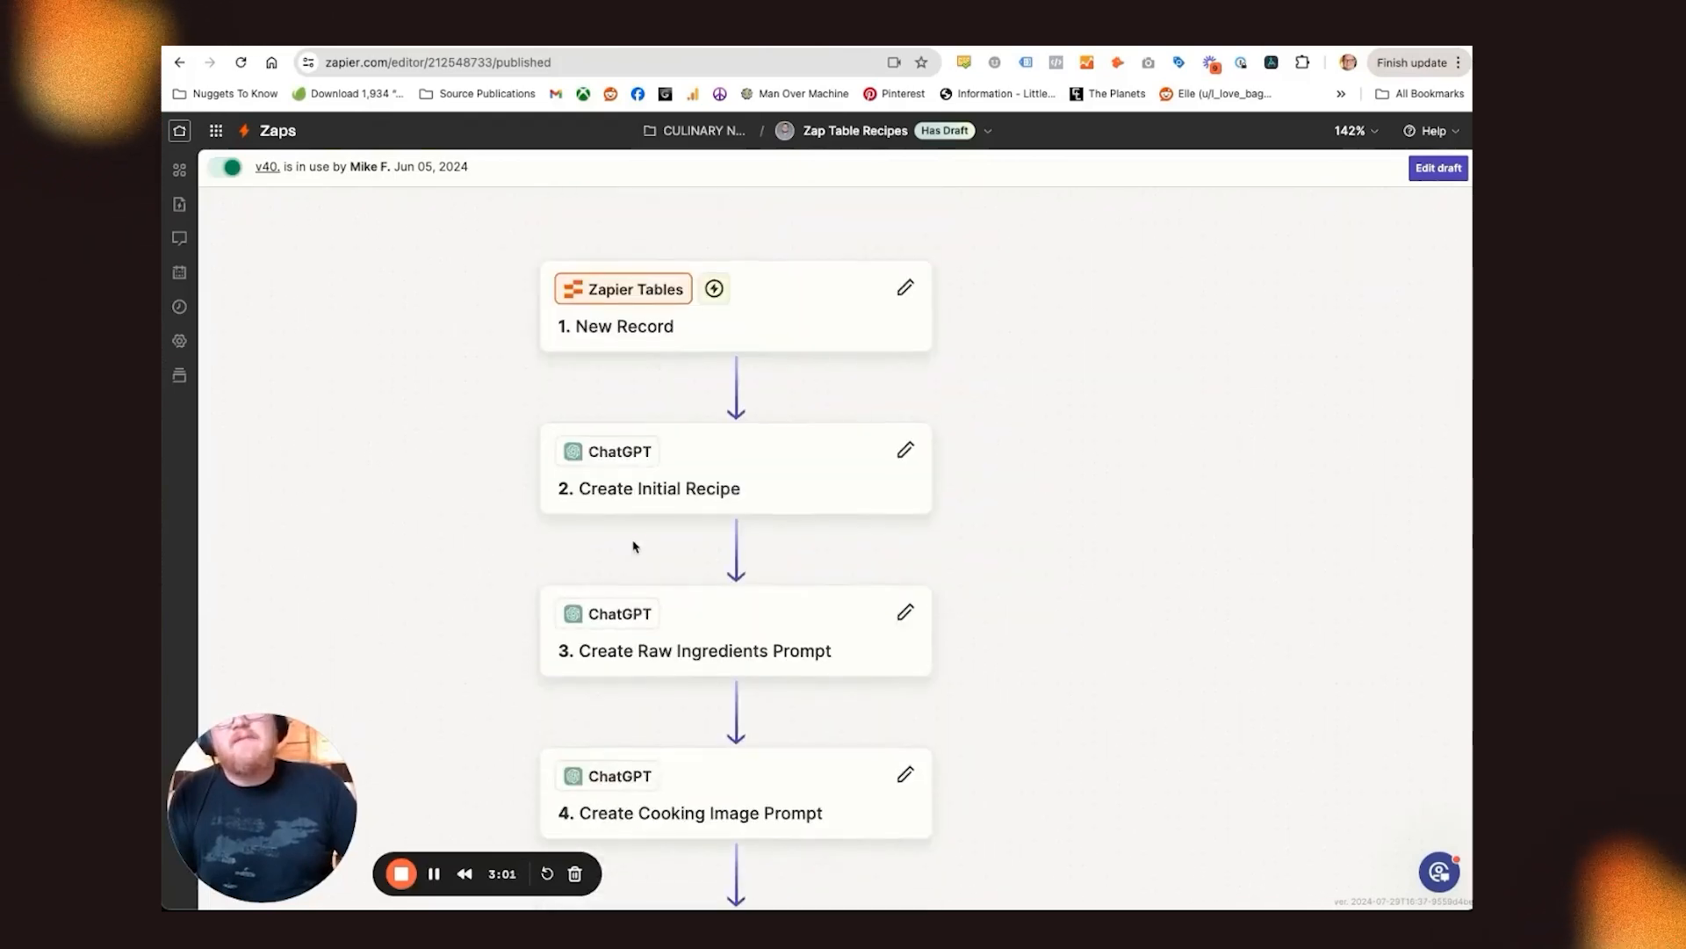
{"action": "scroll", "scroll_direction": "down", "scroll_amount": 3}
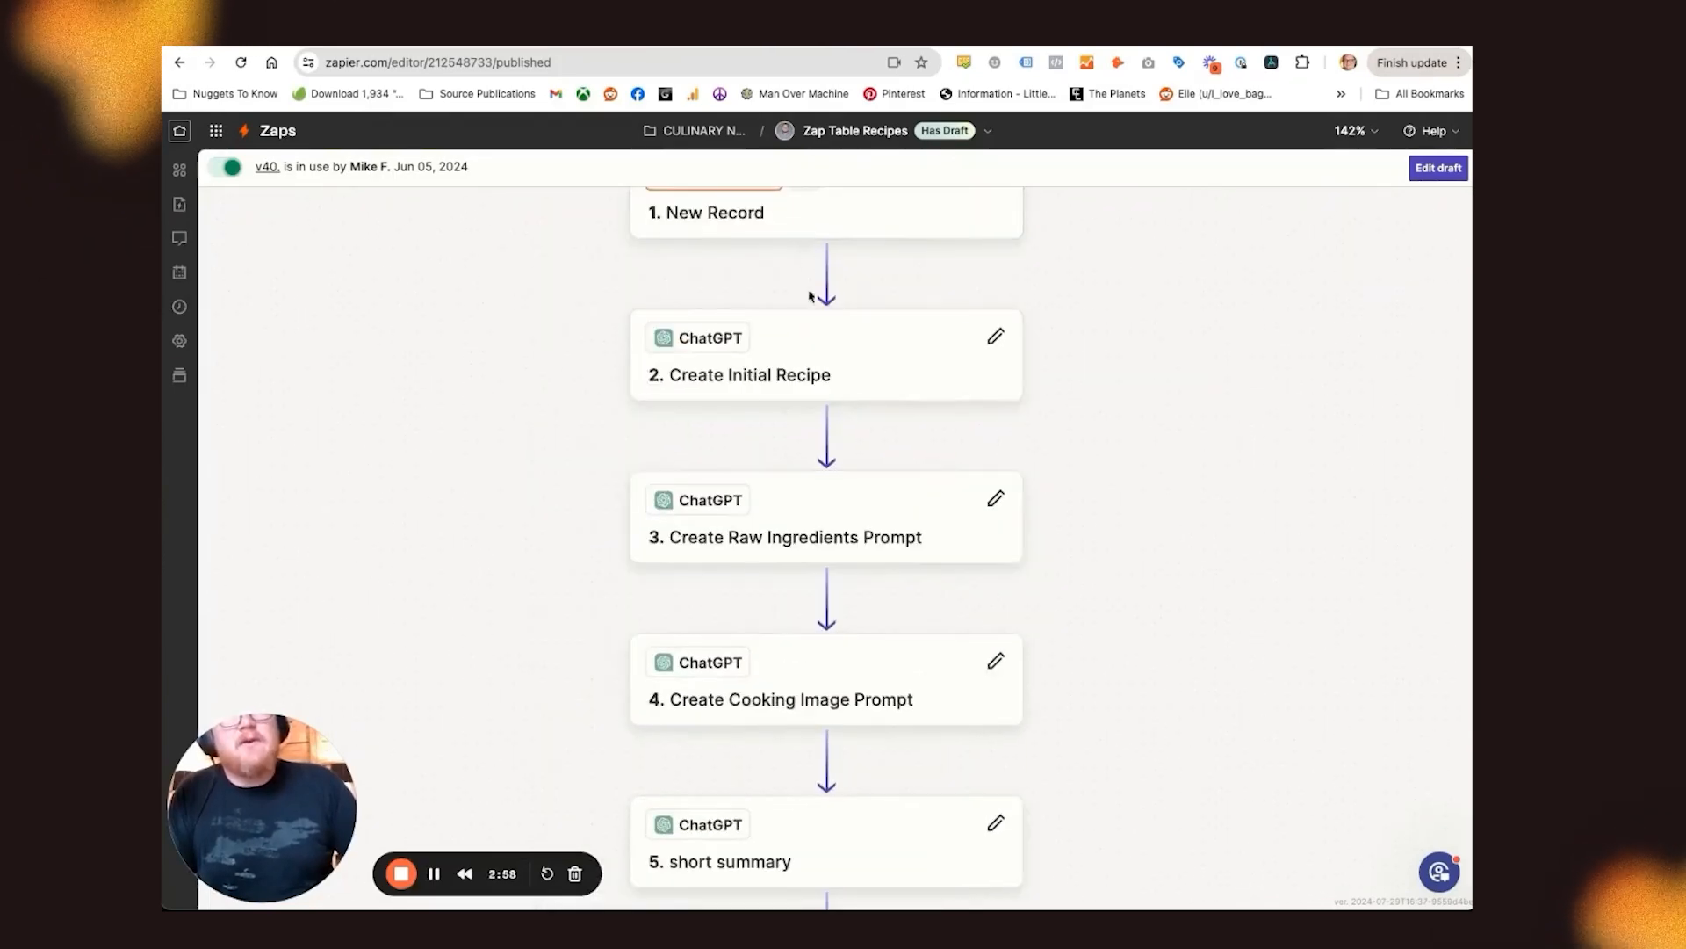
{"action": "left_click", "coordinate": [825, 355]}
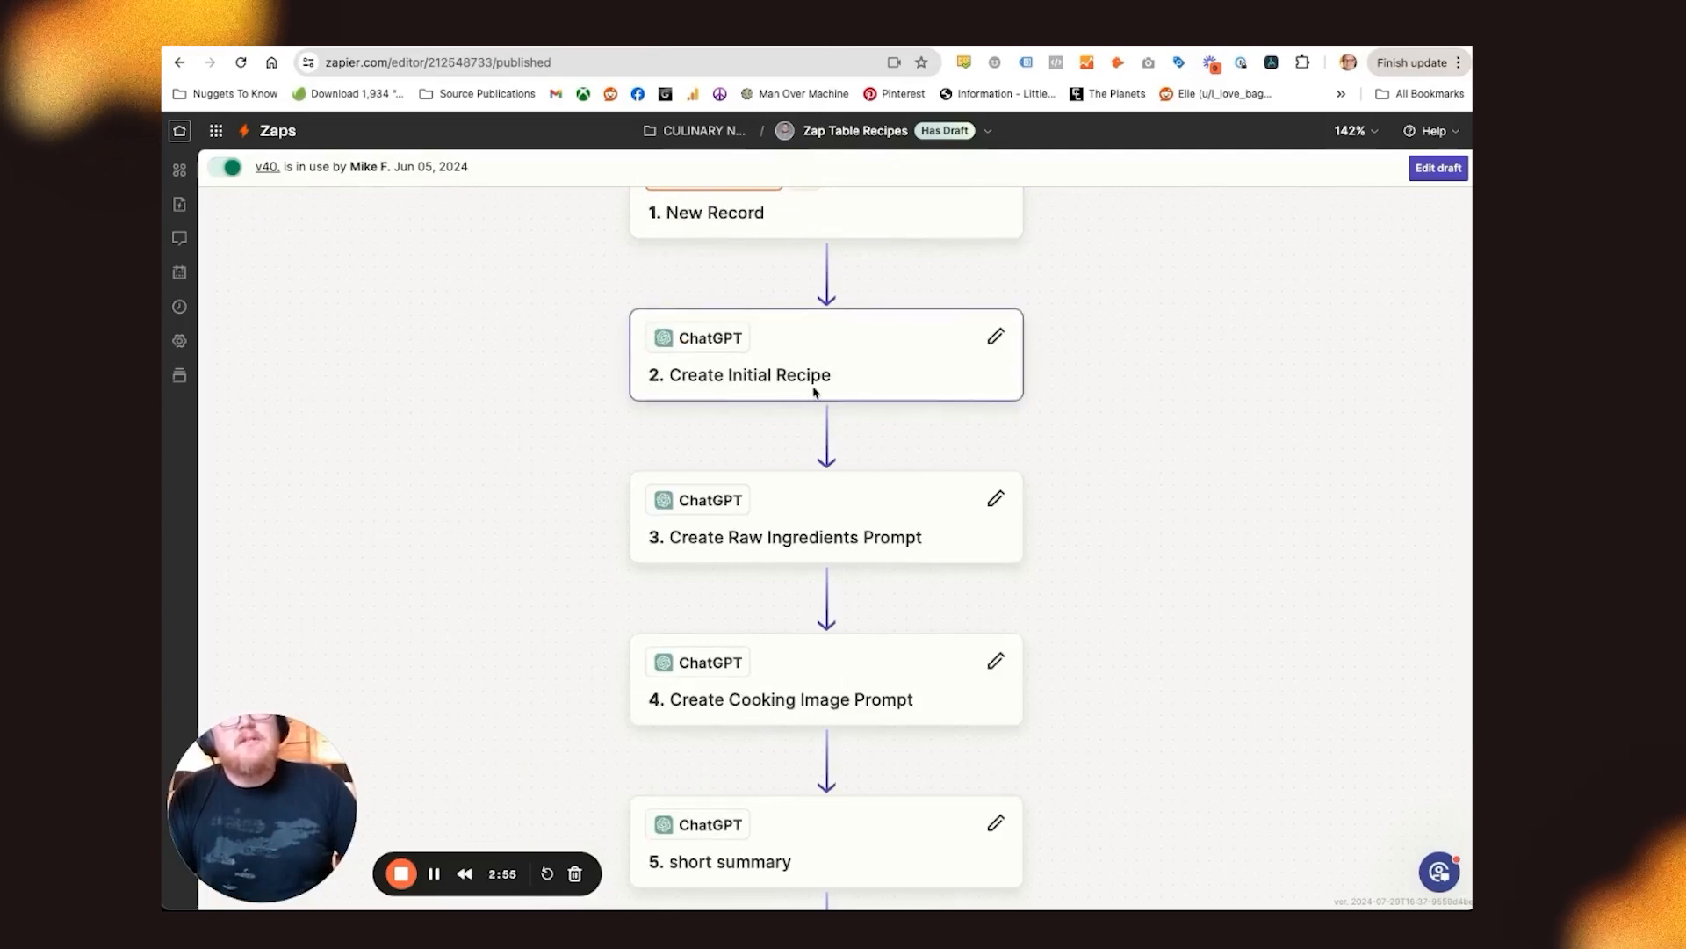
{"action": "mouse_move", "coordinate": [802, 383]}
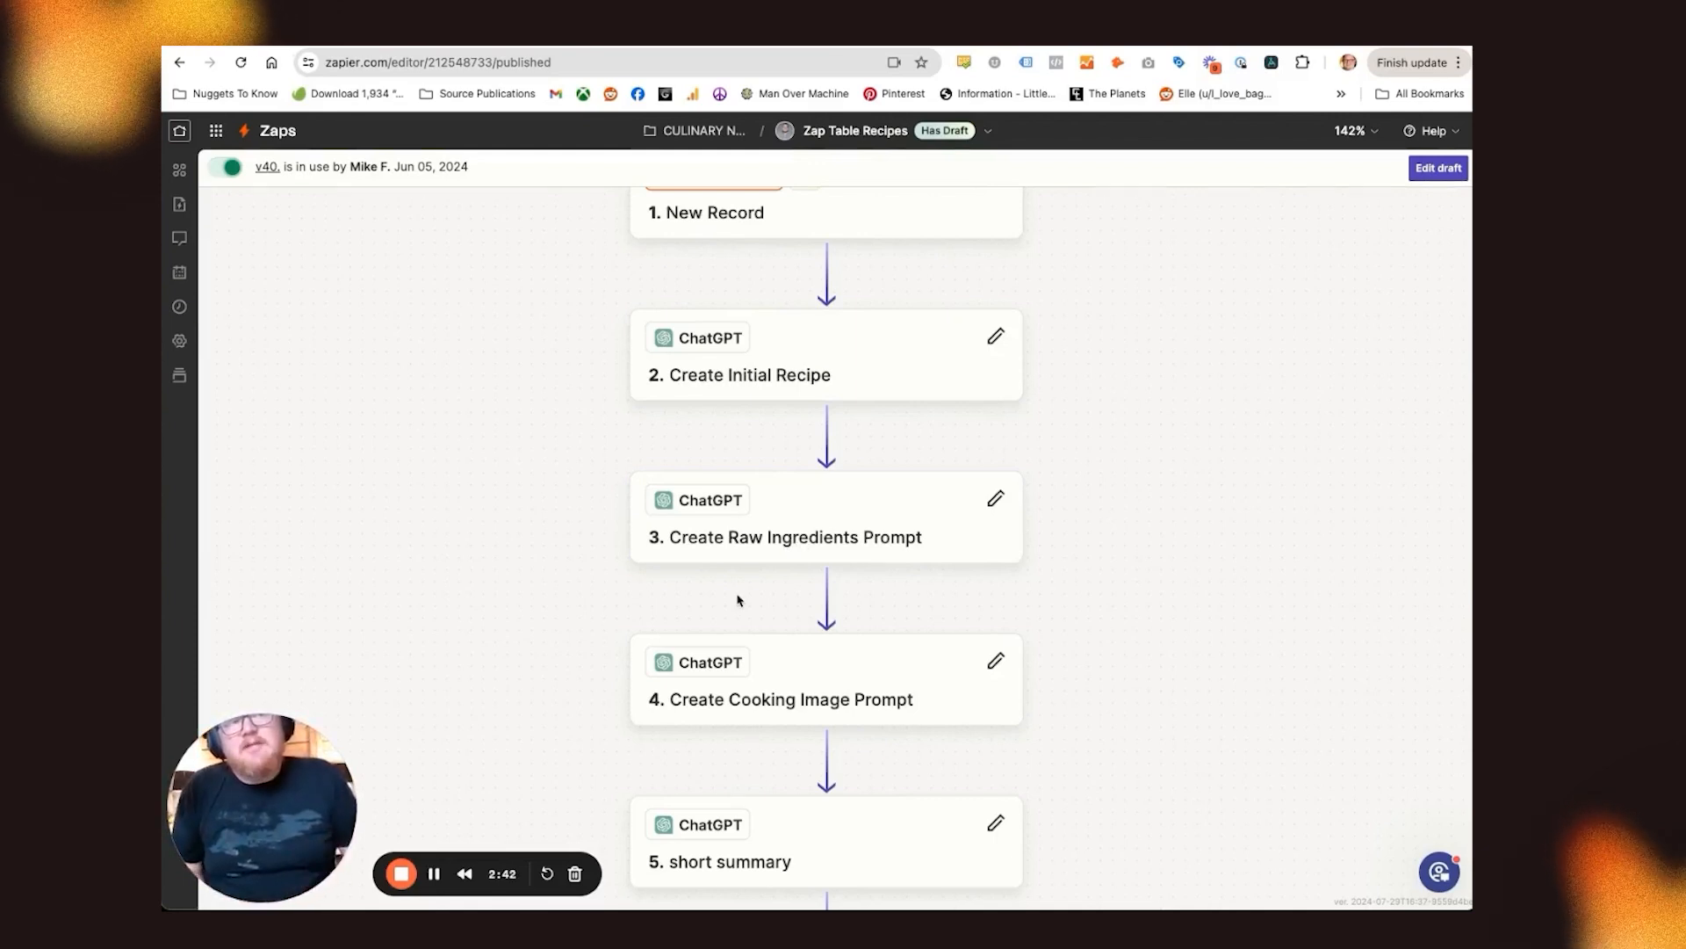
{"action": "mouse_move", "coordinate": [868, 589]}
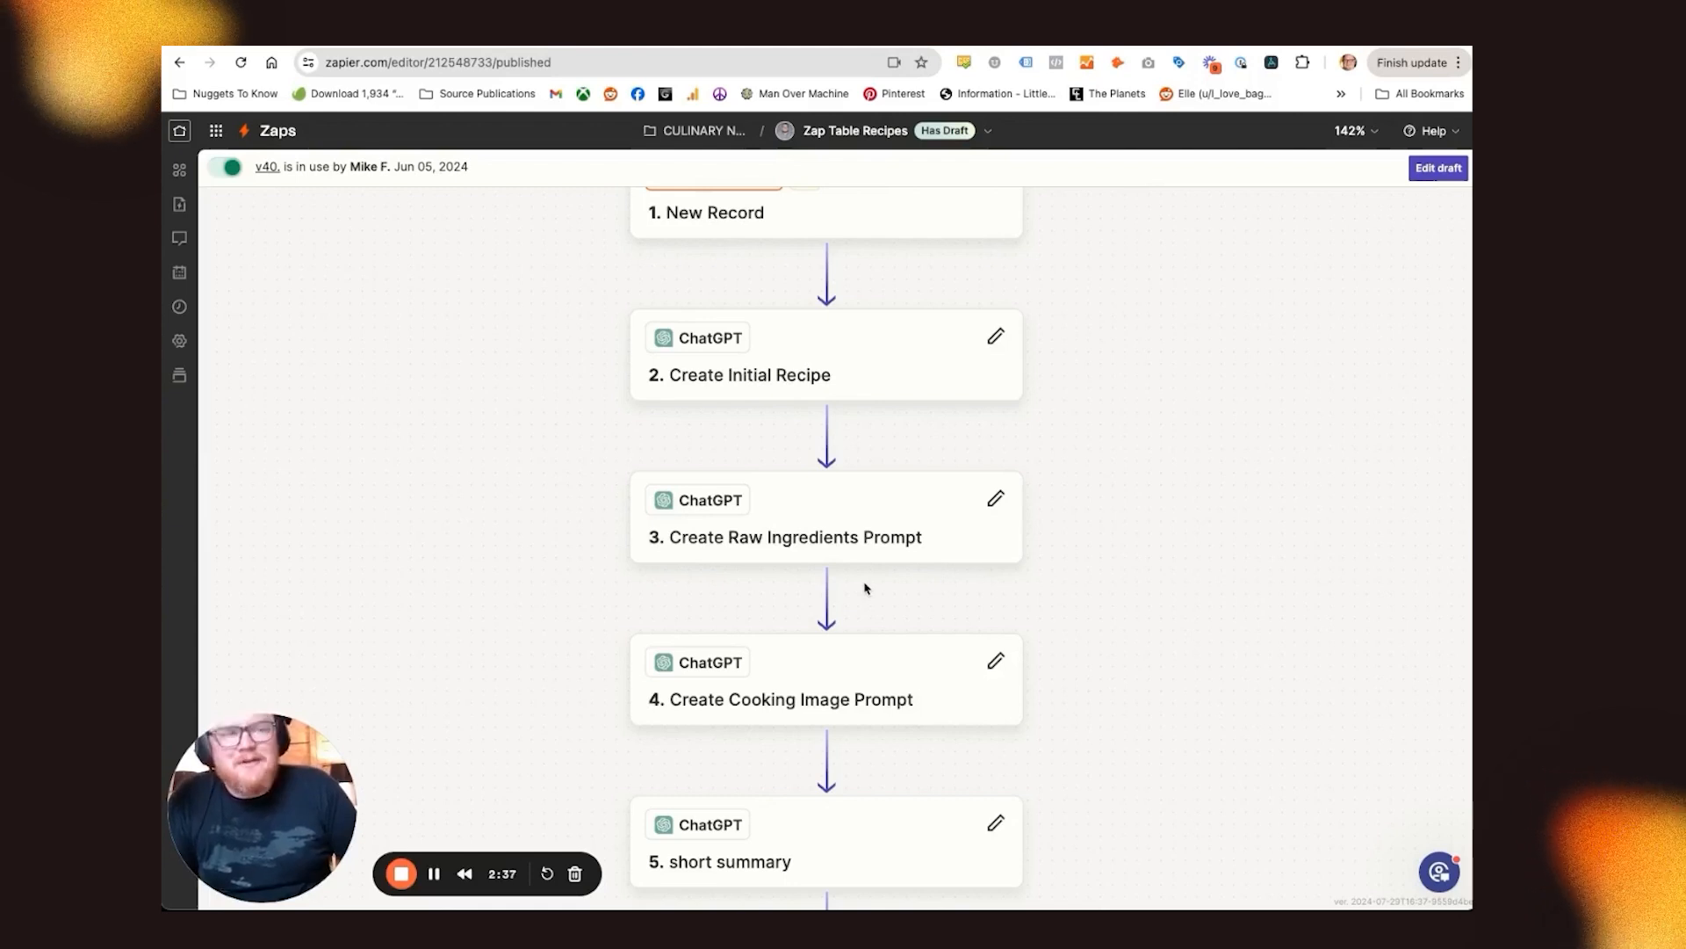
{"action": "left_click", "coordinate": [825, 537]}
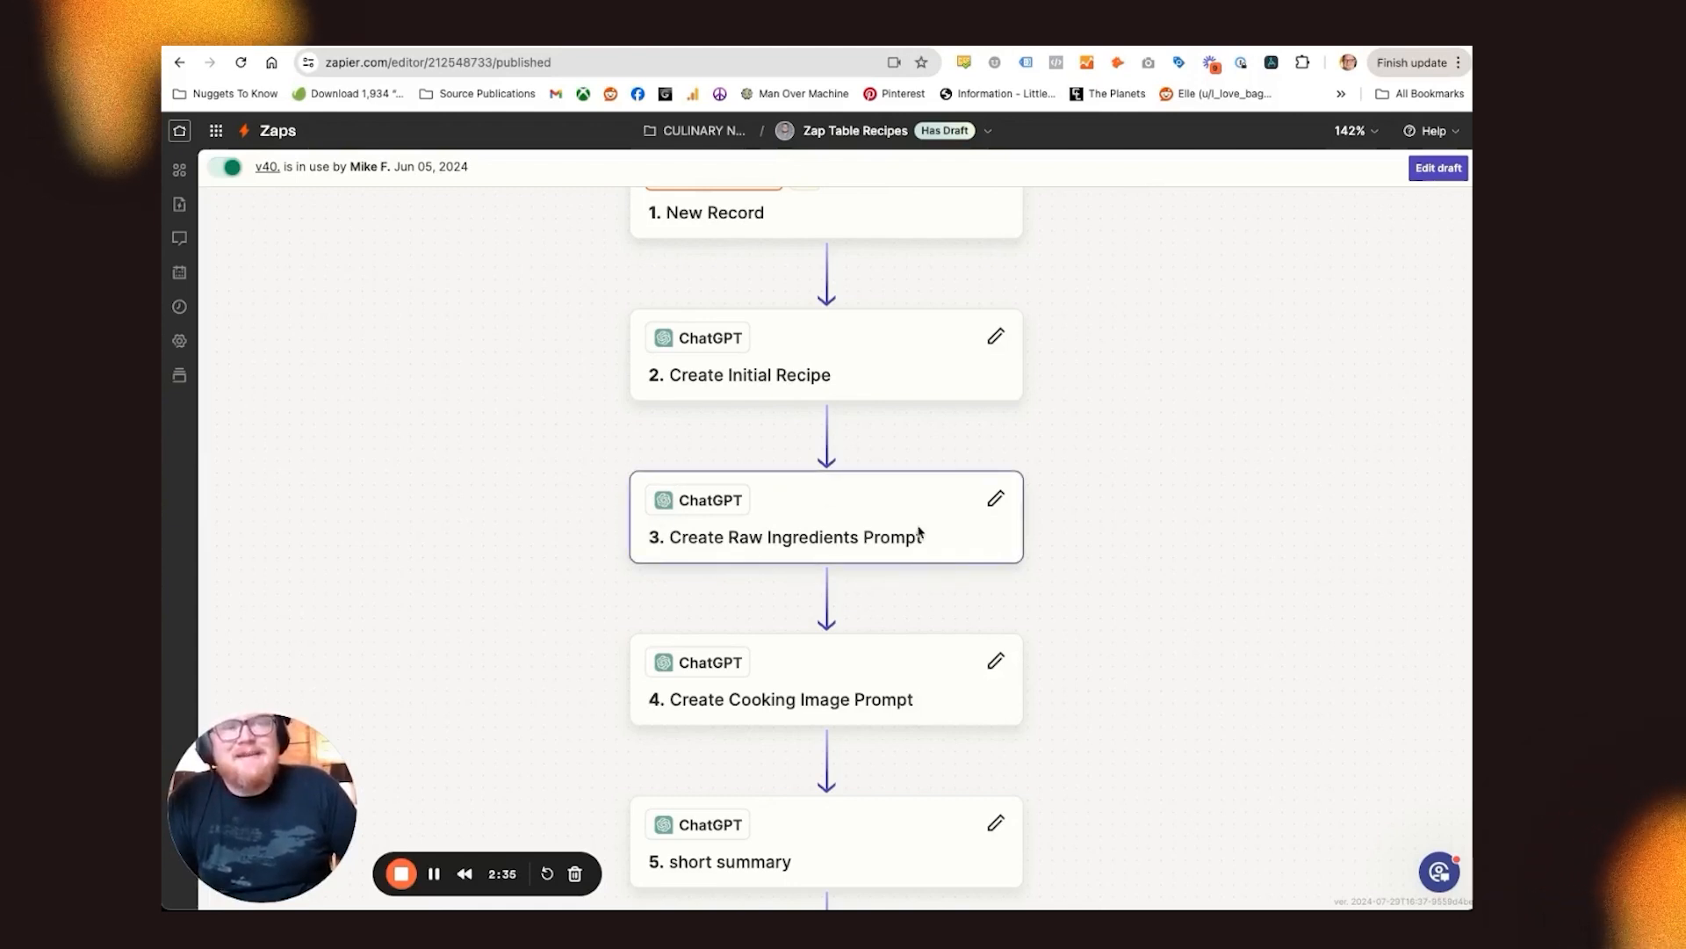
{"action": "scroll", "scroll_direction": "down", "scroll_amount": 3}
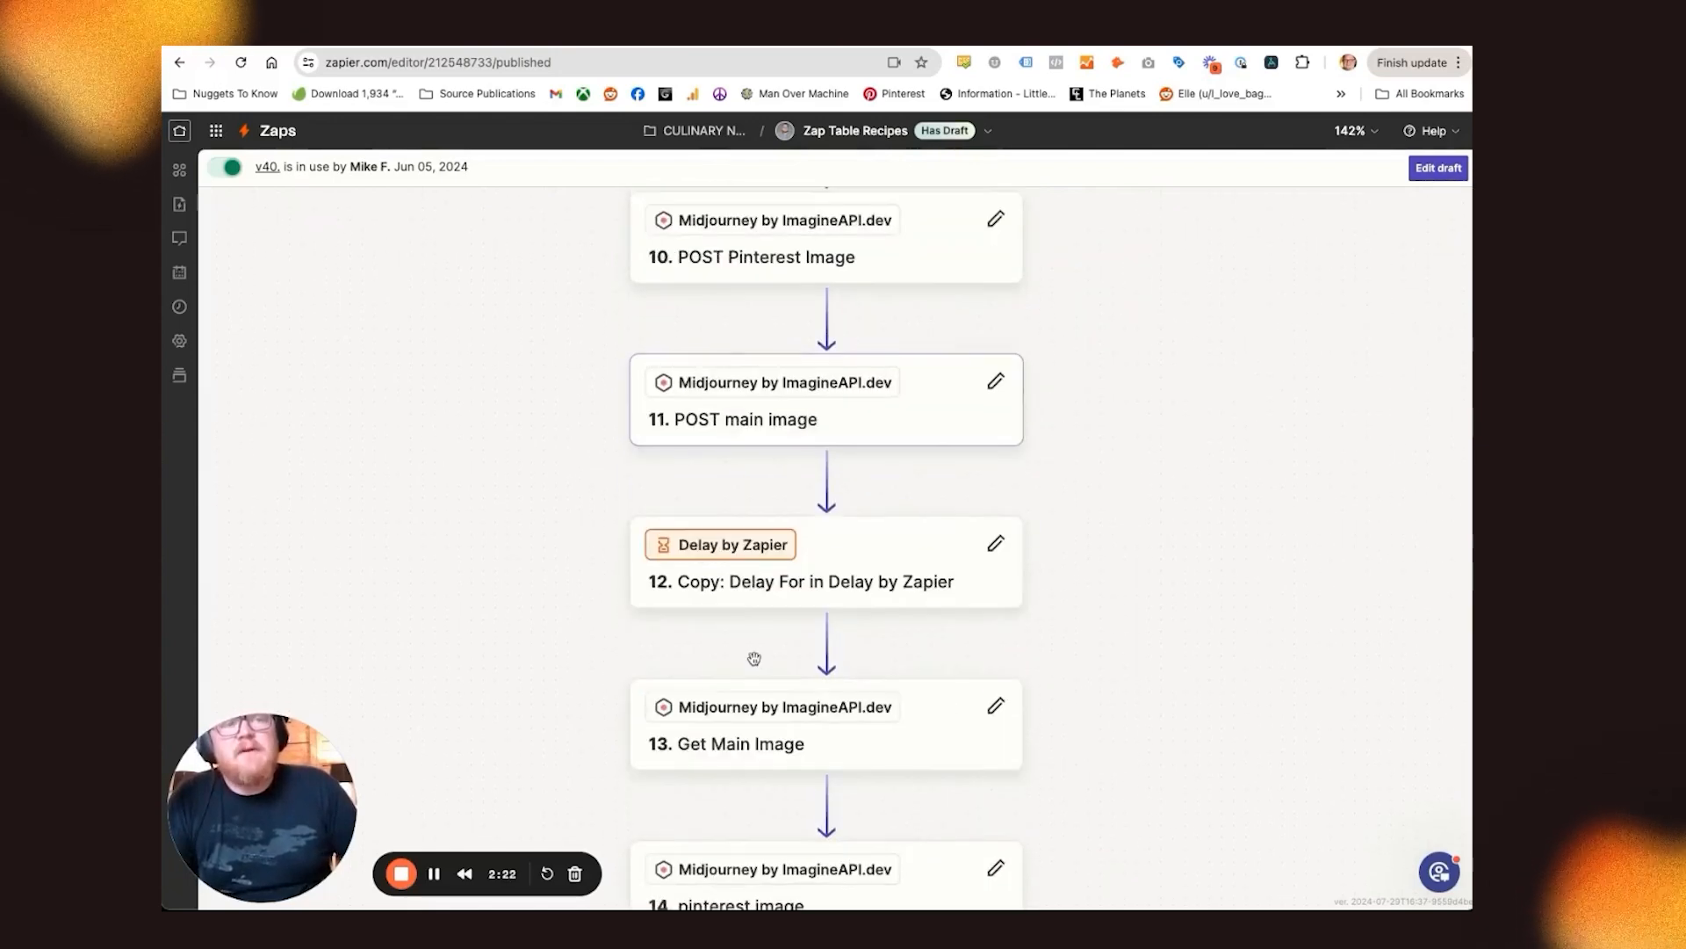
{"action": "scroll", "scroll_direction": "down", "scroll_amount": 3}
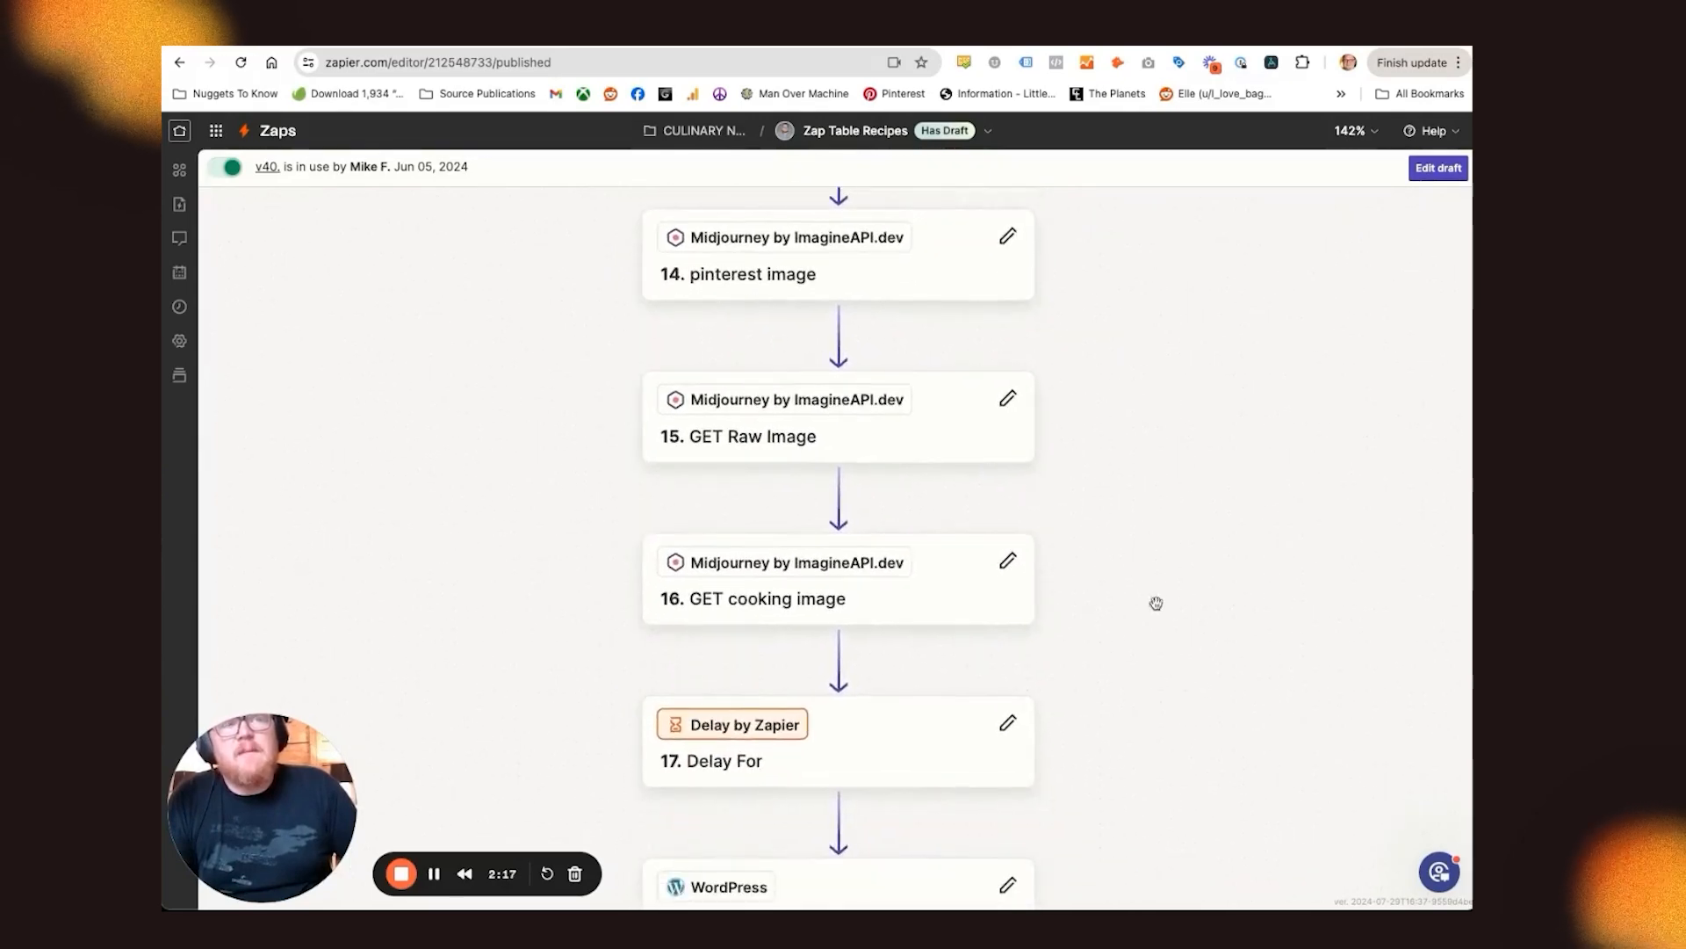
{"action": "scroll", "scroll_direction": "down", "scroll_amount": 3}
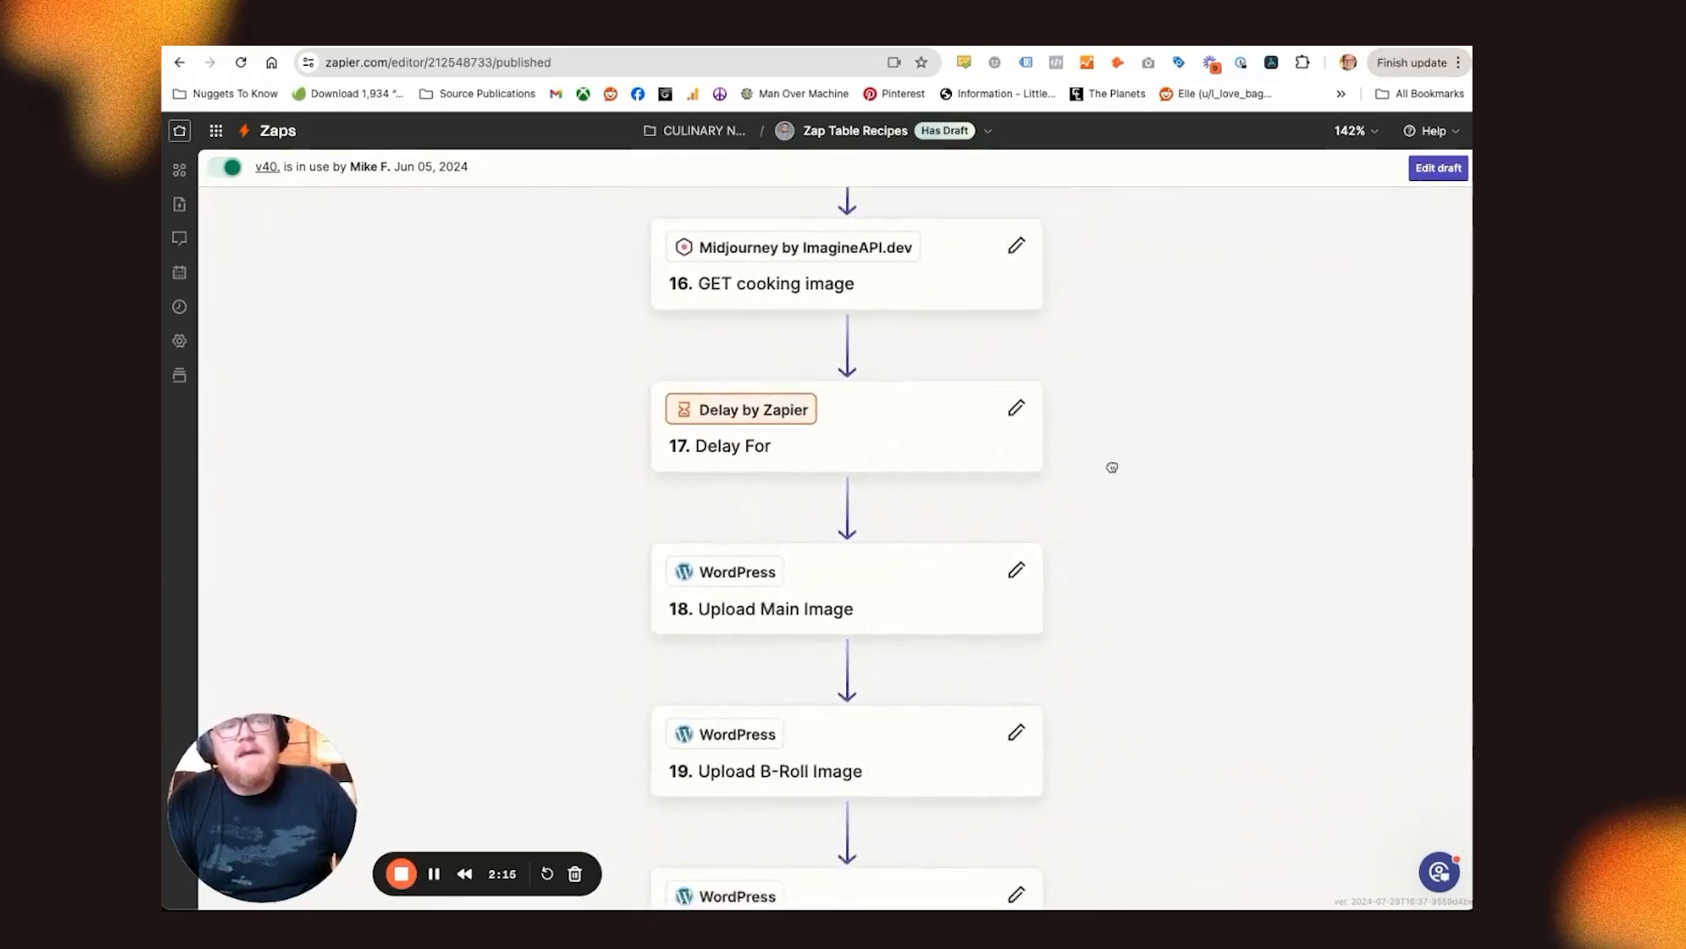
{"action": "scroll", "scroll_direction": "down", "scroll_amount": 3}
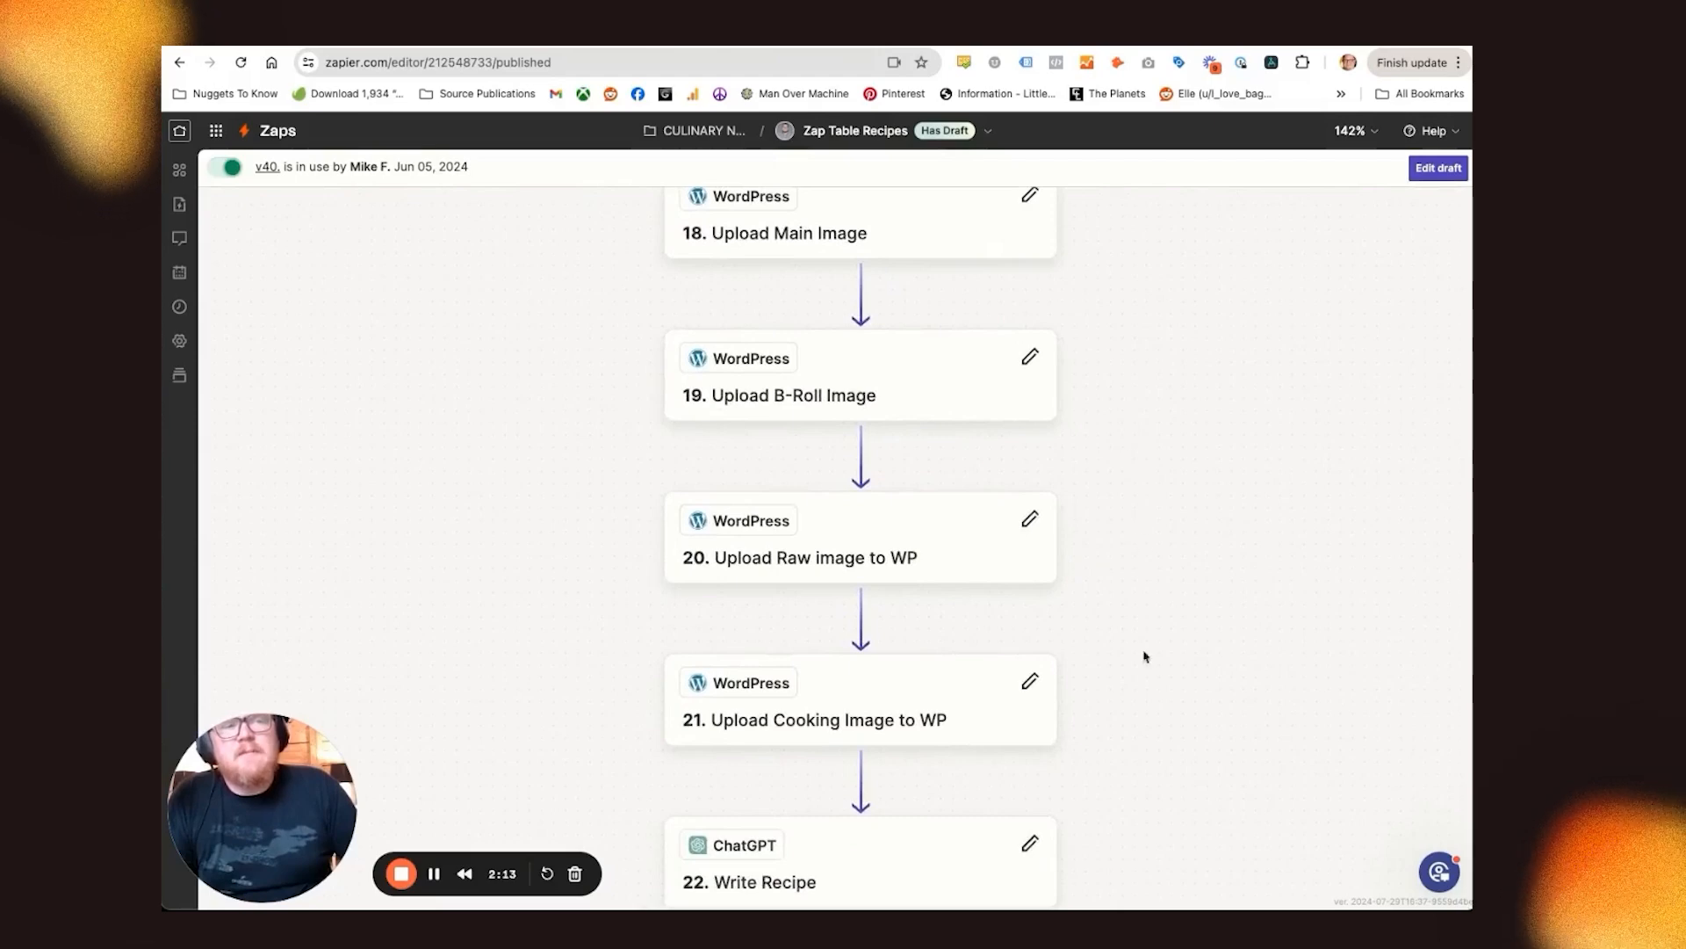
{"action": "scroll", "scroll_direction": "down", "scroll_amount": 3}
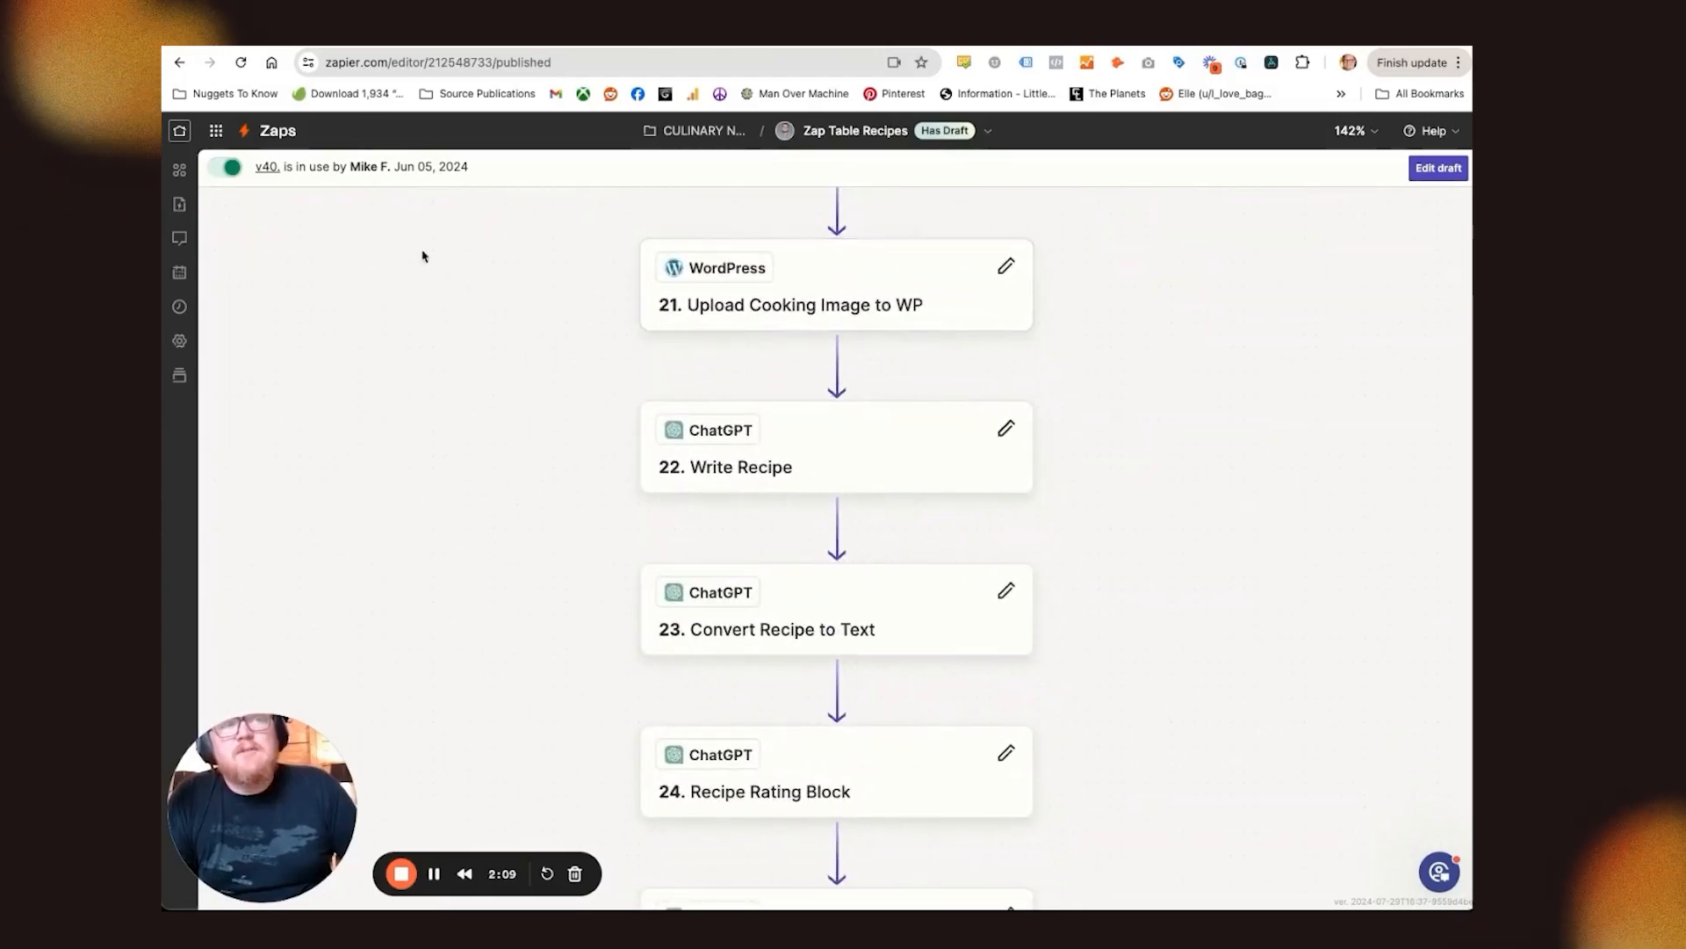
{"action": "mouse_move", "coordinate": [470, 341]}
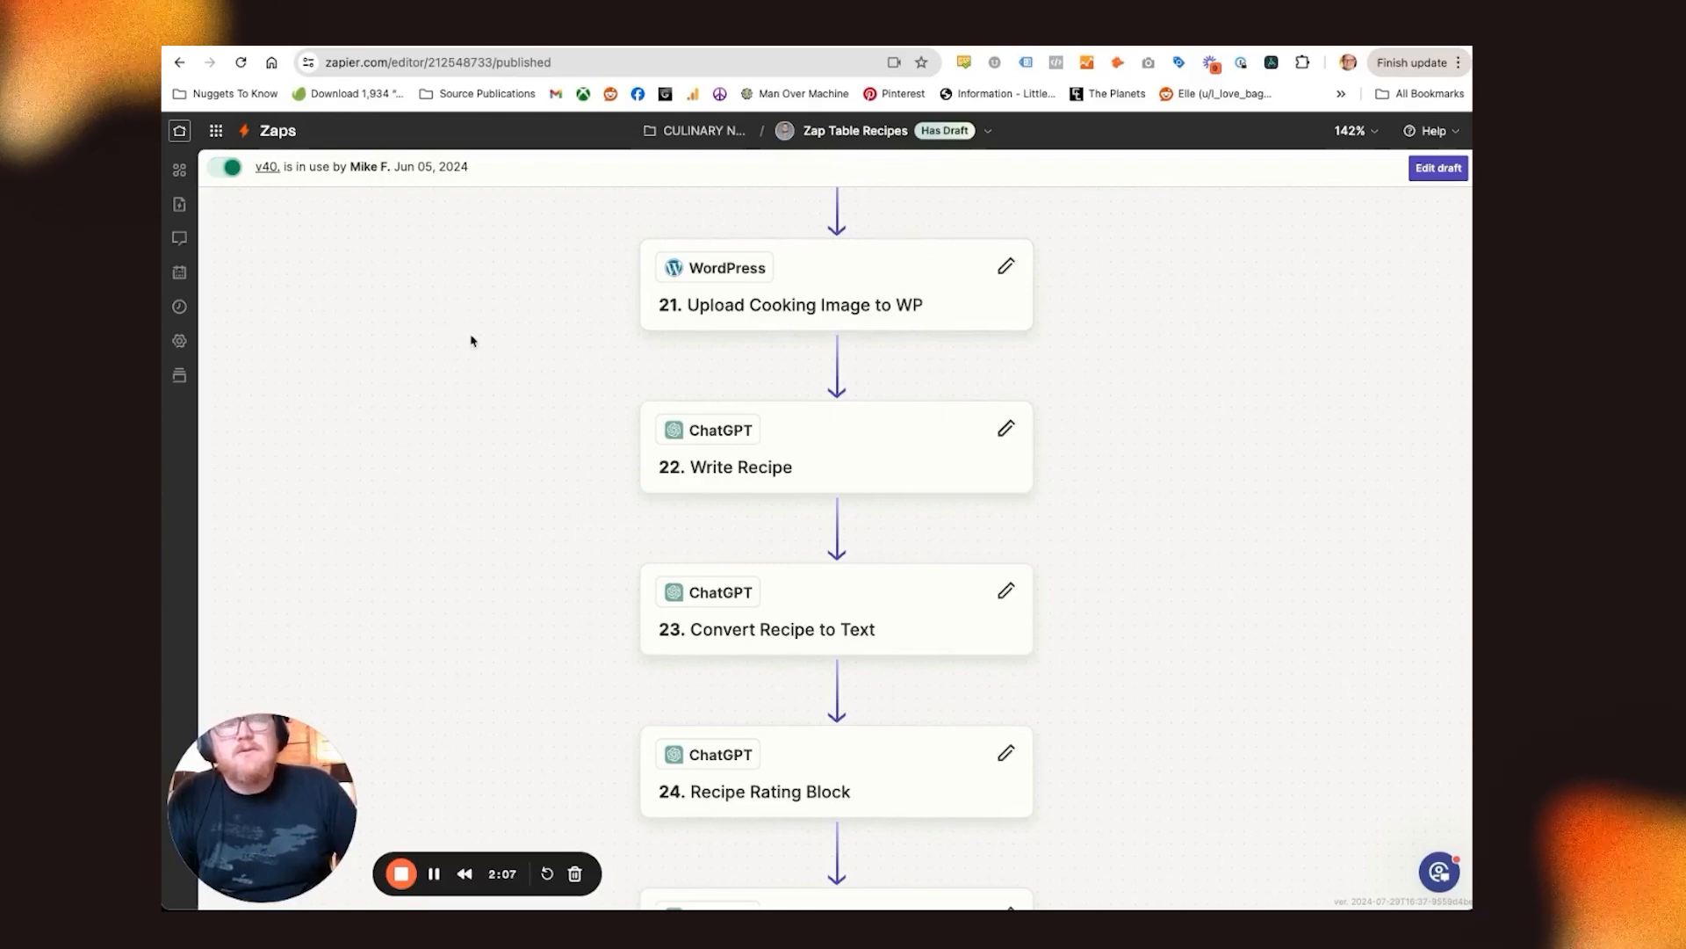
{"action": "mouse_move", "coordinate": [960, 474]}
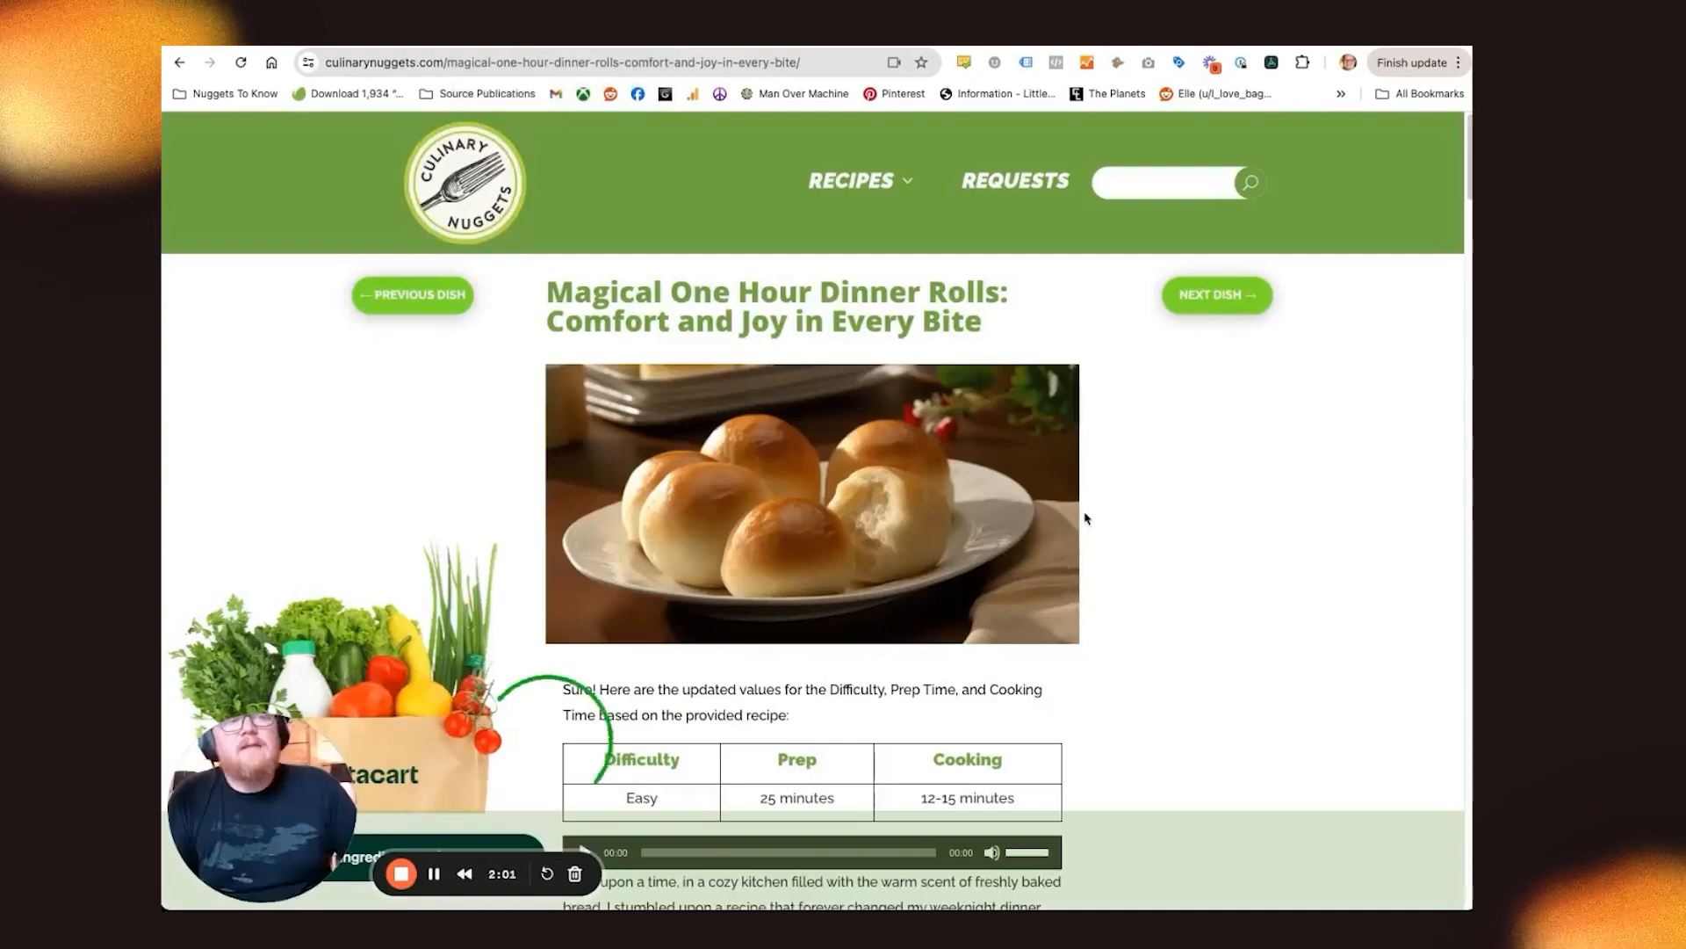
Scroll the Magical One Hour Dinner Rolls post to its difficulty, prep and cooking times table
{"action": "scroll", "scroll_direction": "down", "scroll_amount": 3}
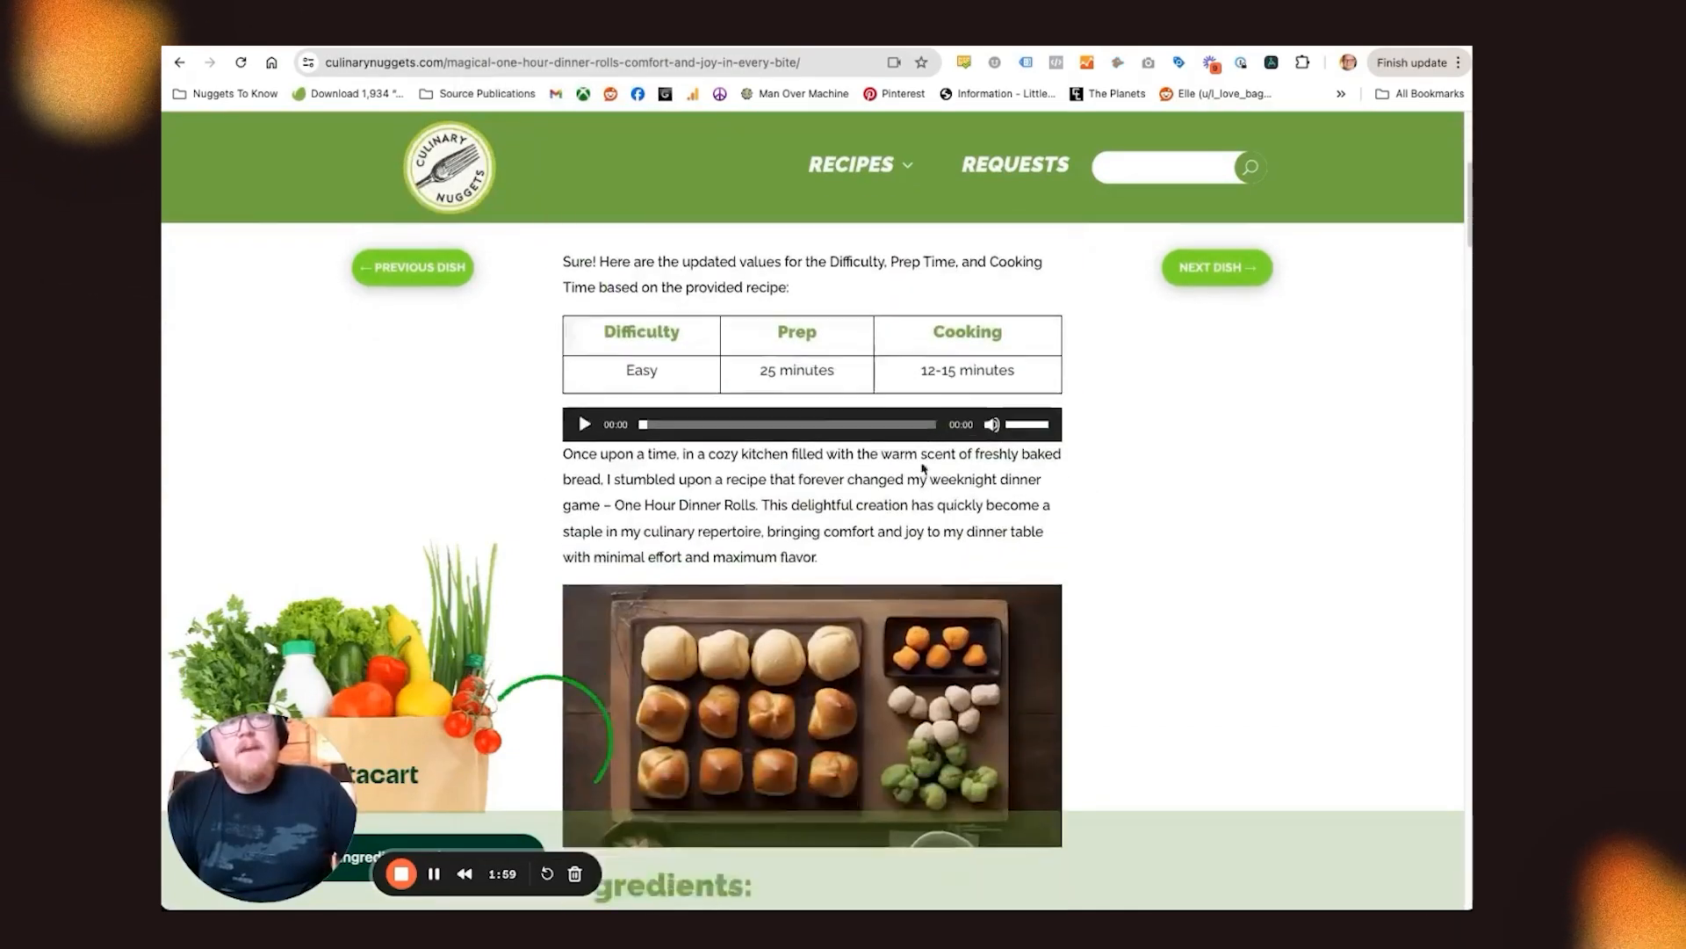
{"action": "scroll", "scroll_direction": "down", "scroll_amount": 3}
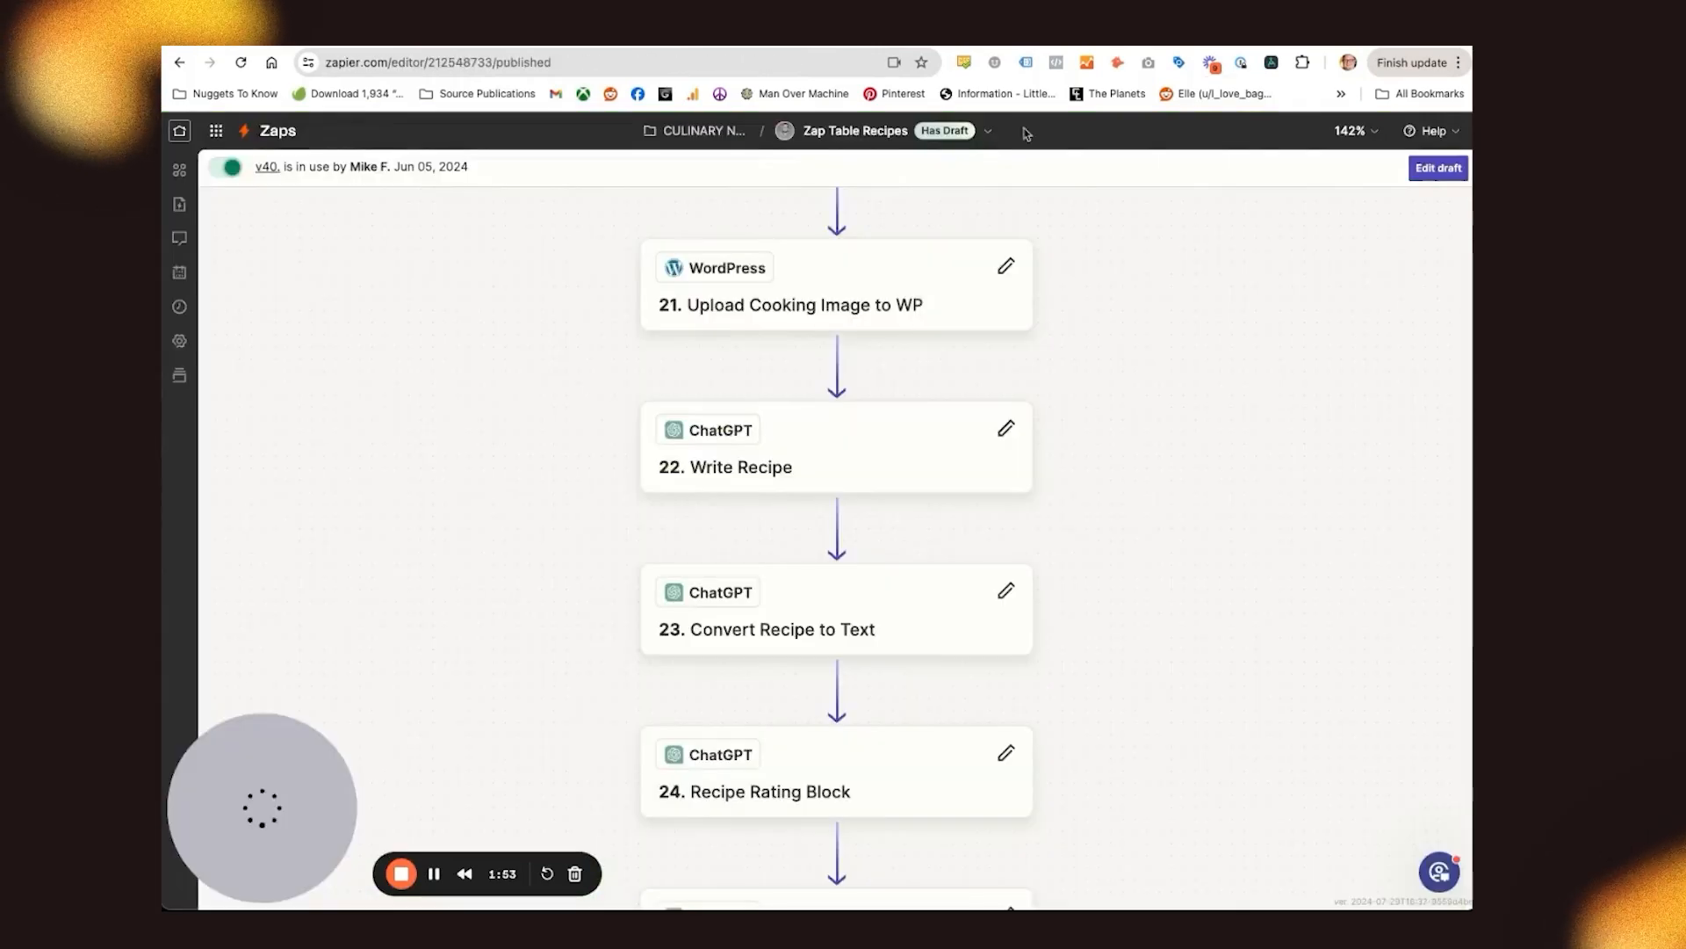
Scroll the Zap editor through the ChatGPT Make Title and Generate SCHEMA steps
{"action": "scroll", "scroll_direction": "down", "scroll_amount": 3}
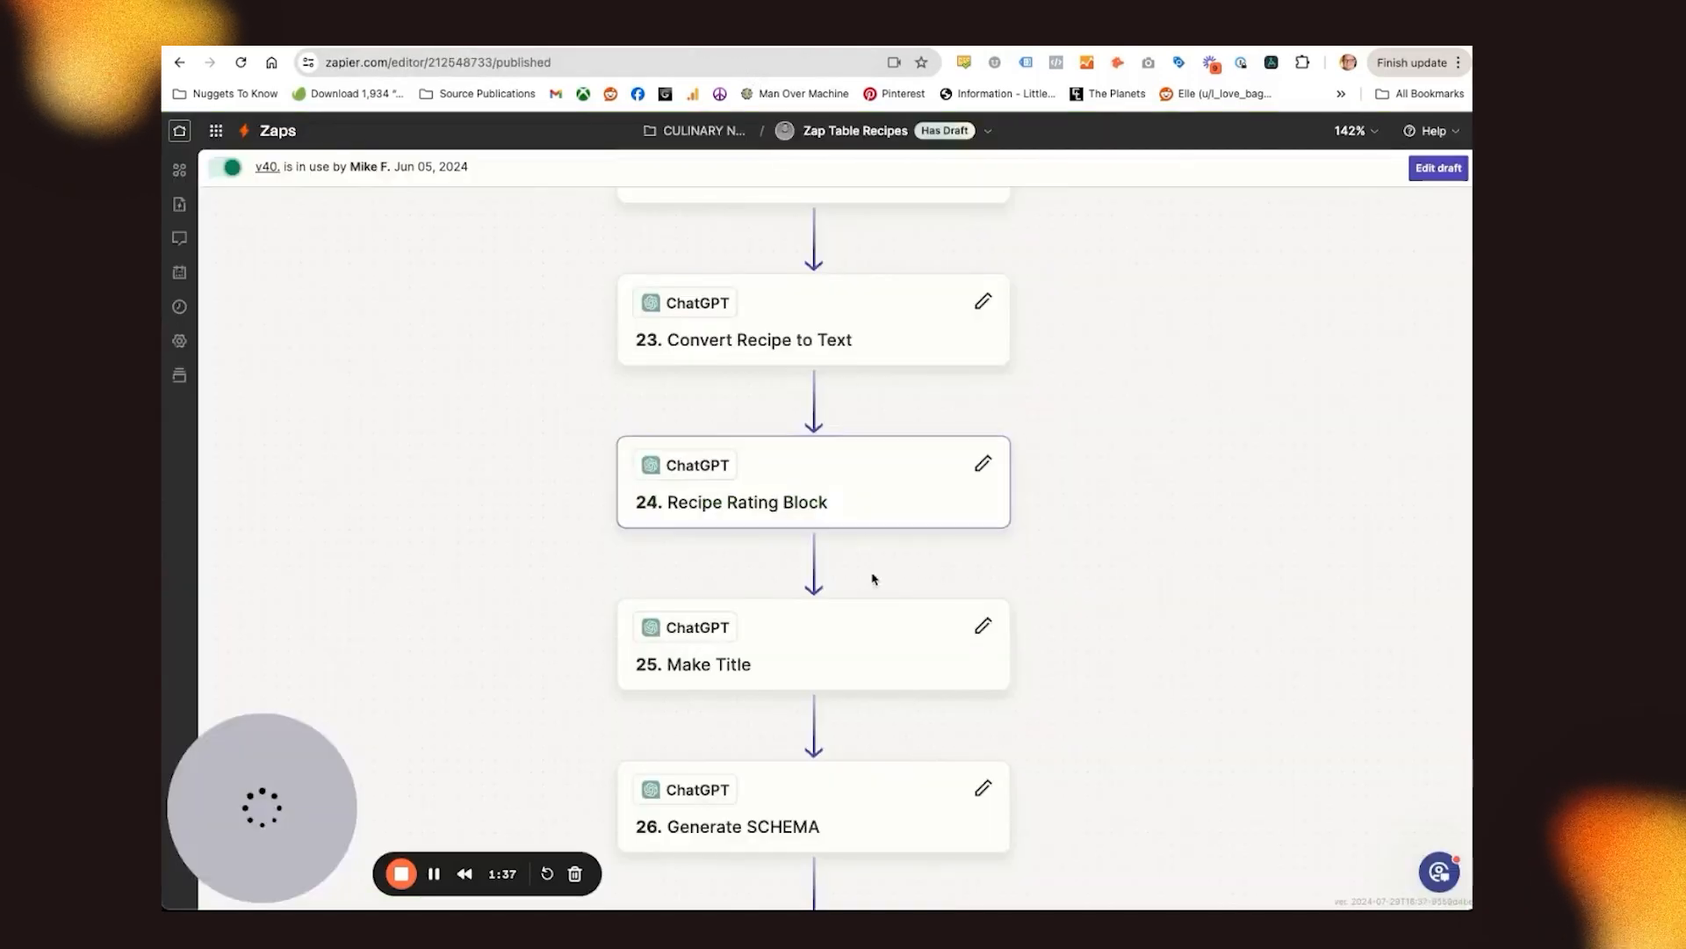
{"action": "scroll", "scroll_direction": "down", "scroll_amount": 3}
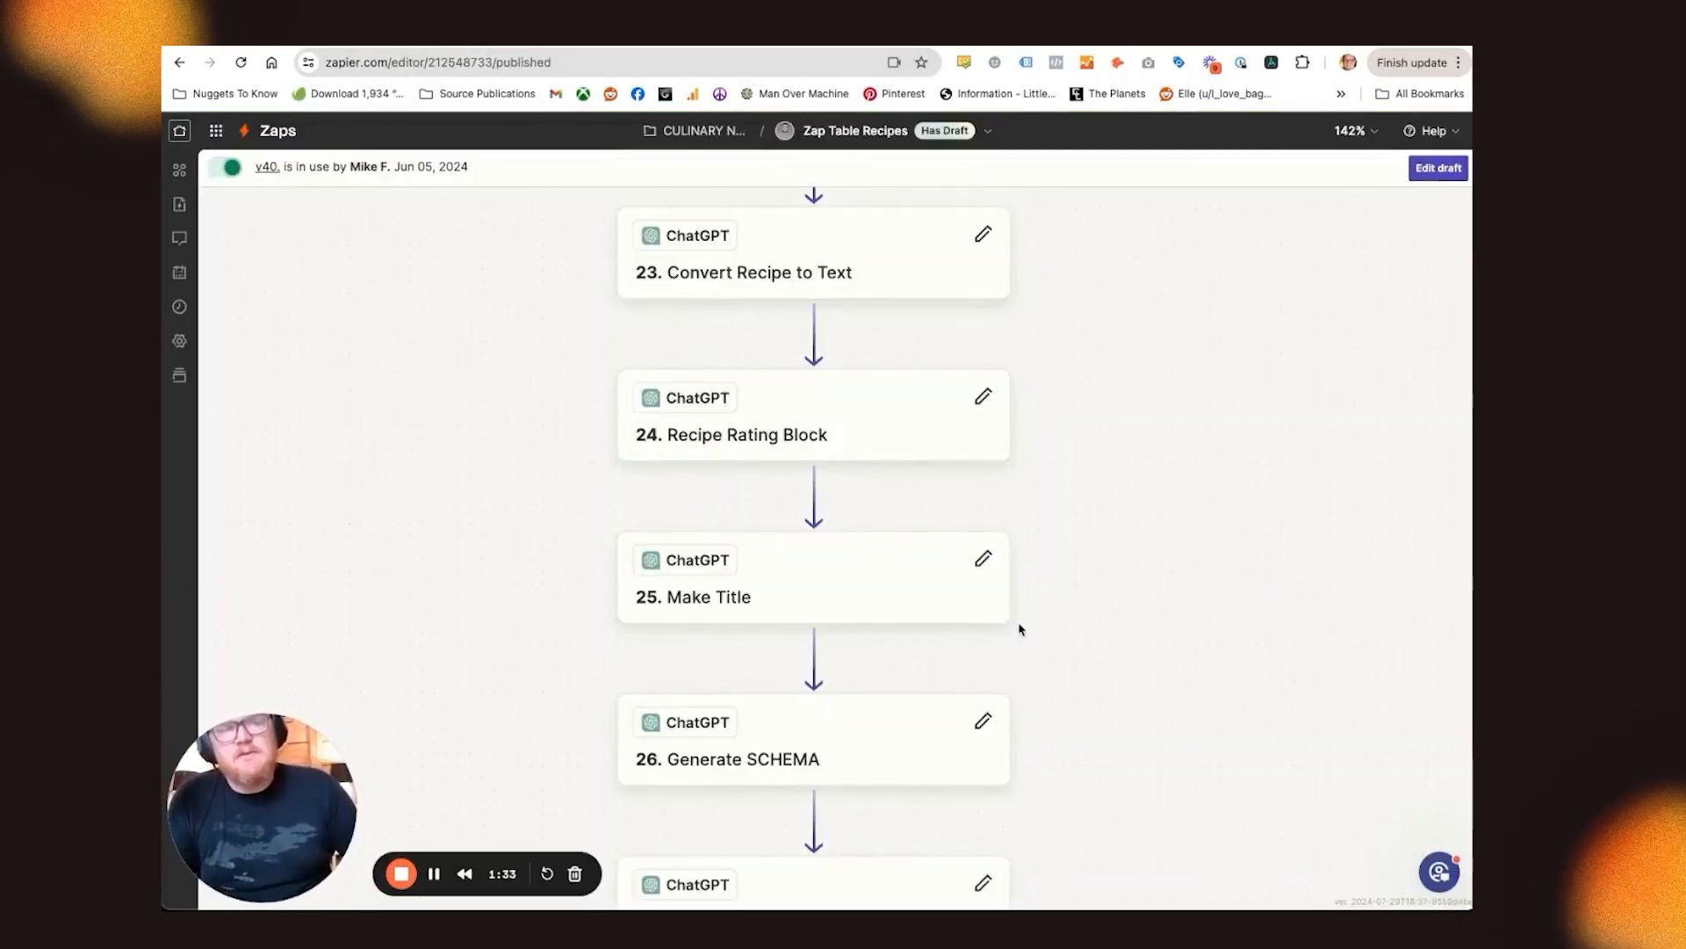
{"action": "scroll", "scroll_direction": "down", "scroll_amount": 3}
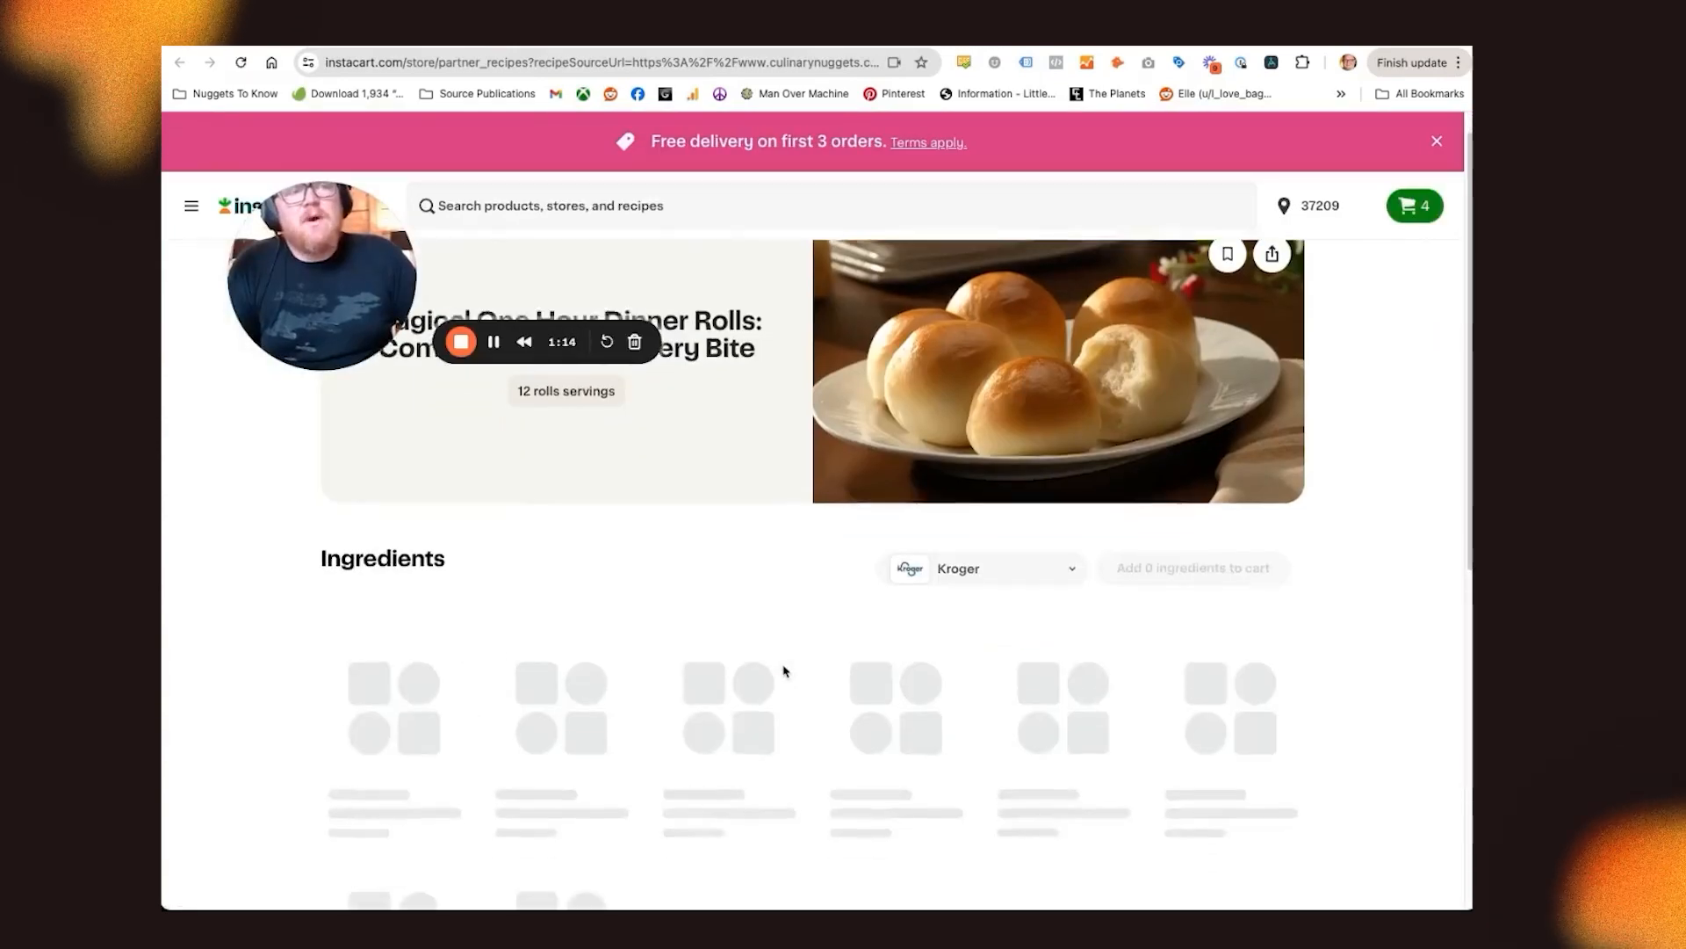
Review the Instacart dinner rolls ingredients with four items checked for the Kroger cart
{"action": "scroll", "scroll_direction": "down", "scroll_amount": 3}
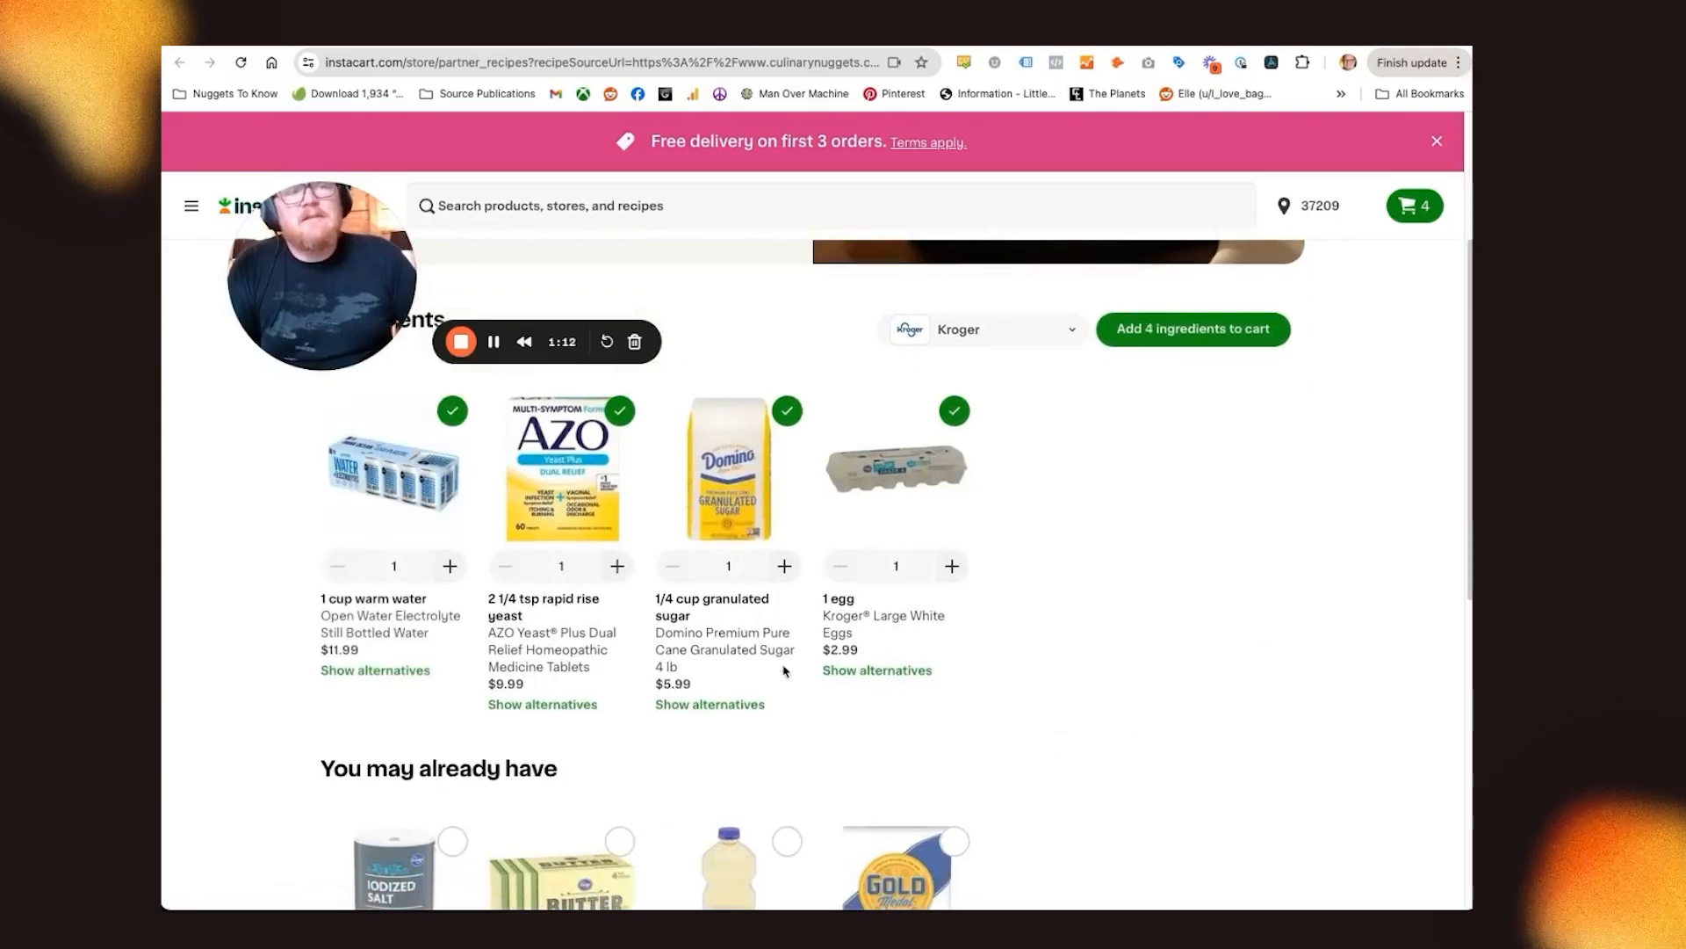
{"action": "scroll", "scroll_direction": "down", "scroll_amount": 3}
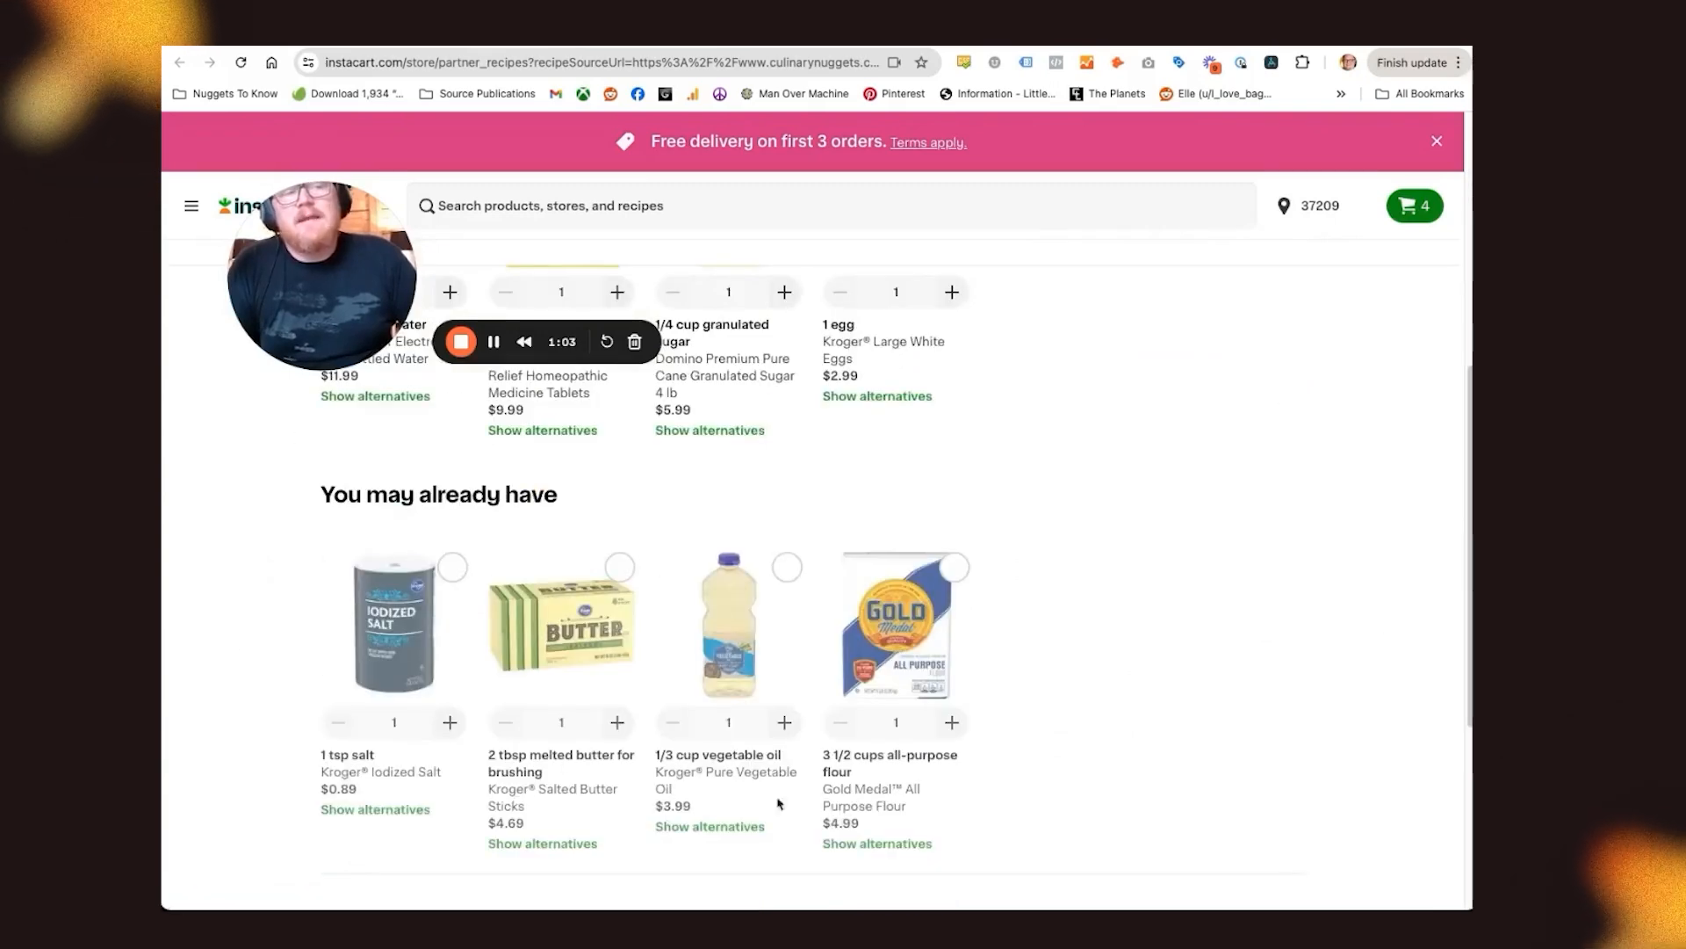
{"action": "mouse_move", "coordinate": [824, 536]}
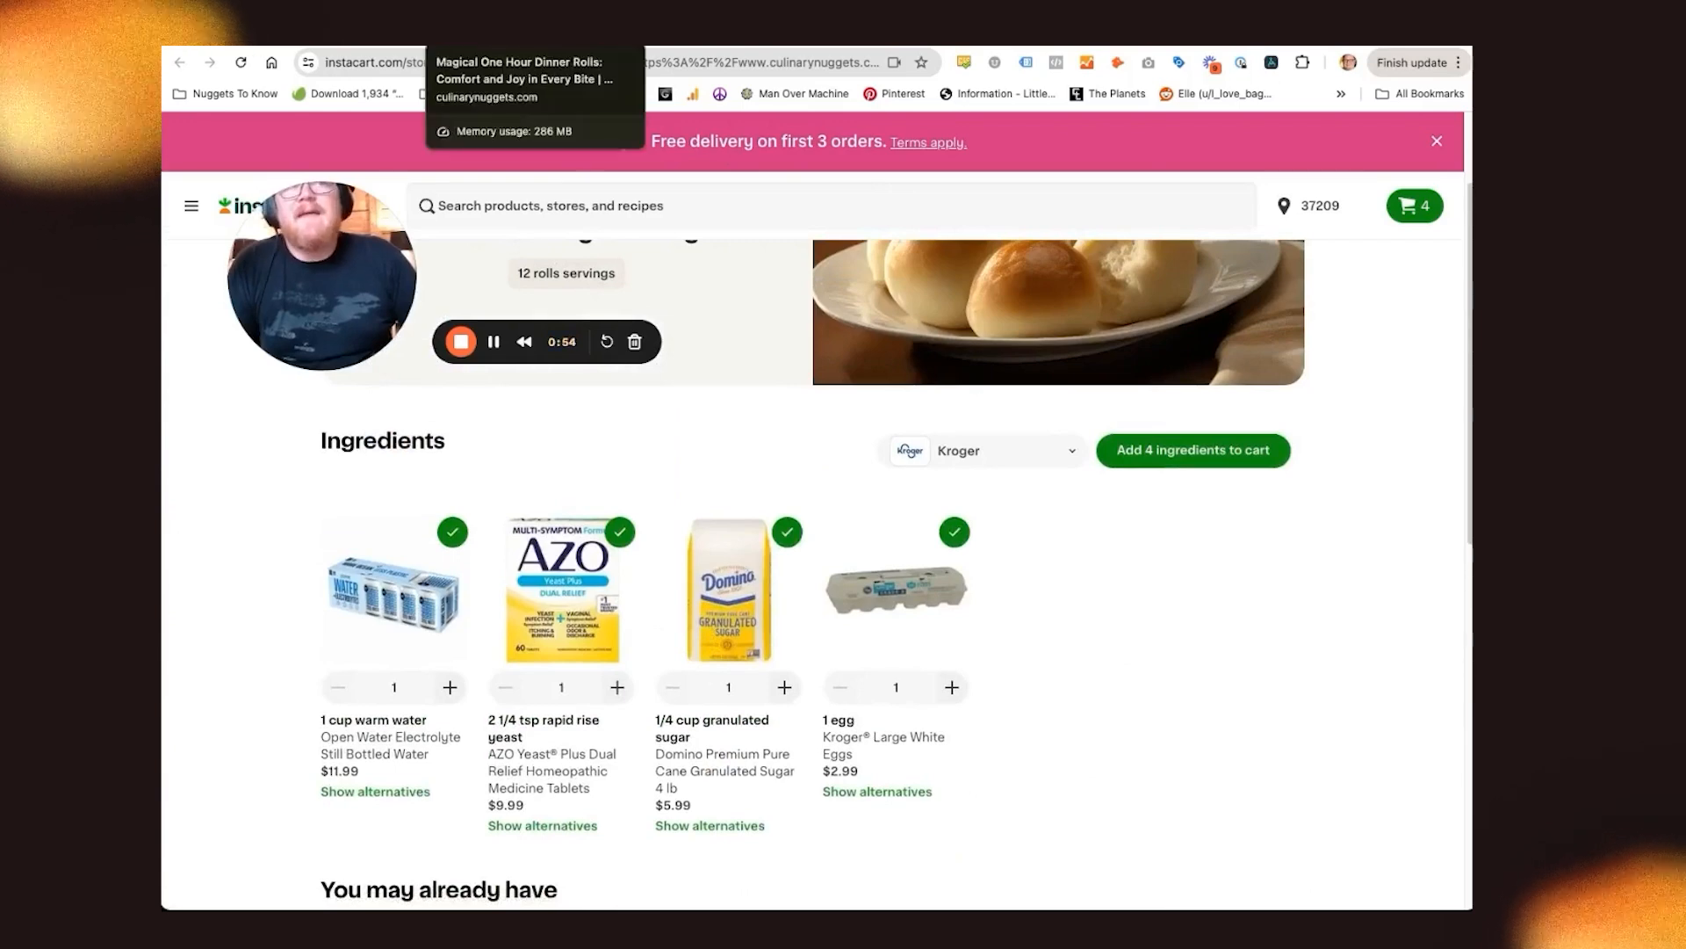
{"action": "left_click", "coordinate": [179, 62]}
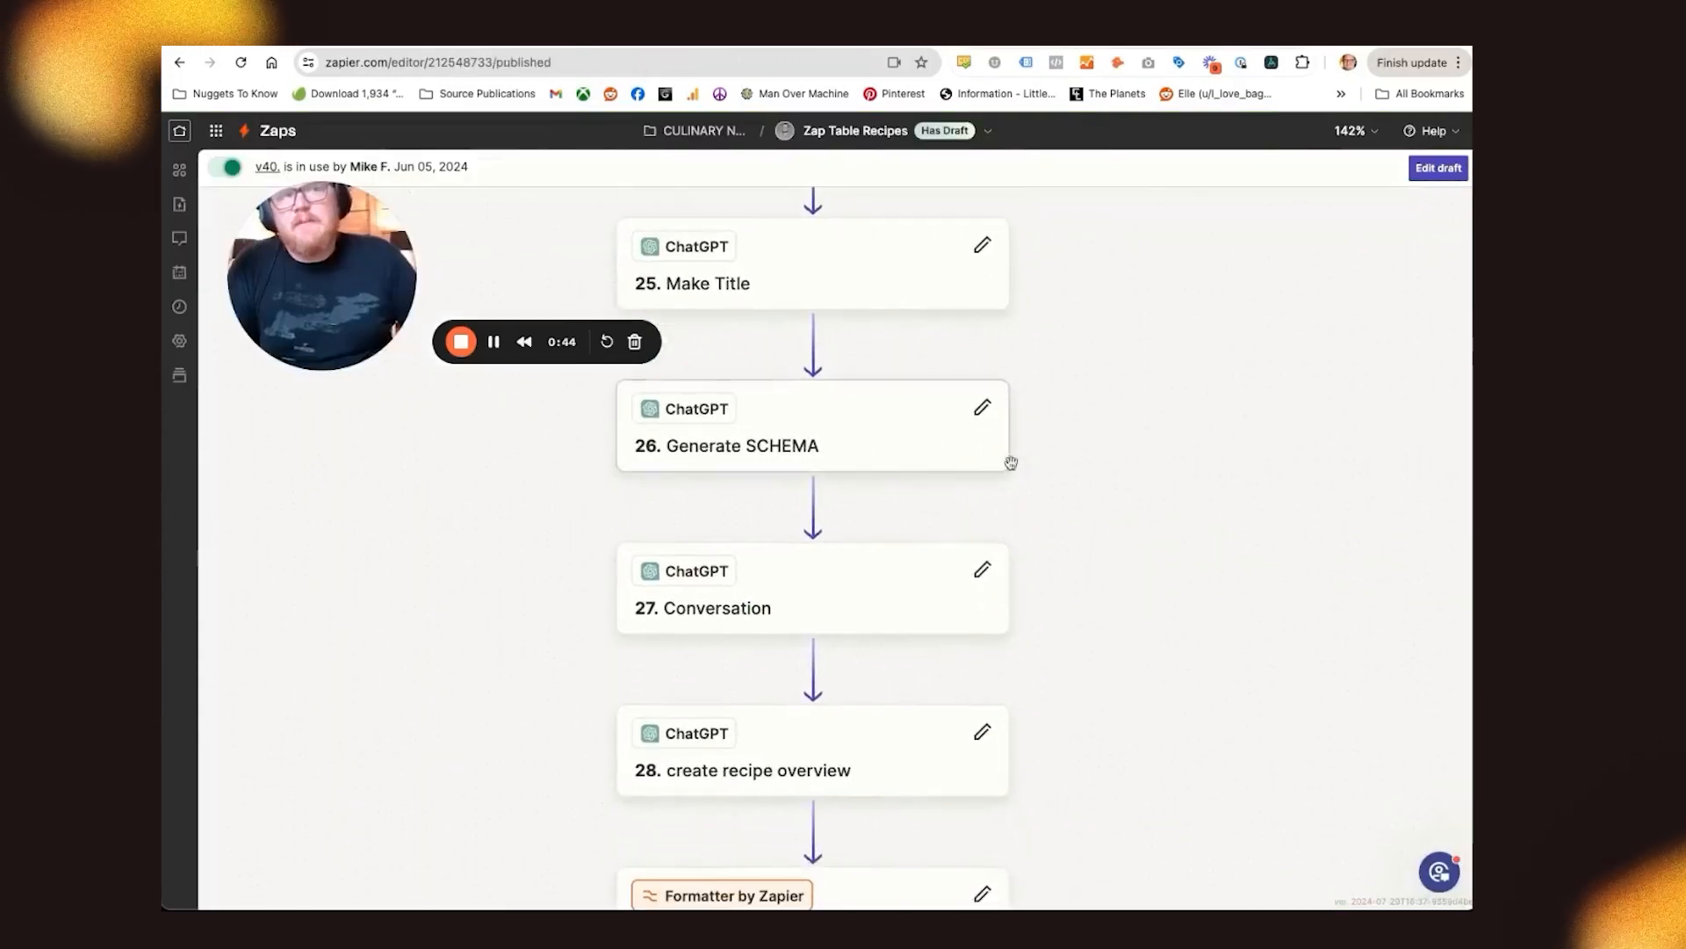
Scroll the Zap from Make Title through social posts and difficulty rating to Bannerbear Create Image
{"action": "scroll", "scroll_direction": "down", "scroll_amount": 3}
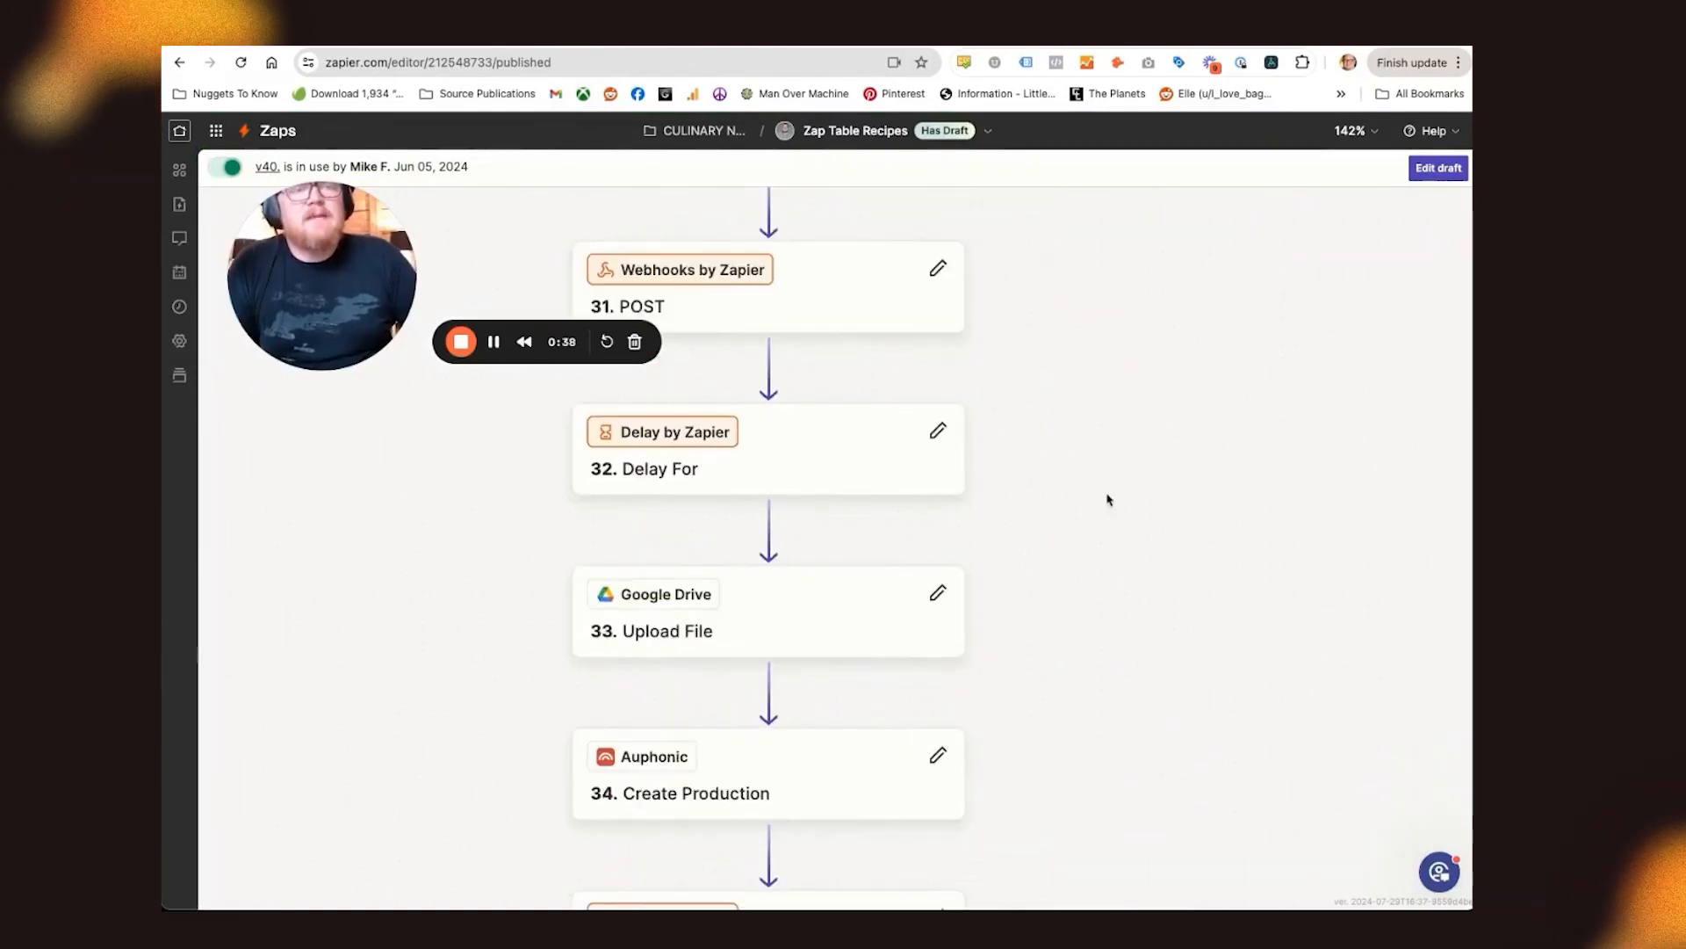
{"action": "scroll", "scroll_direction": "down", "scroll_amount": 3}
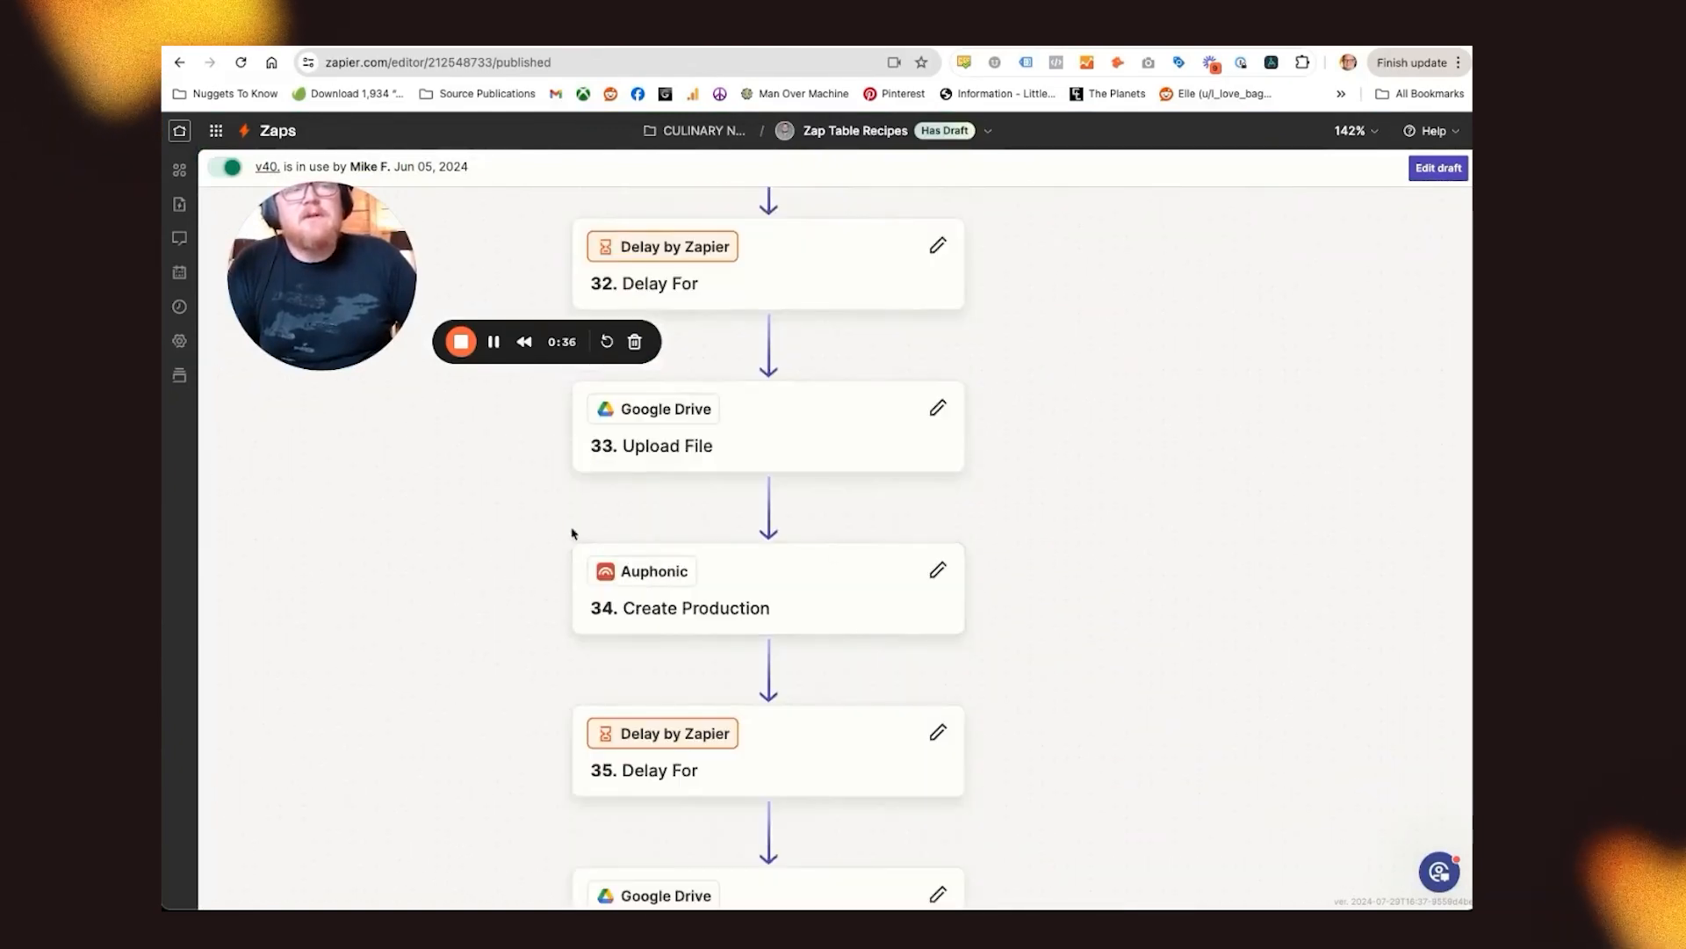
{"action": "scroll", "scroll_direction": "down", "scroll_amount": 3}
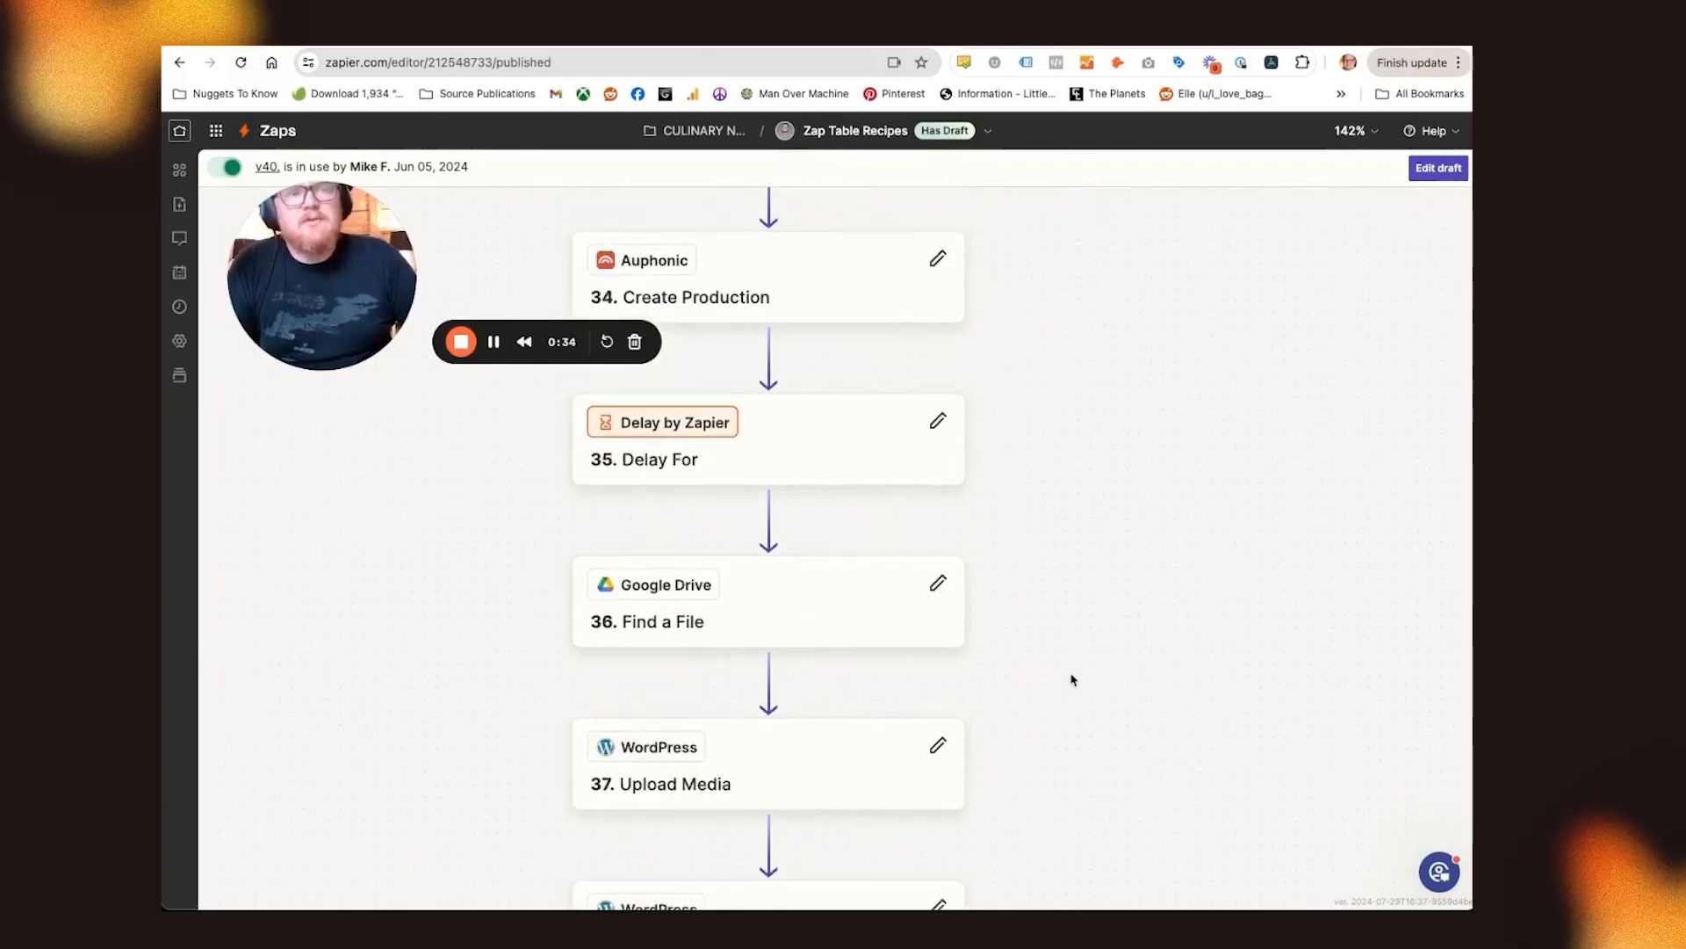
{"action": "scroll", "scroll_direction": "down", "scroll_amount": 3}
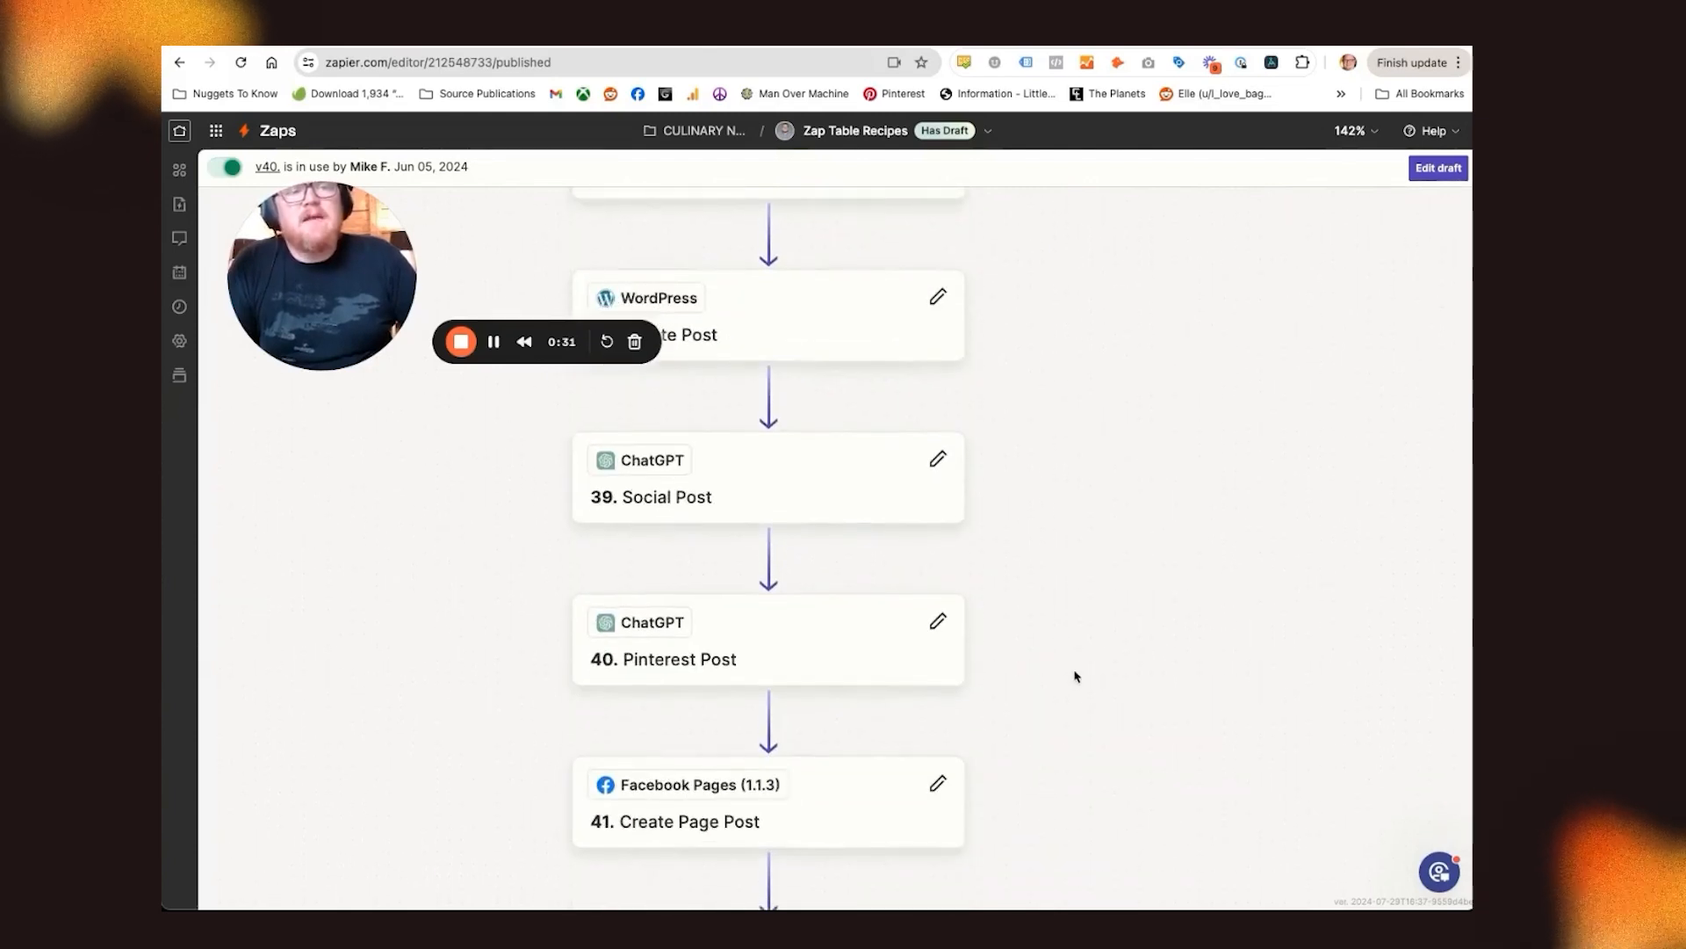
{"action": "scroll", "scroll_direction": "down", "scroll_amount": 3}
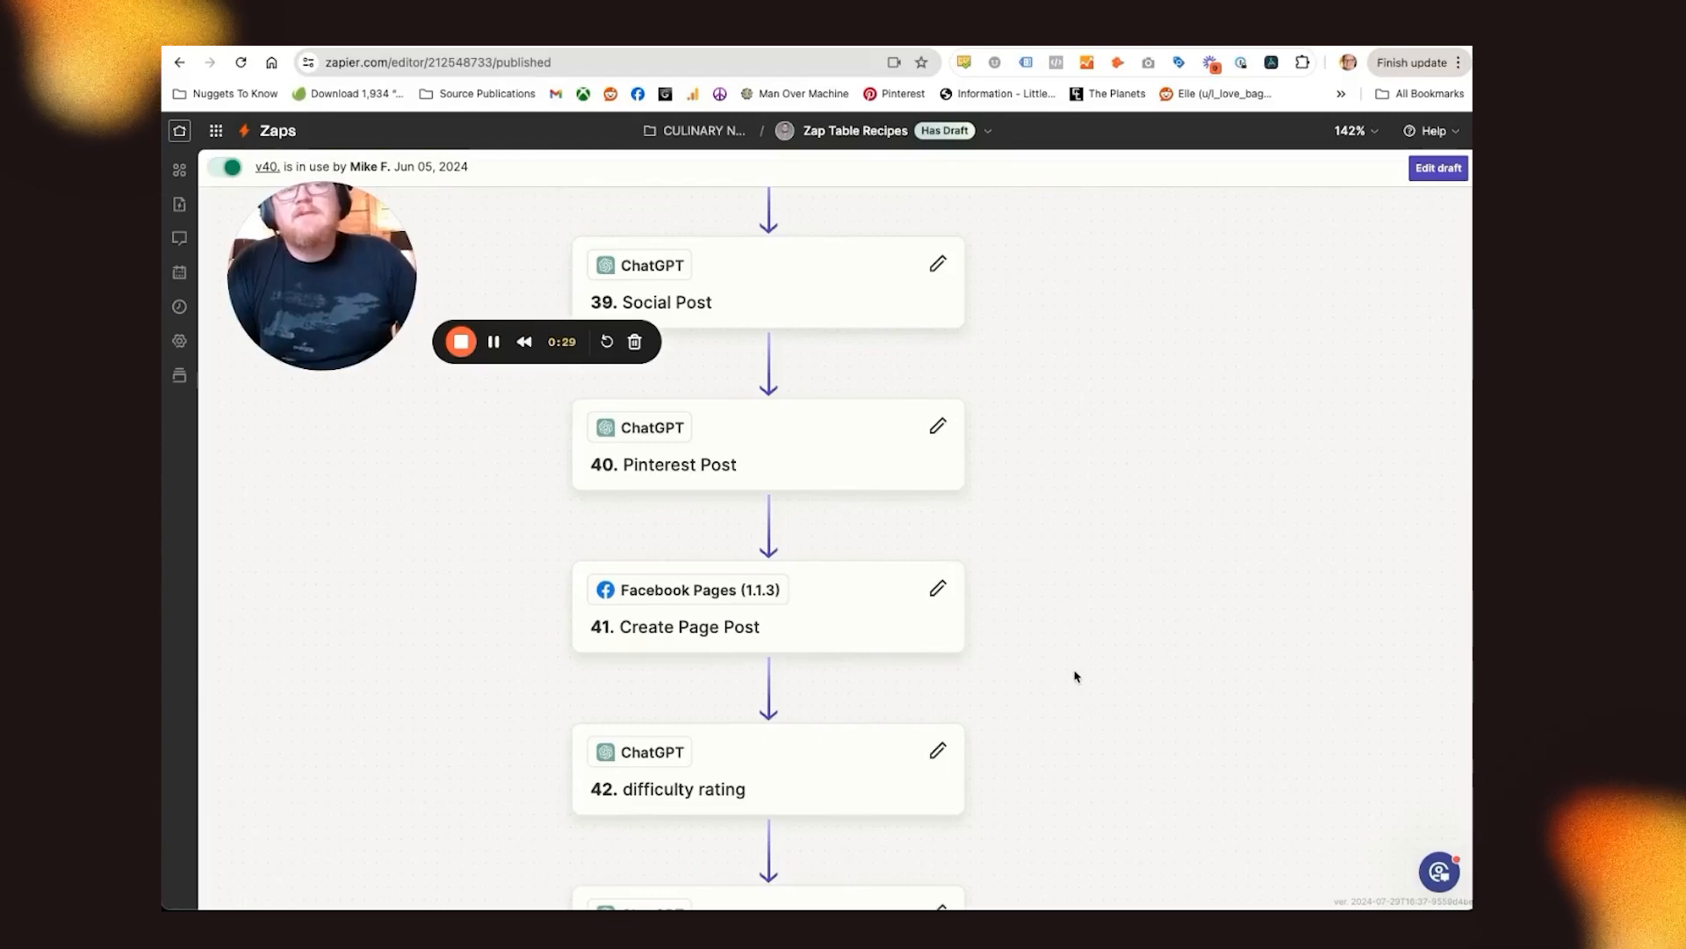
{"action": "scroll", "scroll_direction": "down", "scroll_amount": 3}
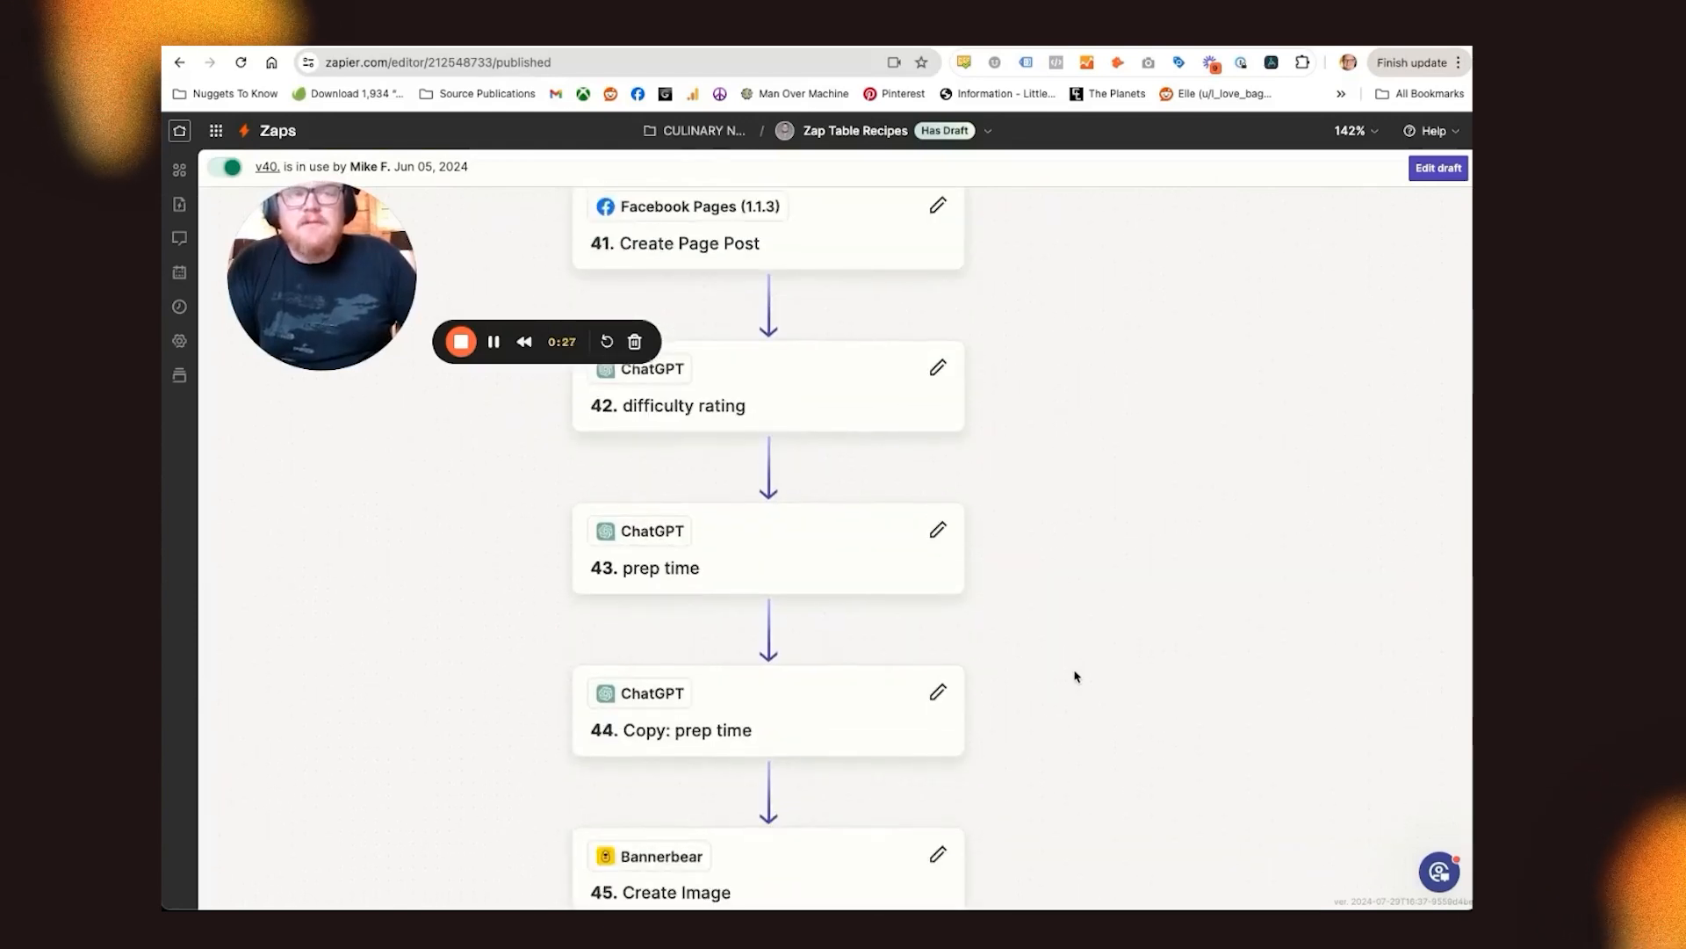